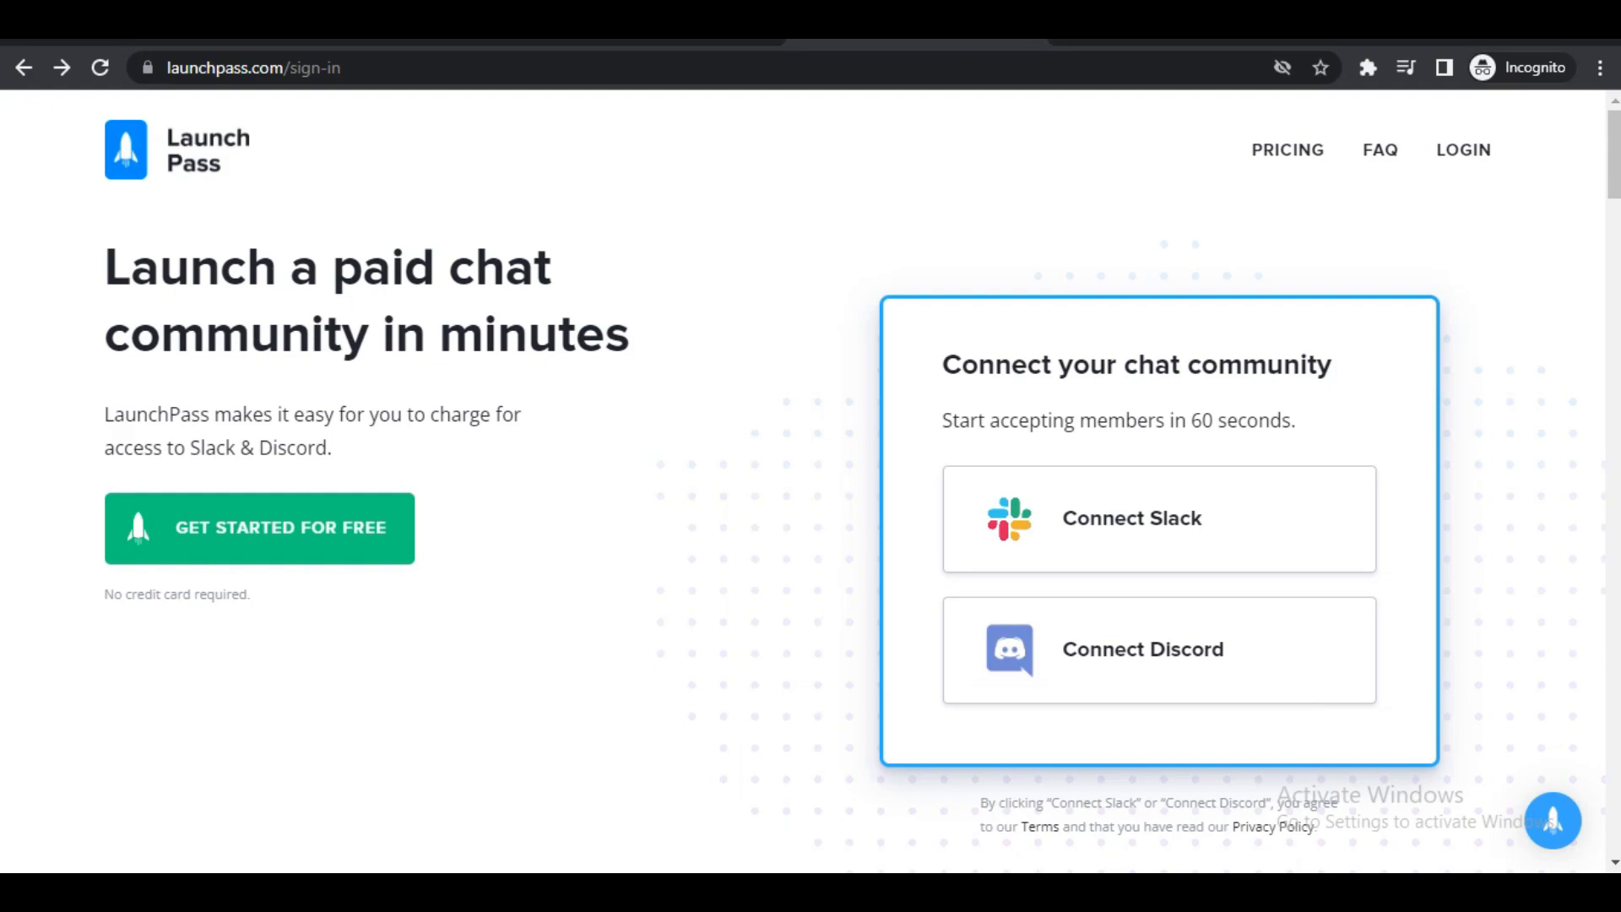
Start connecting a Discord community to LaunchPass, heading to Discord's authorization page.
left_click(1141, 648)
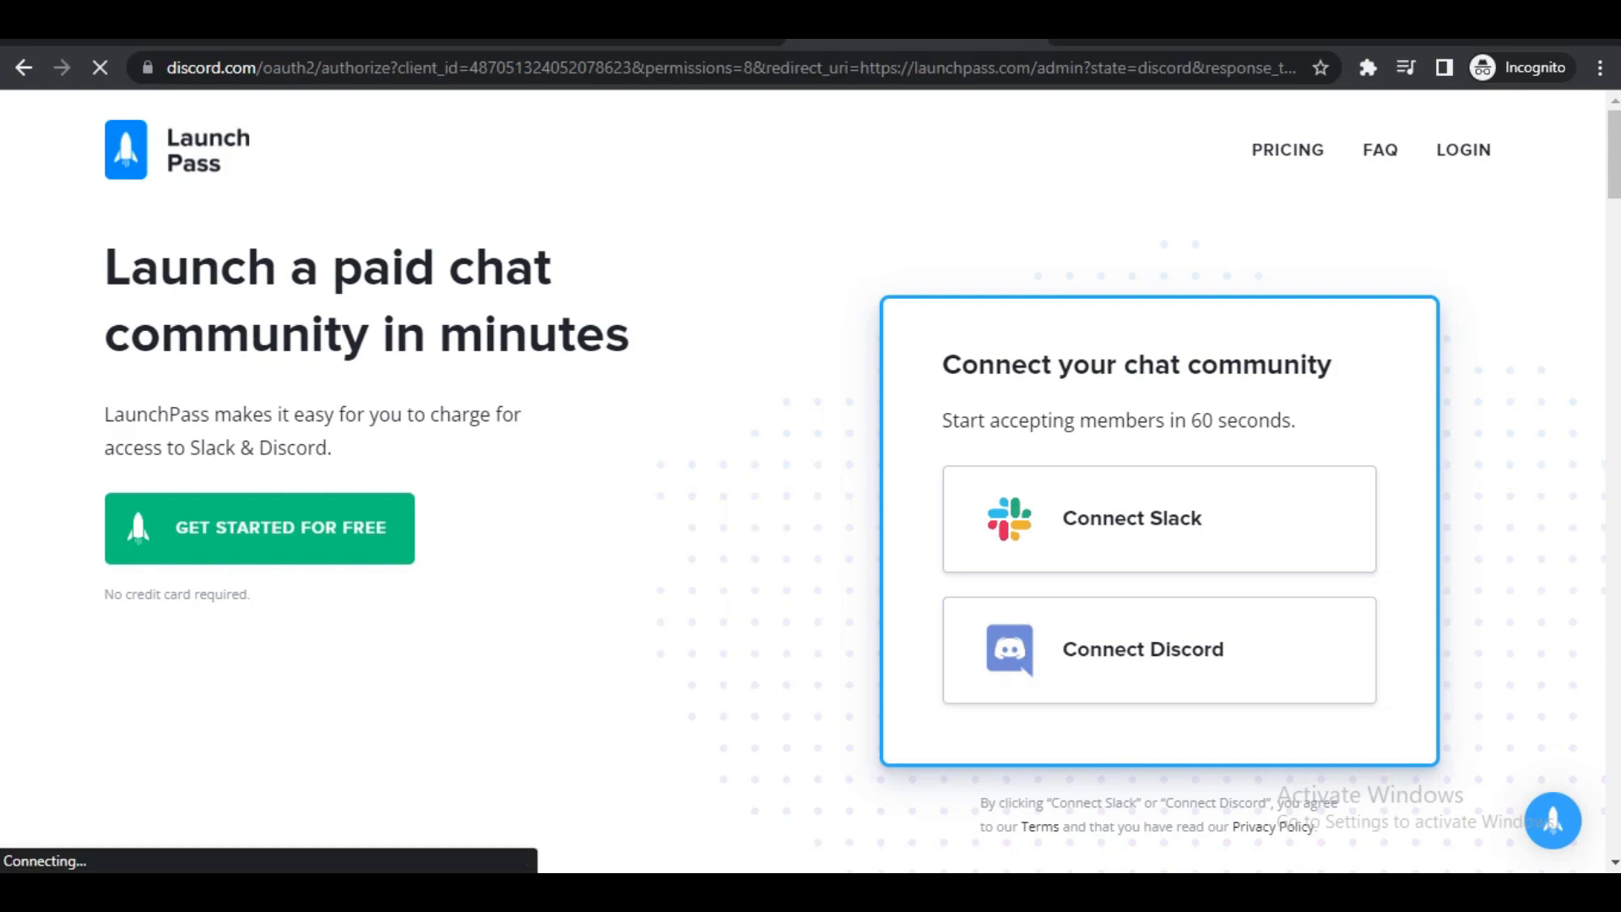
left_click(1142, 649)
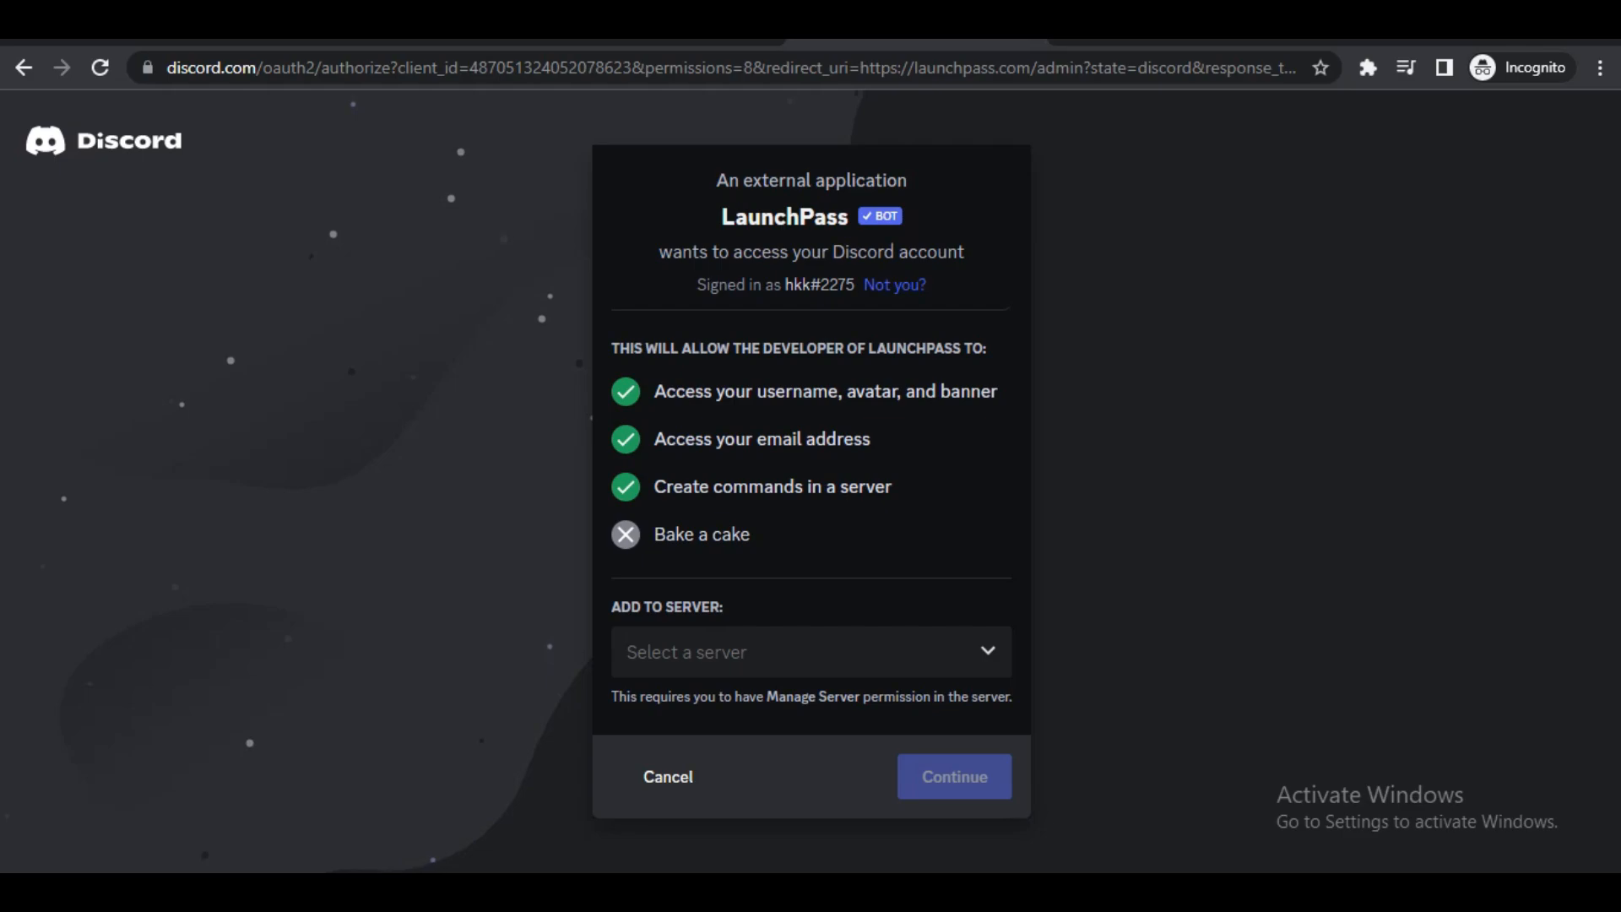
Authorize LaunchPass with Administrator permission on the youtube tutorials server and pass the hCaptcha human check.
left_click(809, 652)
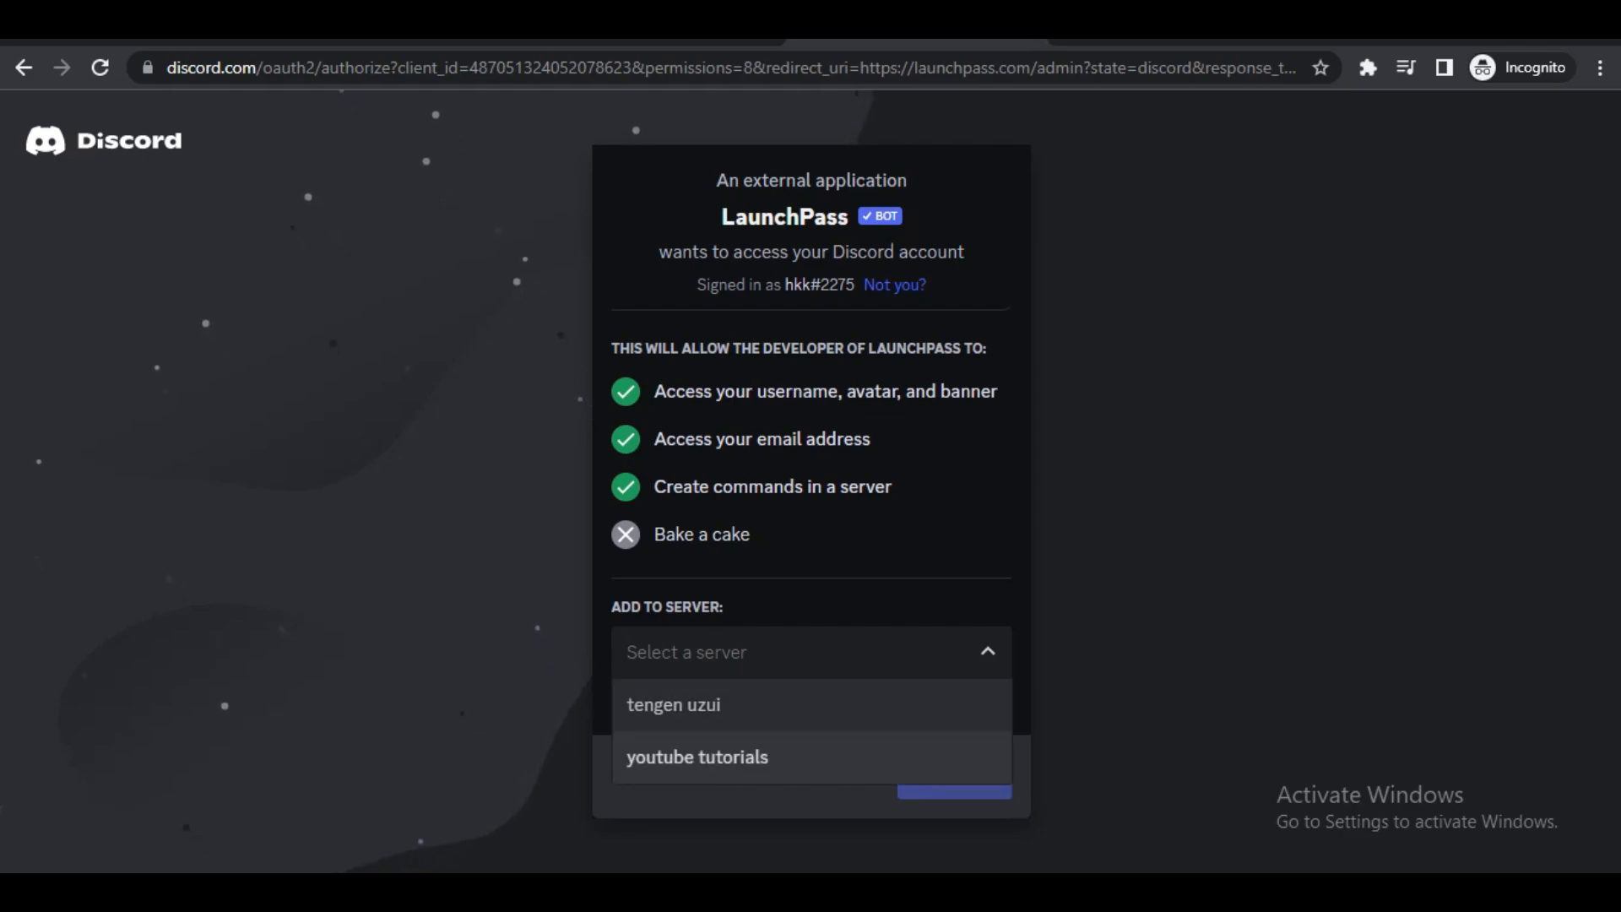
left_click(697, 757)
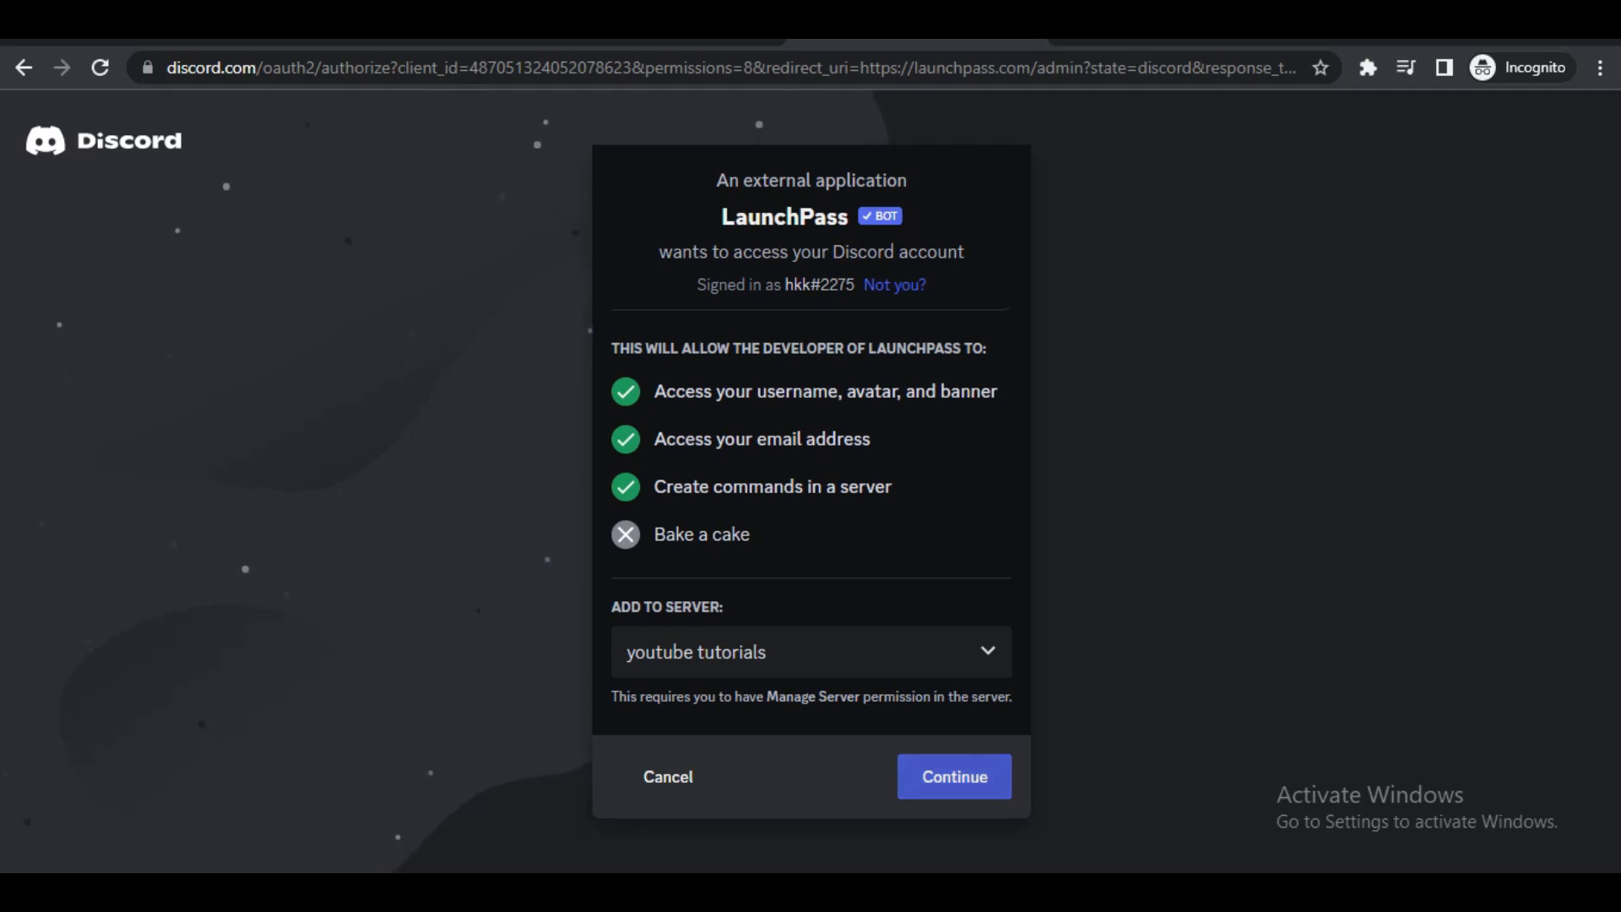
left_click(951, 777)
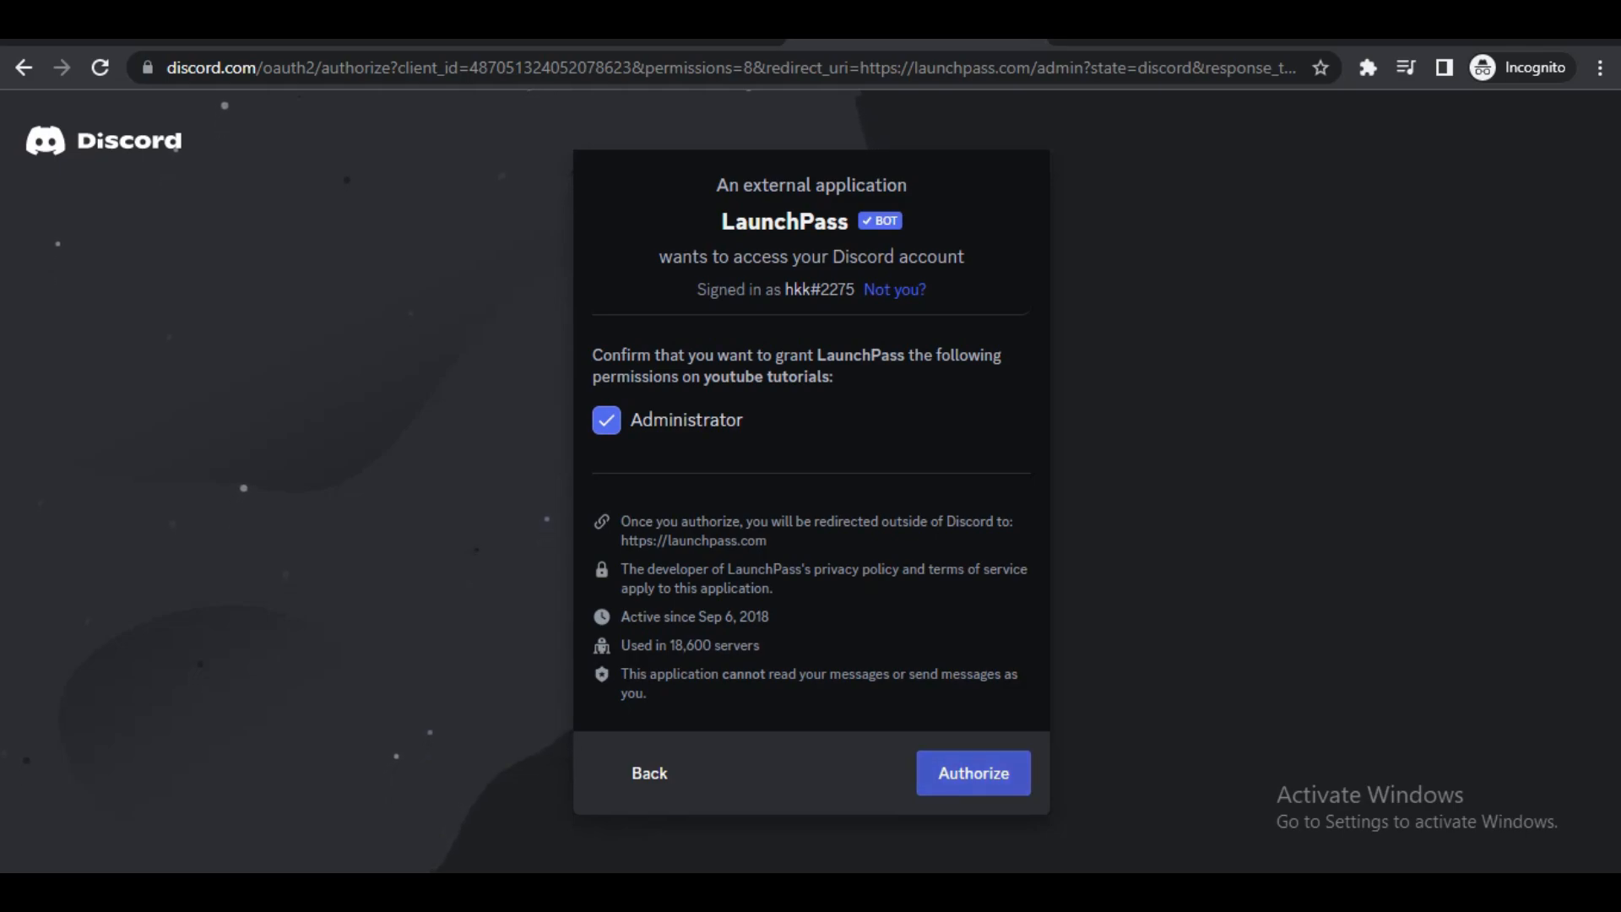
left_click(971, 772)
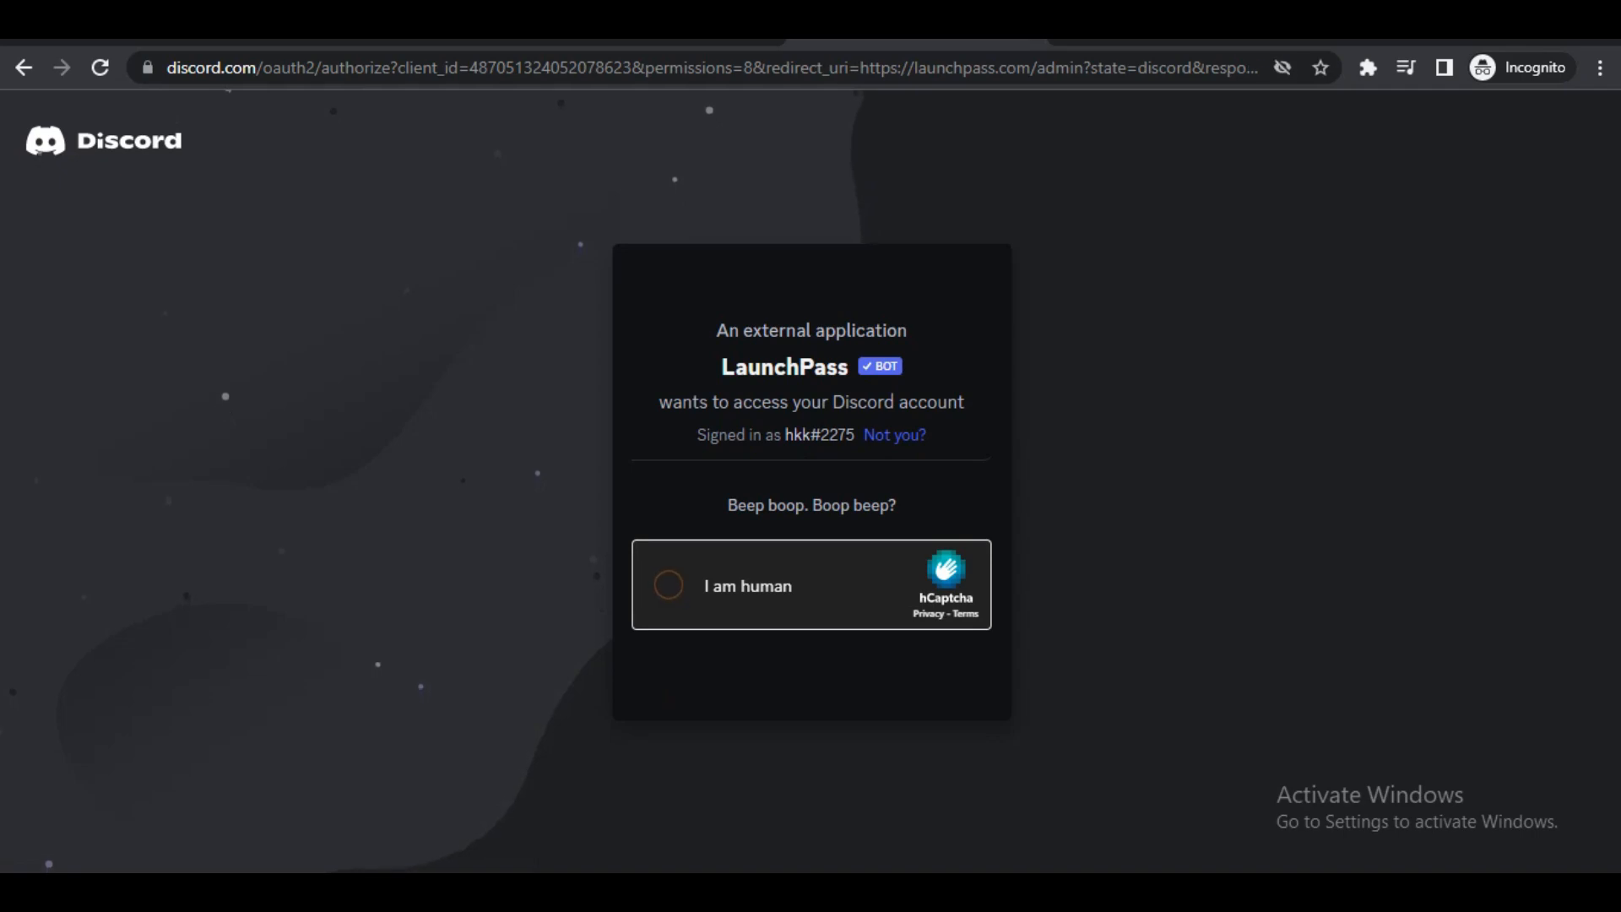
left_click(669, 586)
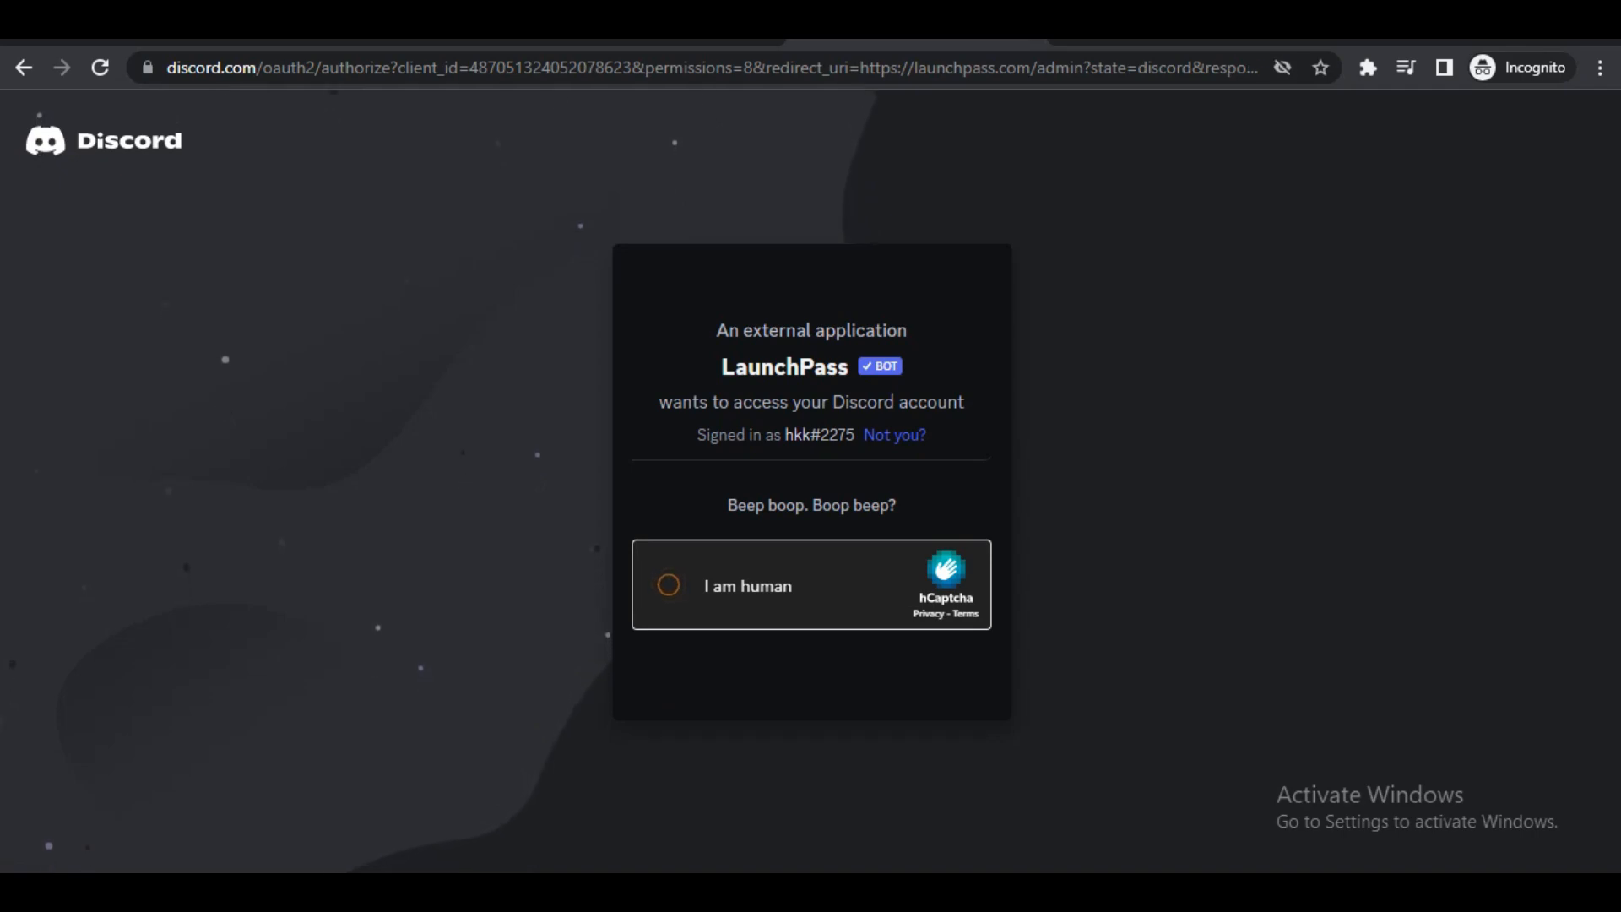
left_click(668, 586)
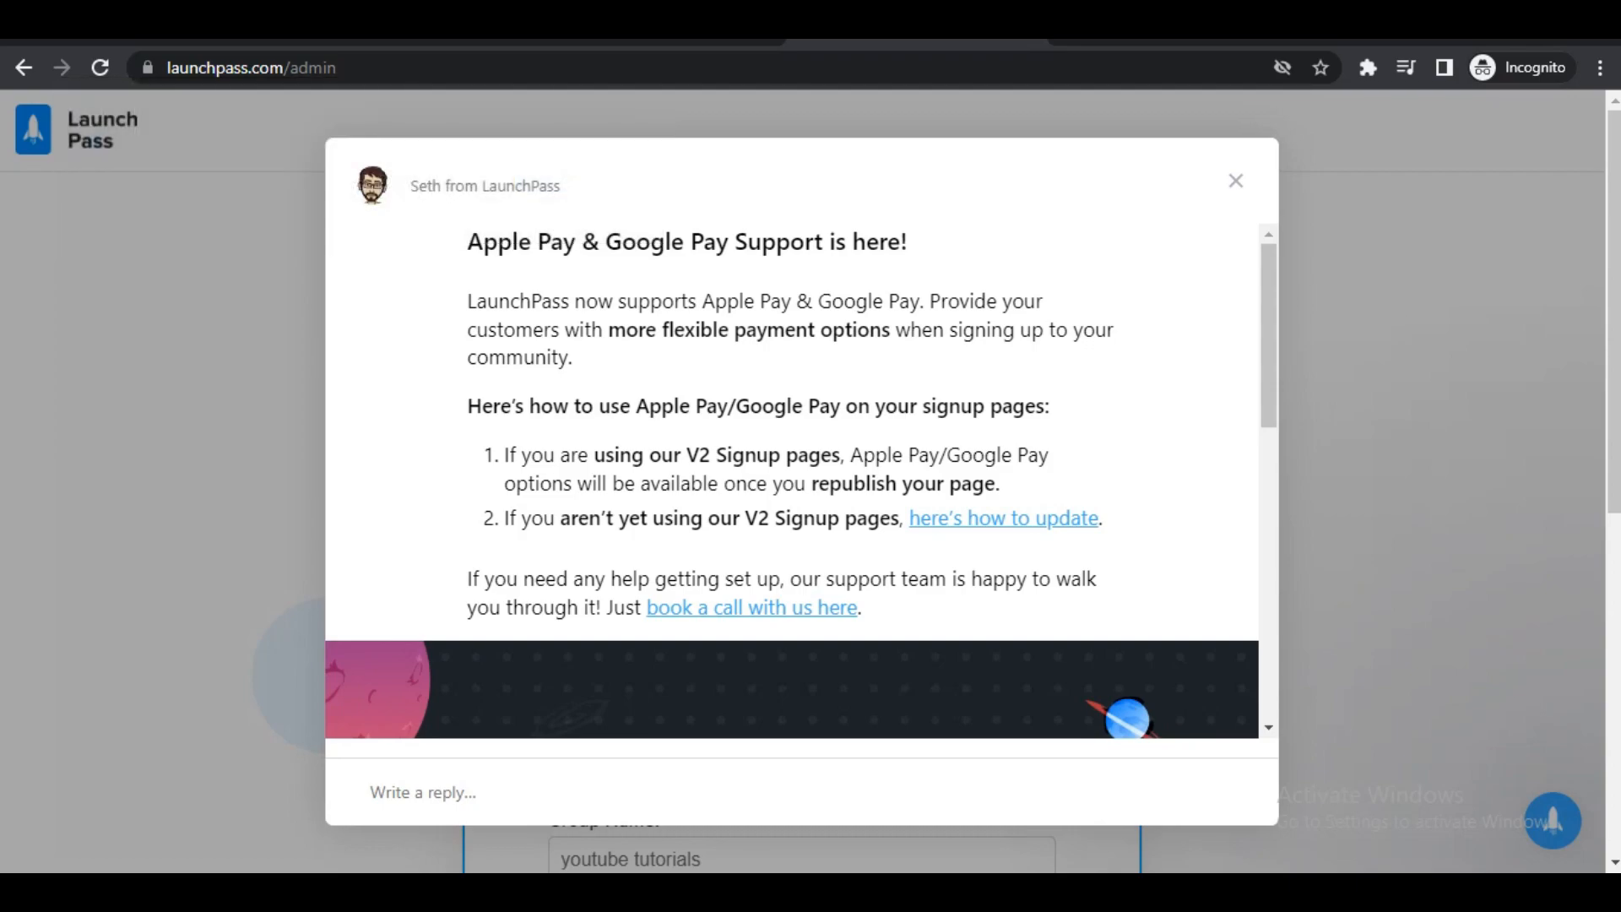
Dismiss the announcement and set community type Other, described as 'youtube tutorial community'.
left_click(1234, 181)
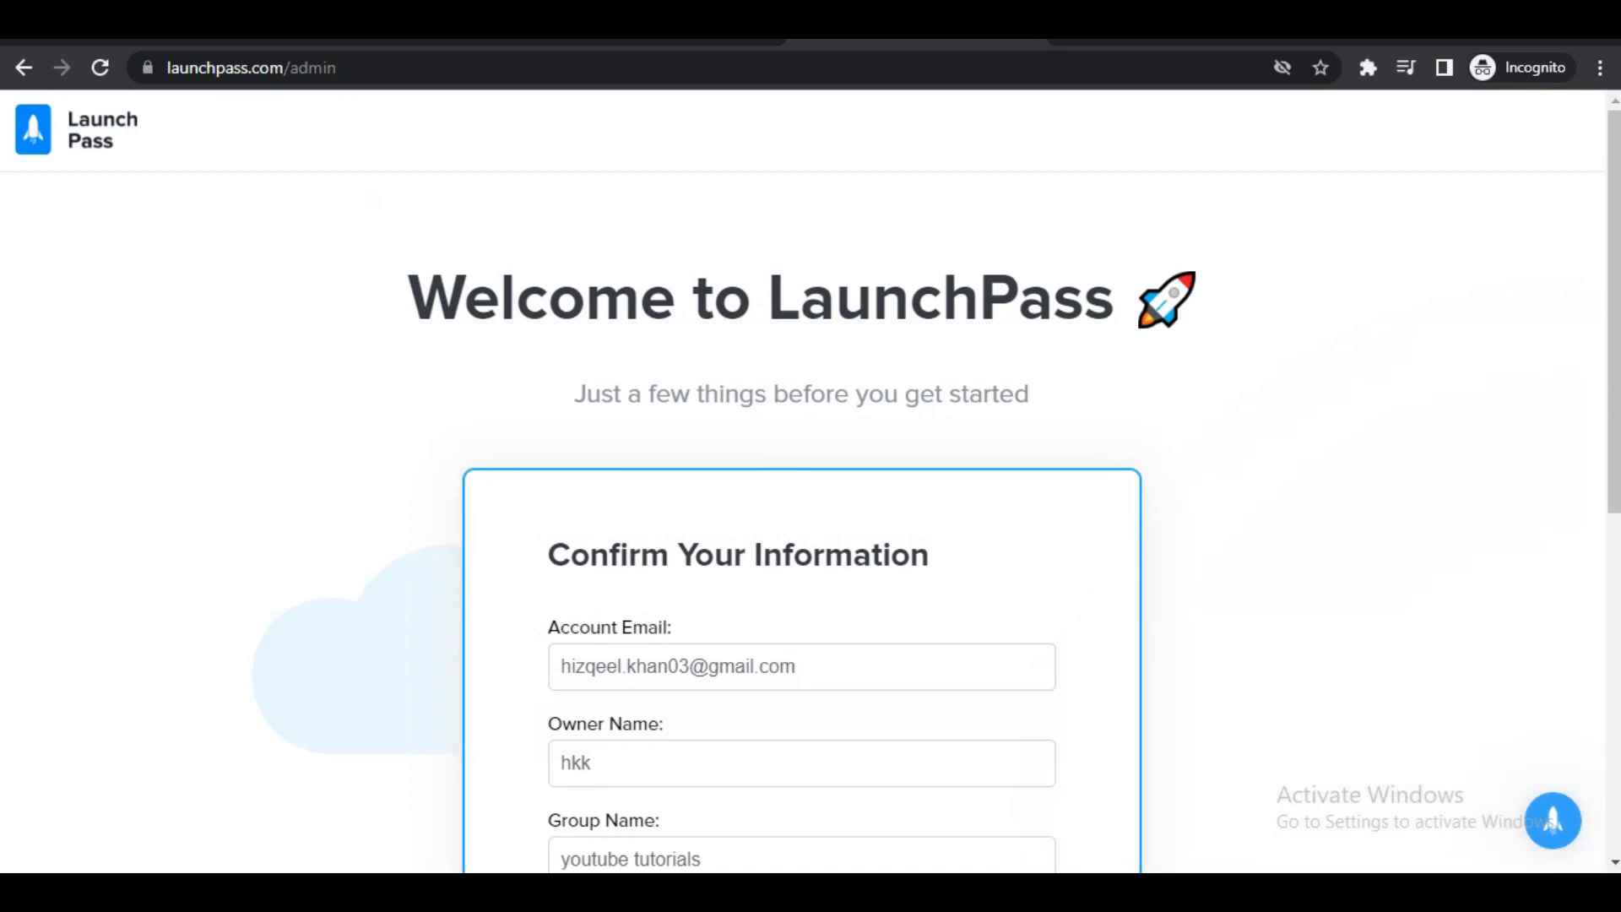
scroll("down", 3)
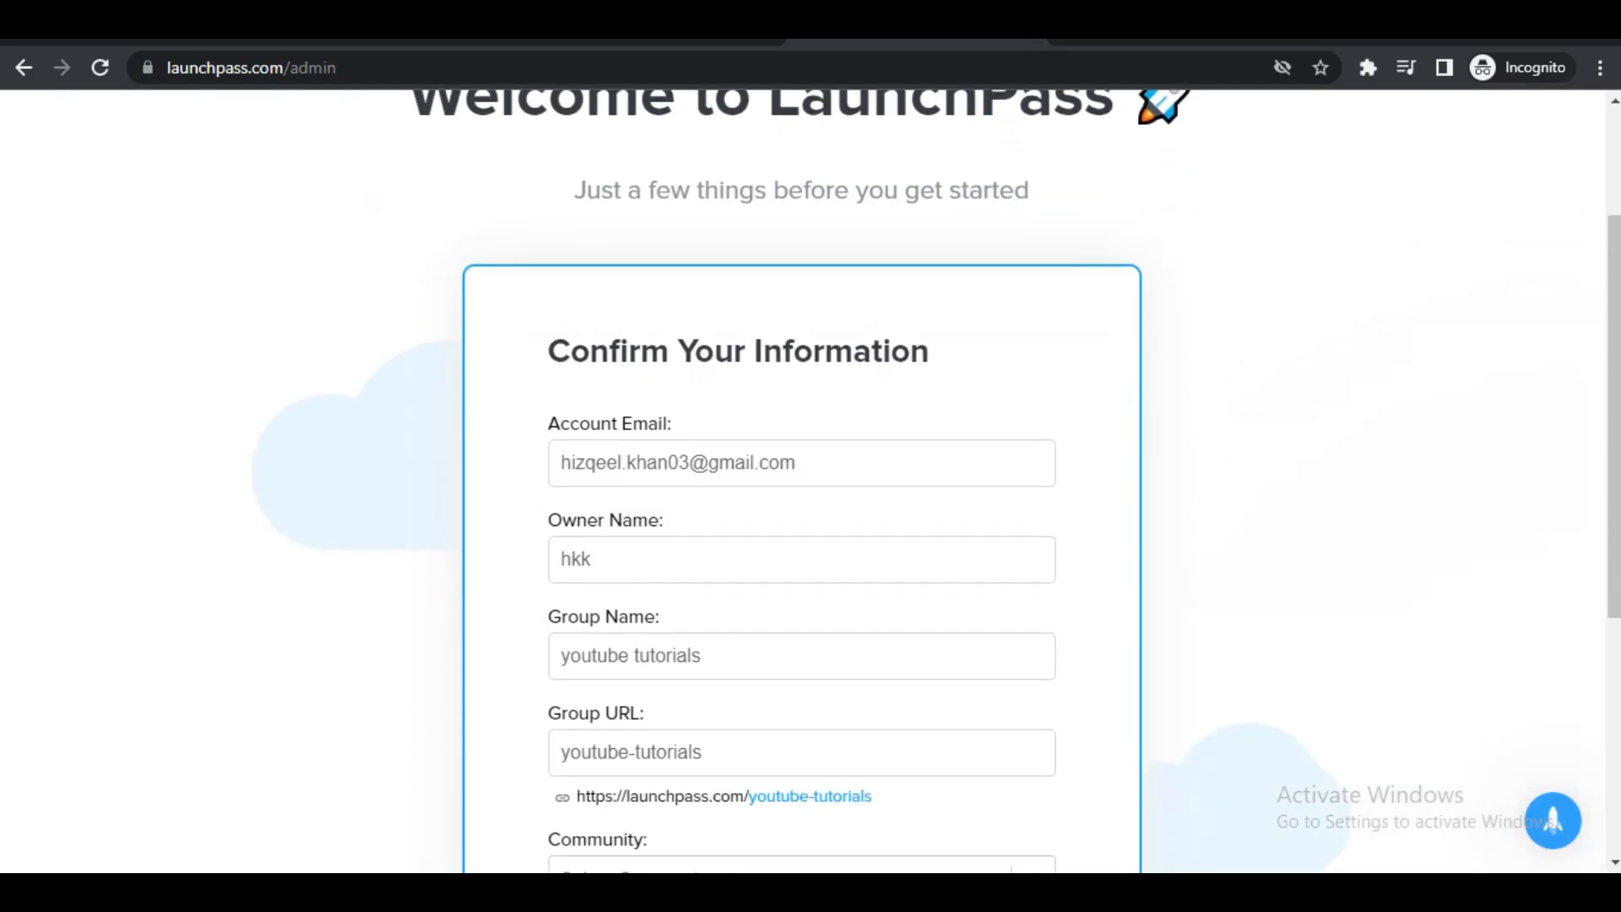
scroll("down", 3)
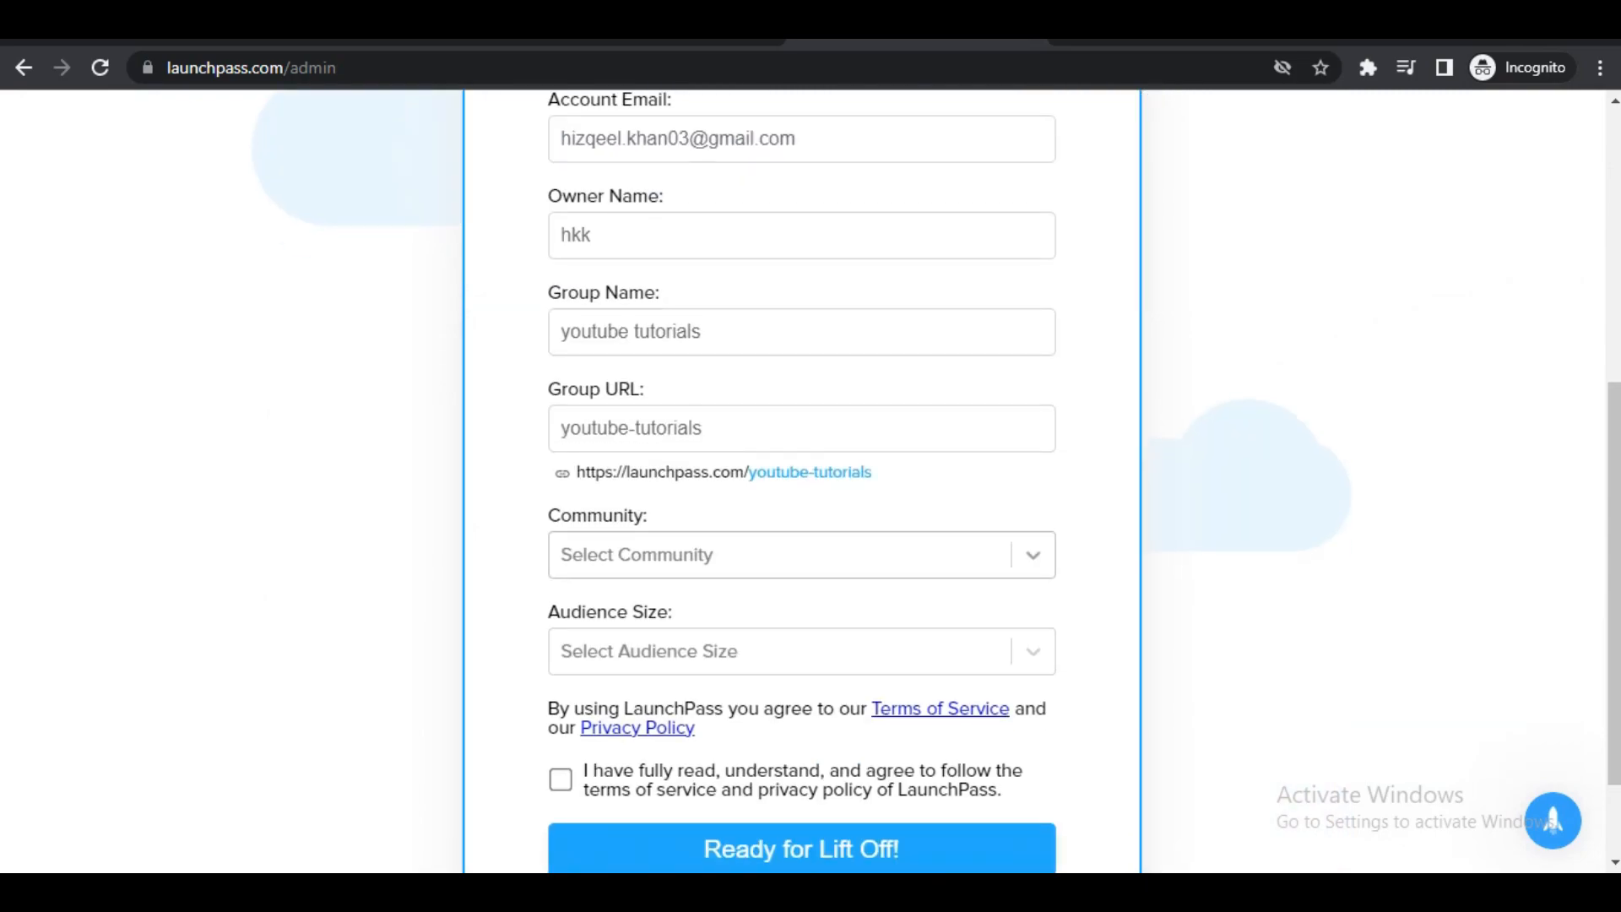
left_click(801, 553)
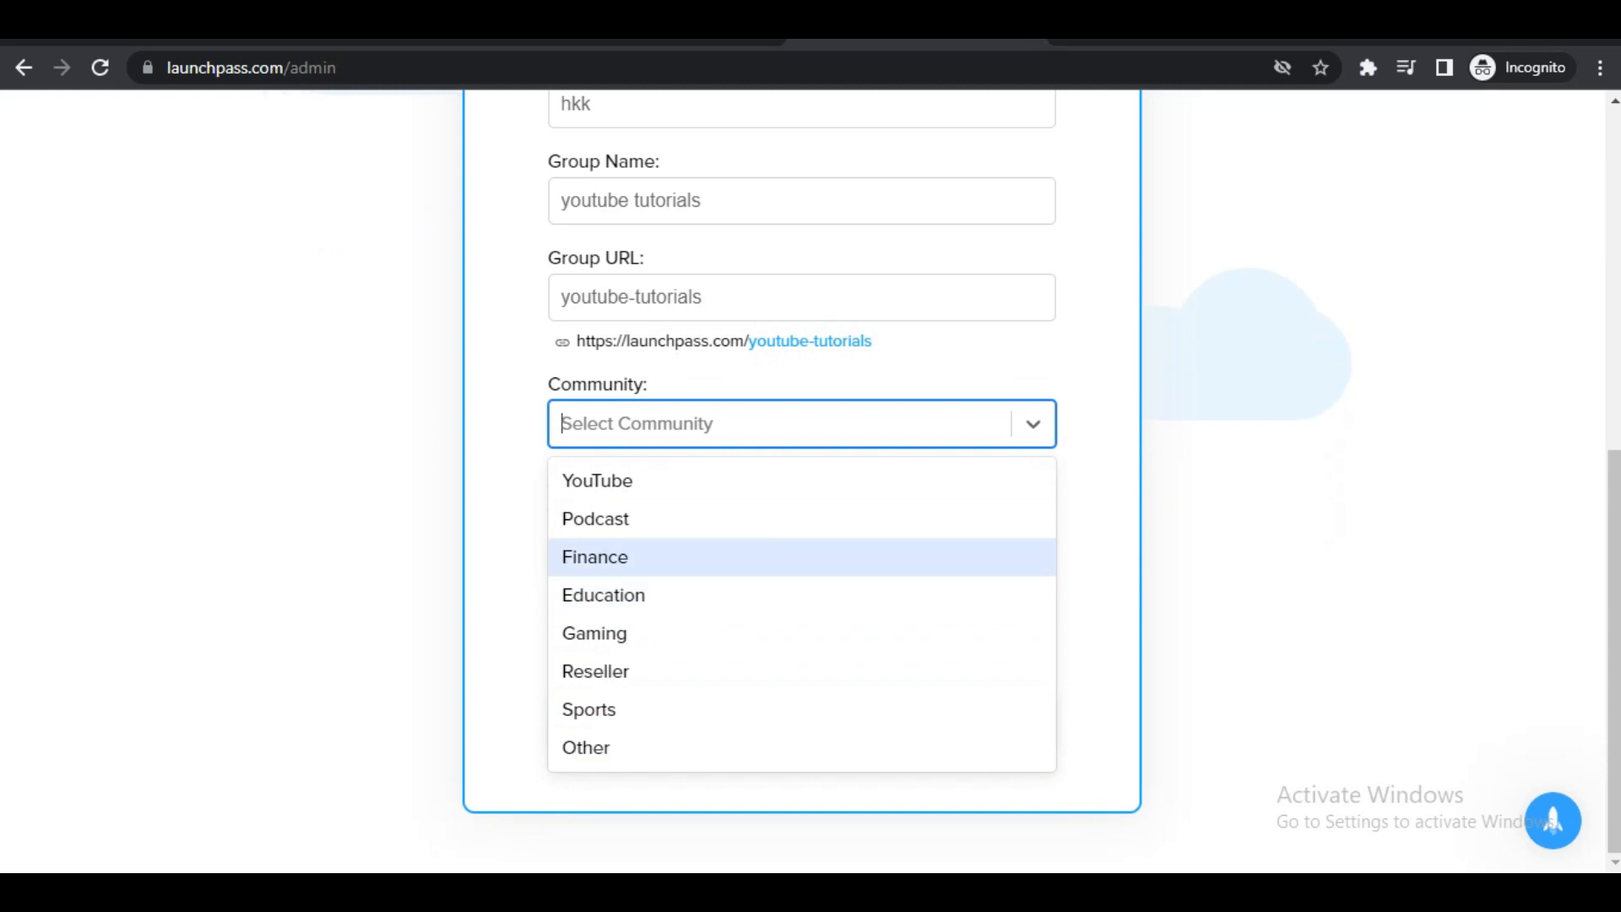
mouse_move(586, 748)
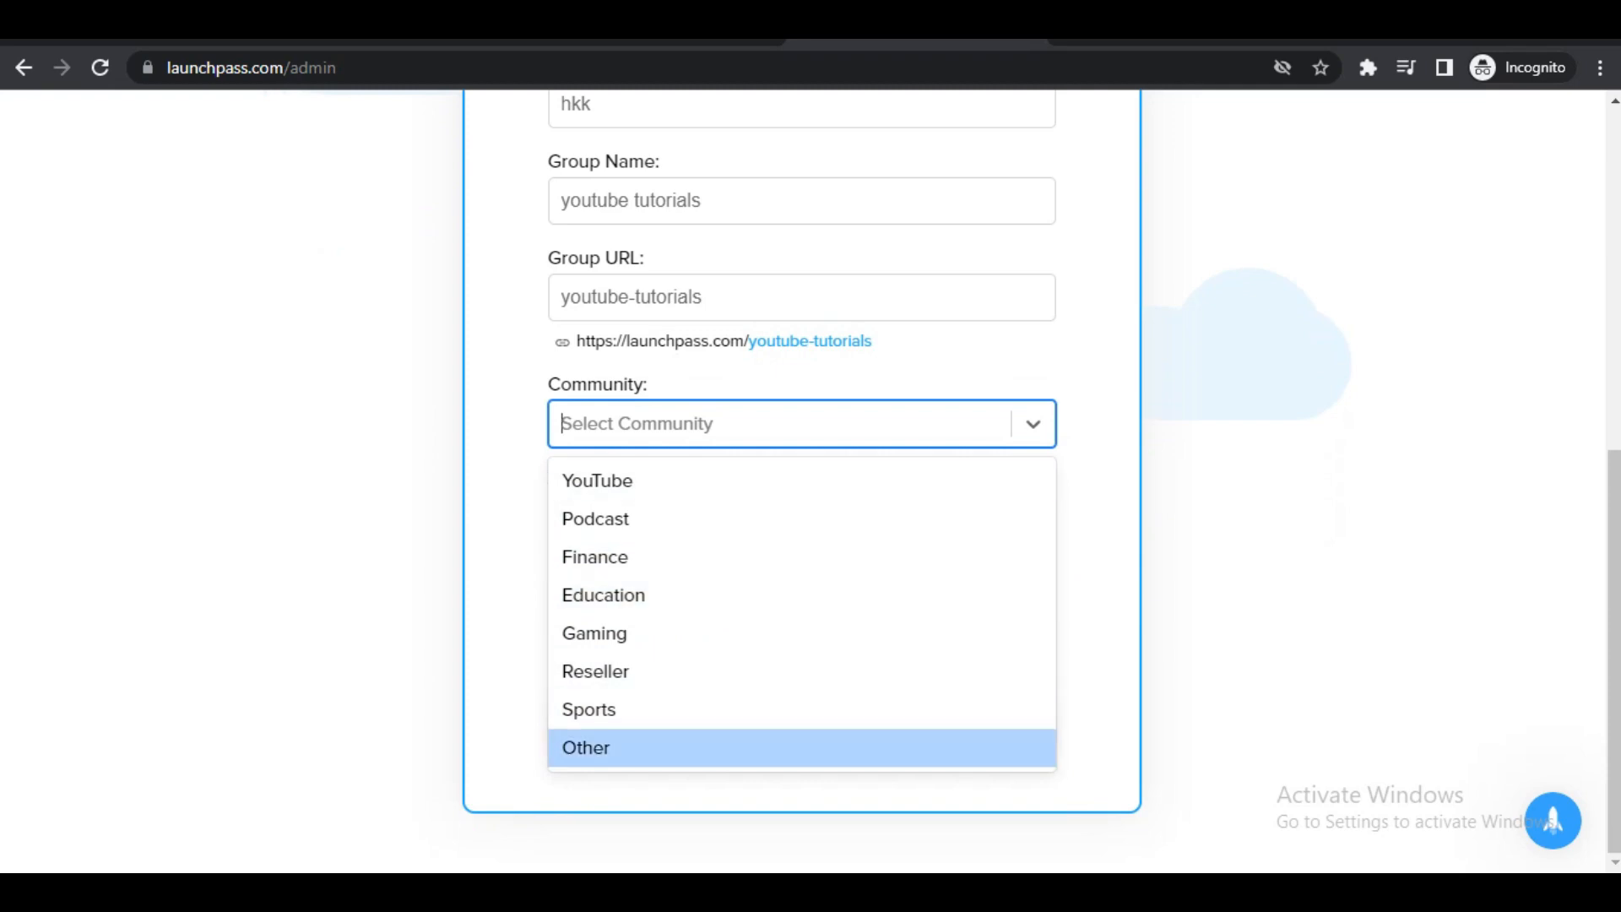
left_click(586, 748)
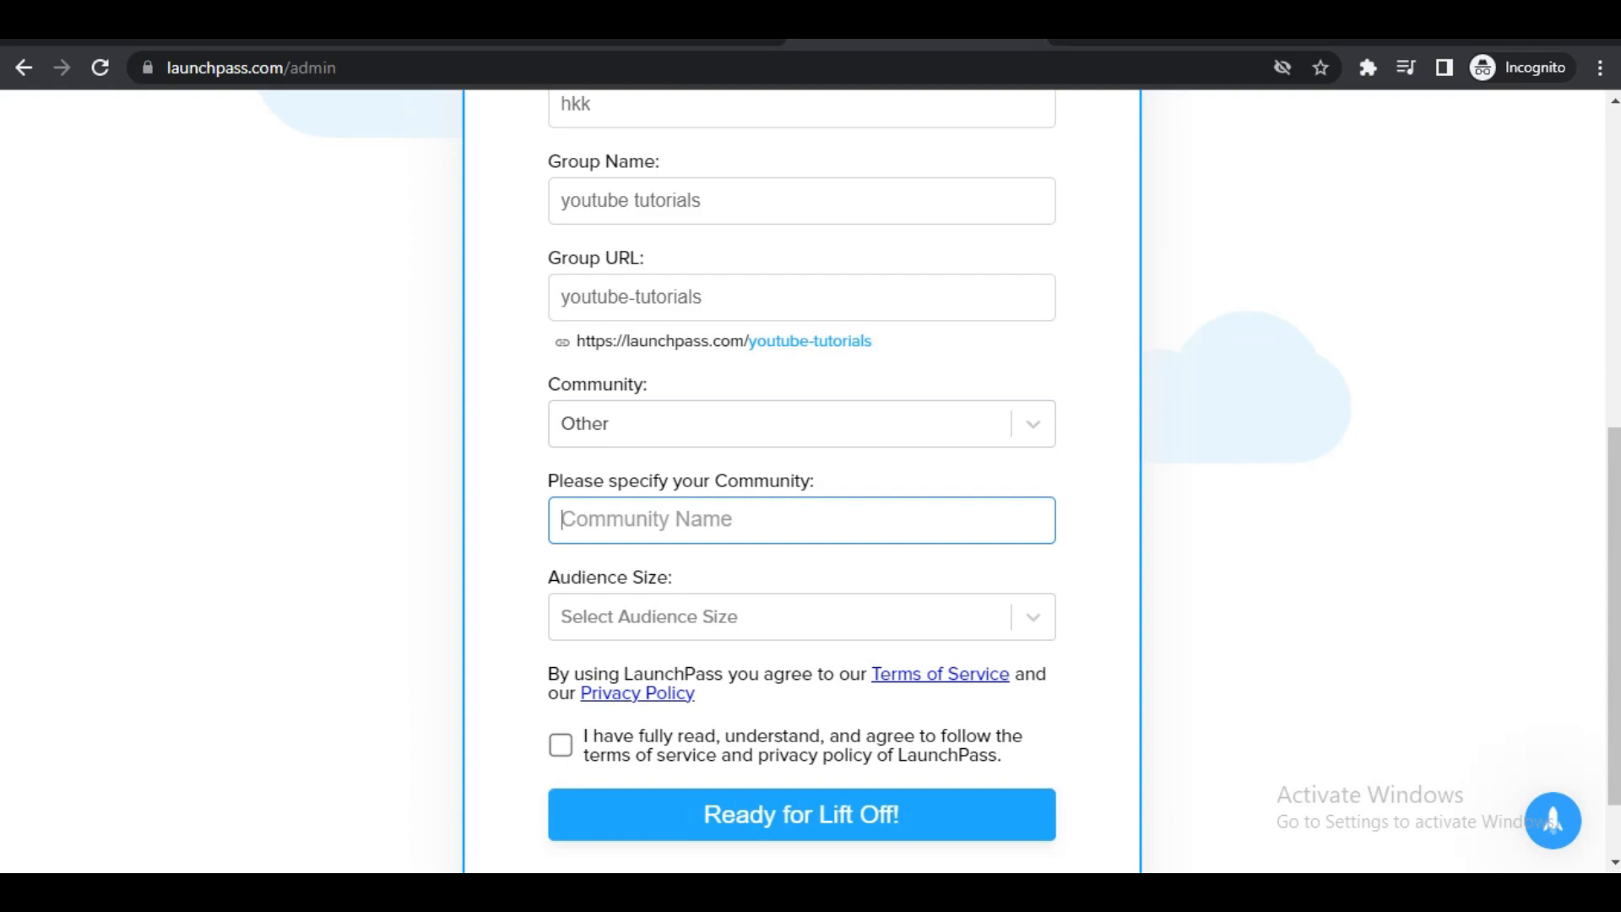
type("youtube tutorial community")
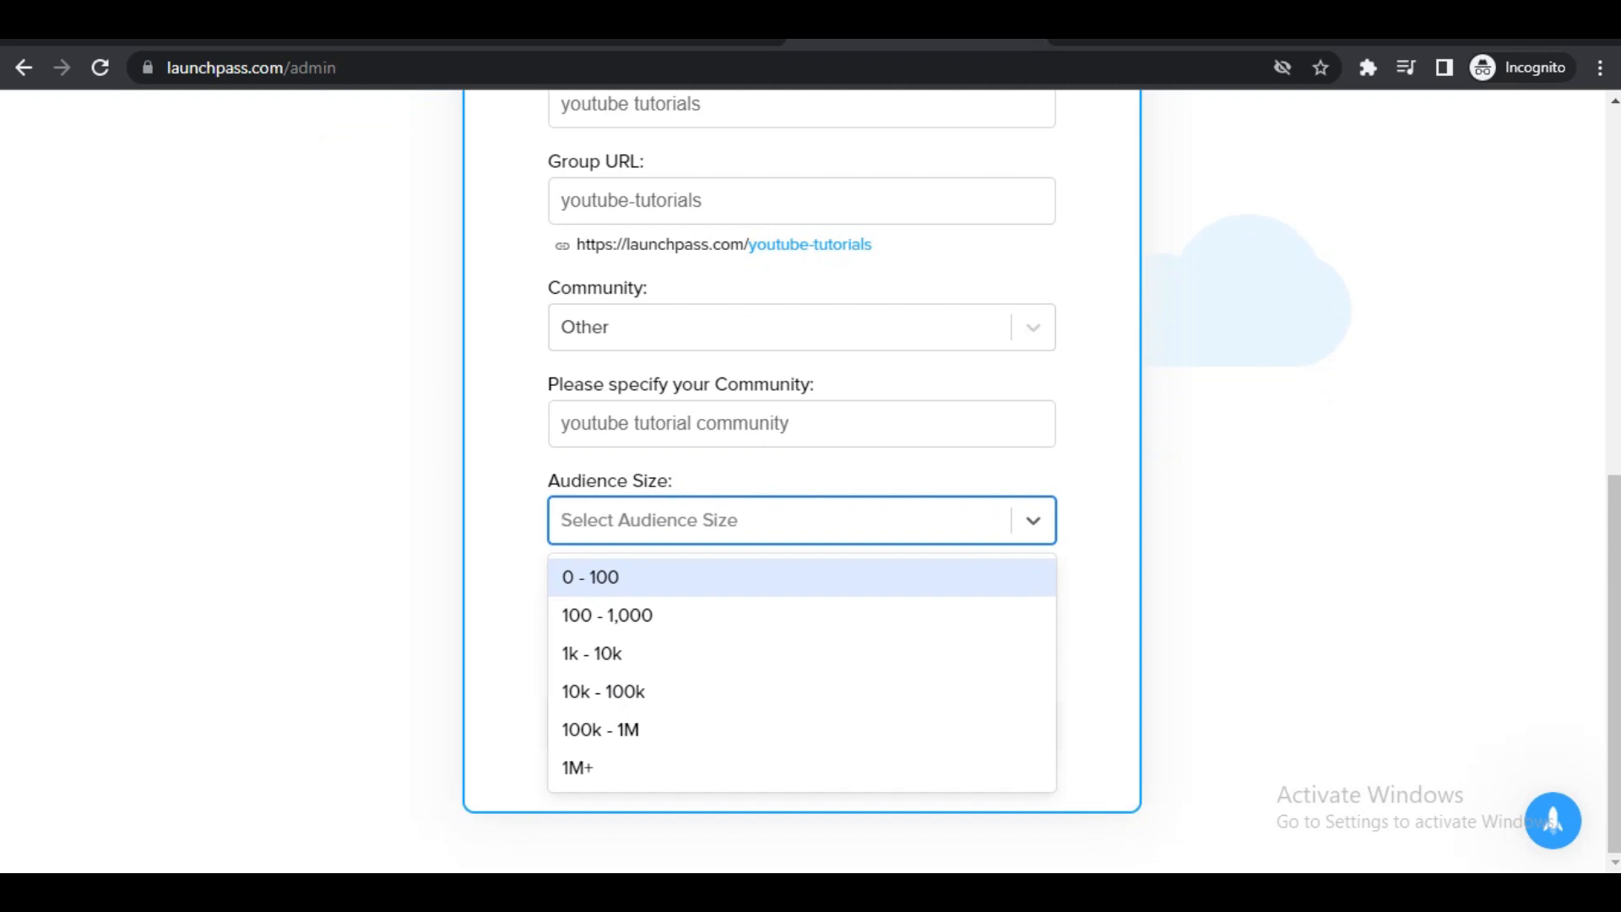
mouse_move(577, 767)
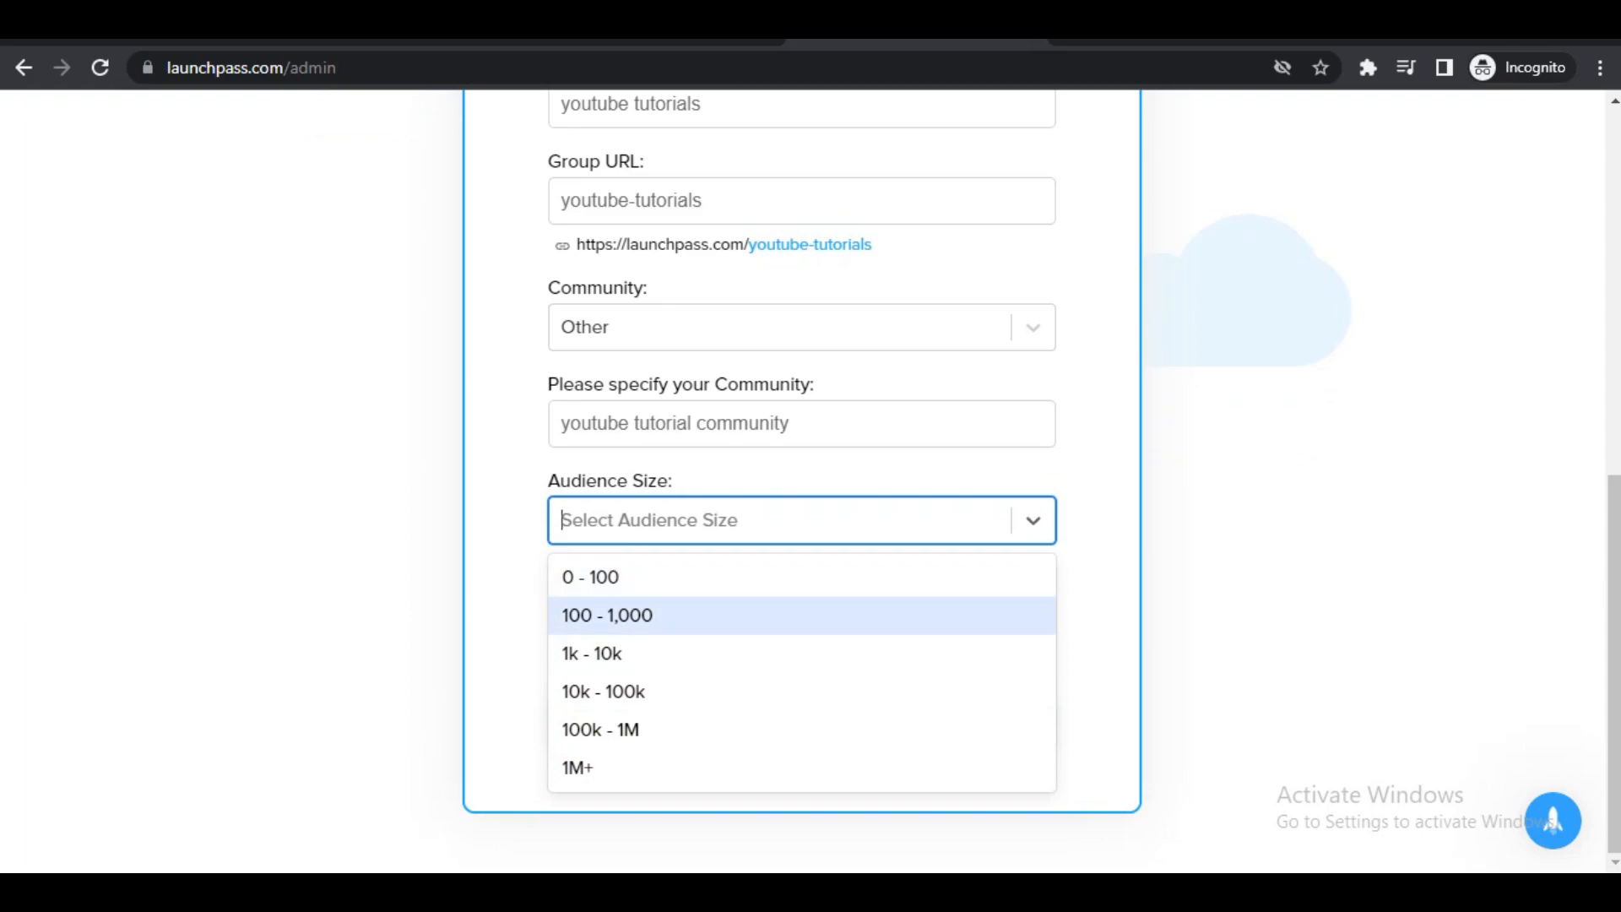
Choose audience size 1k - 10k, accept the terms and submit the welcome form.
left_click(591, 652)
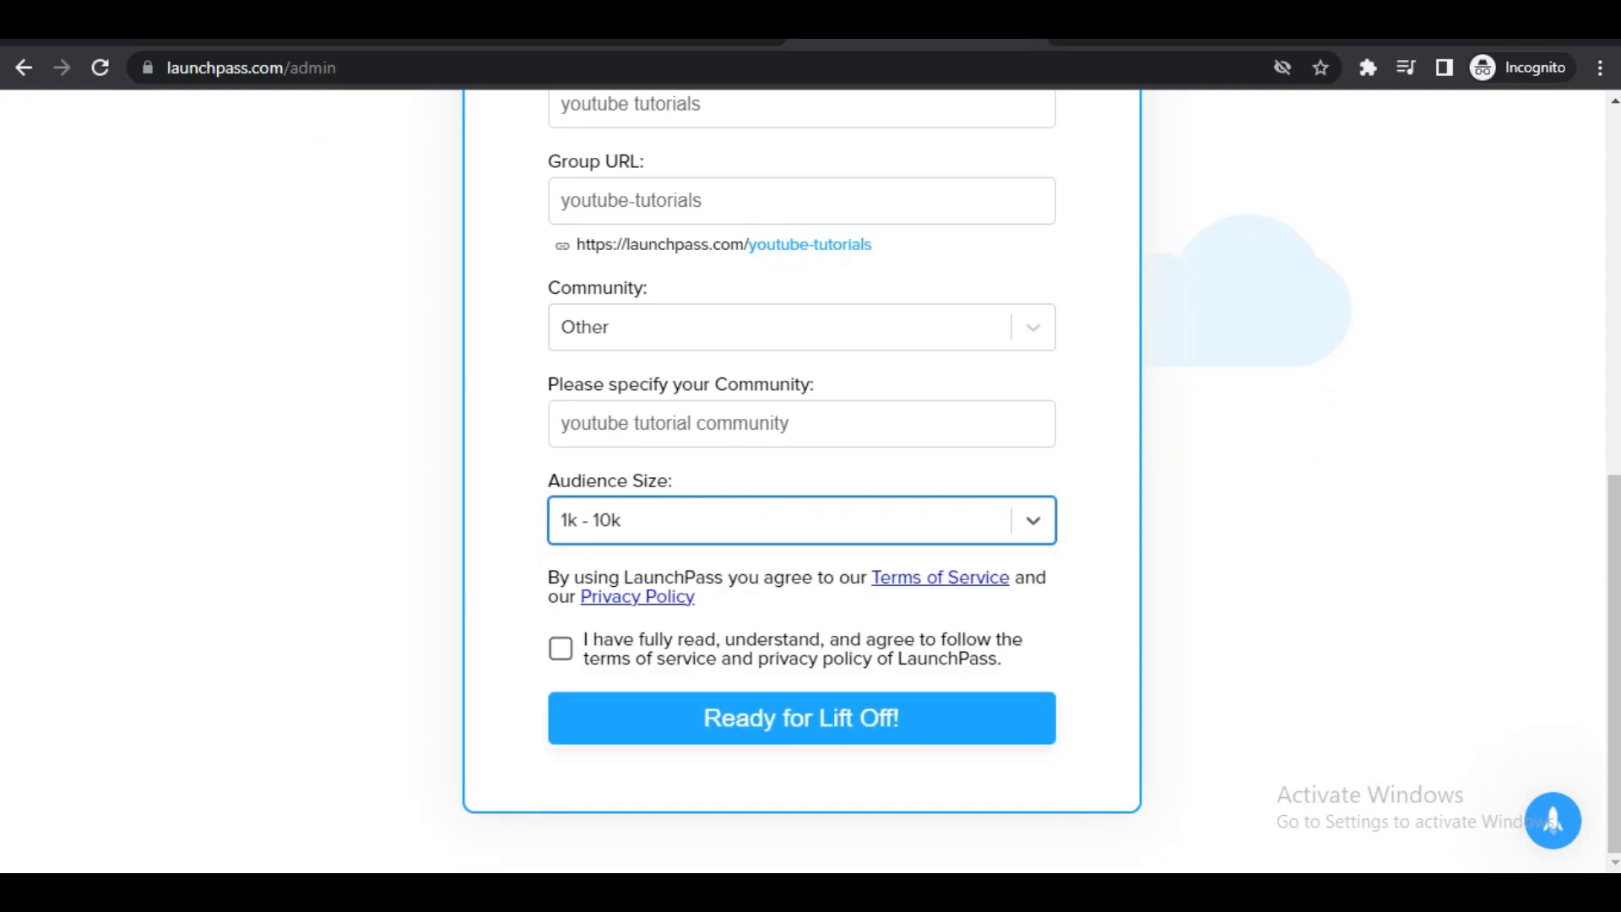
left_click(561, 648)
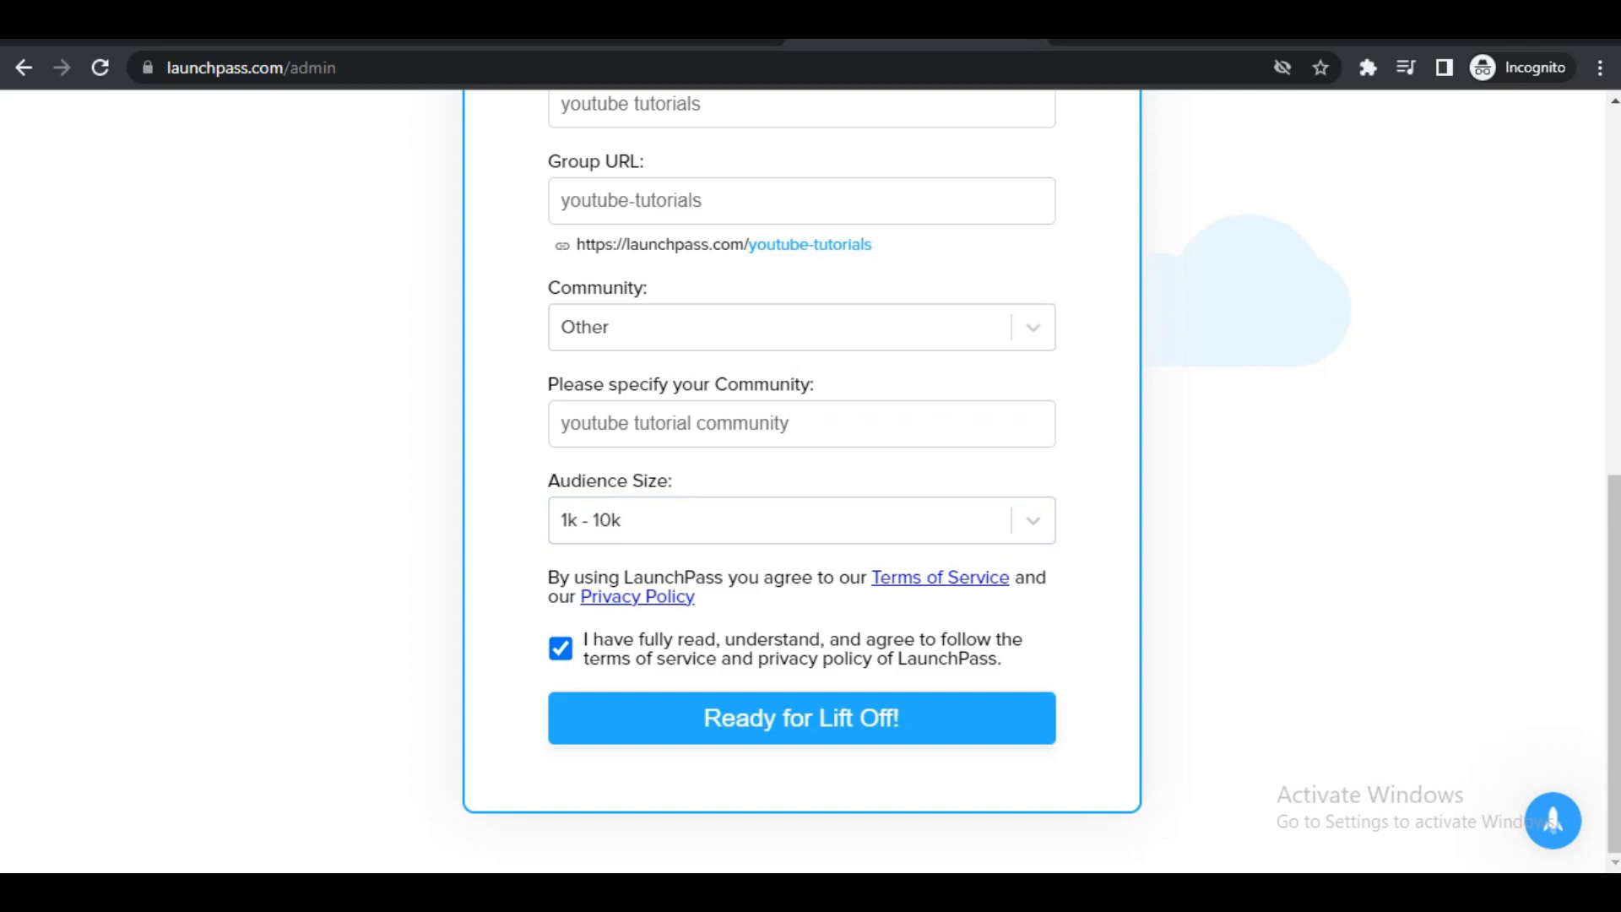
left_click(798, 717)
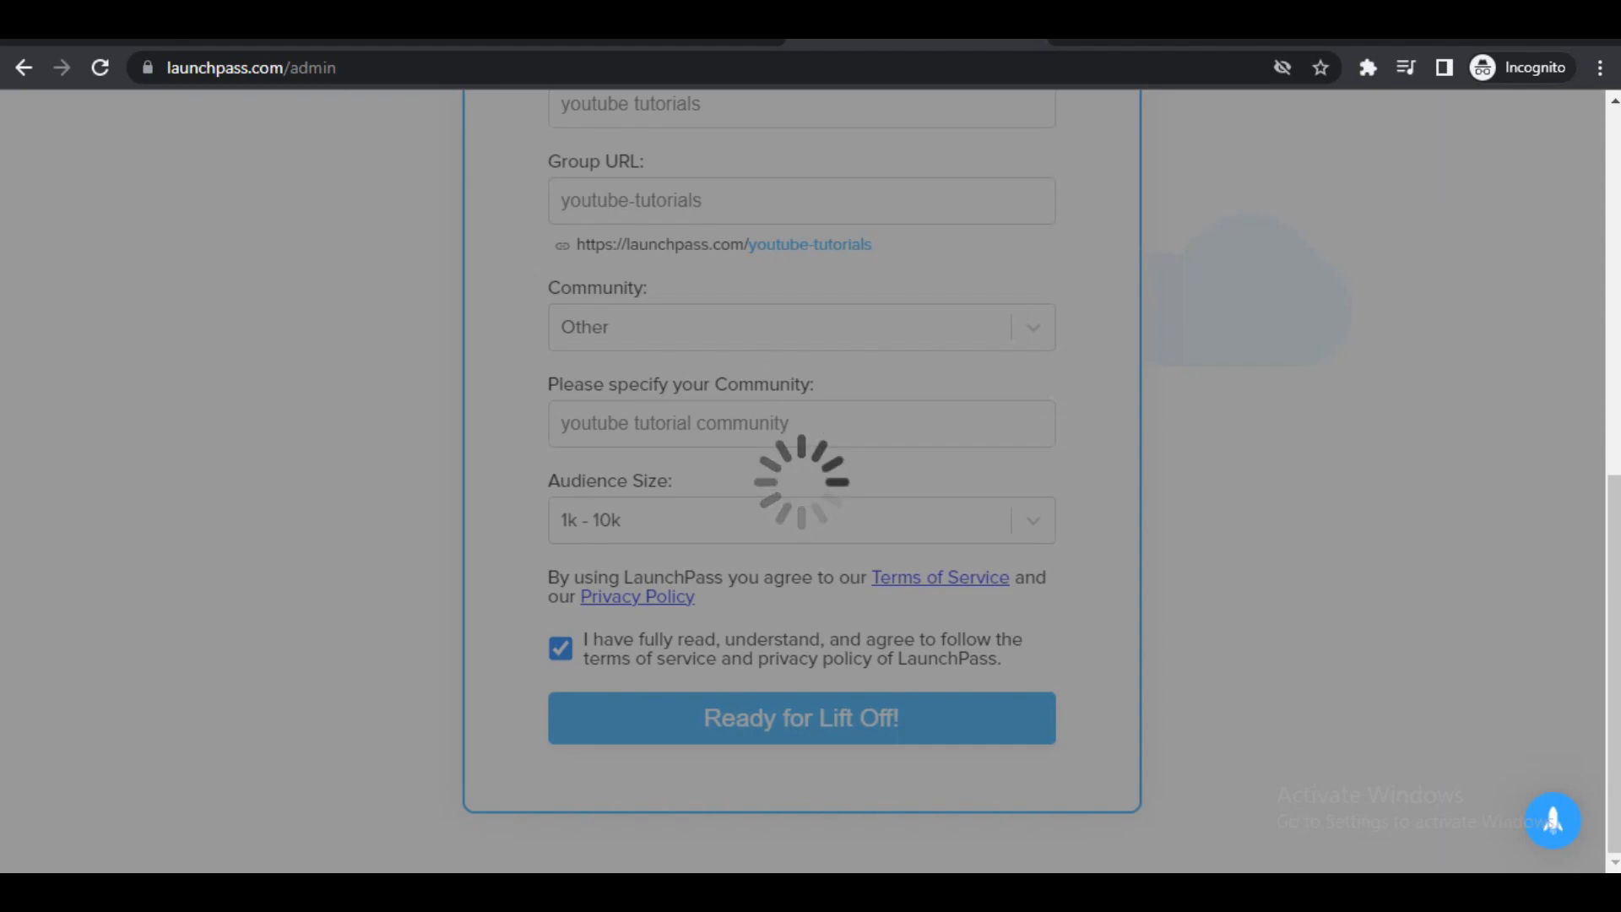
left_click(799, 718)
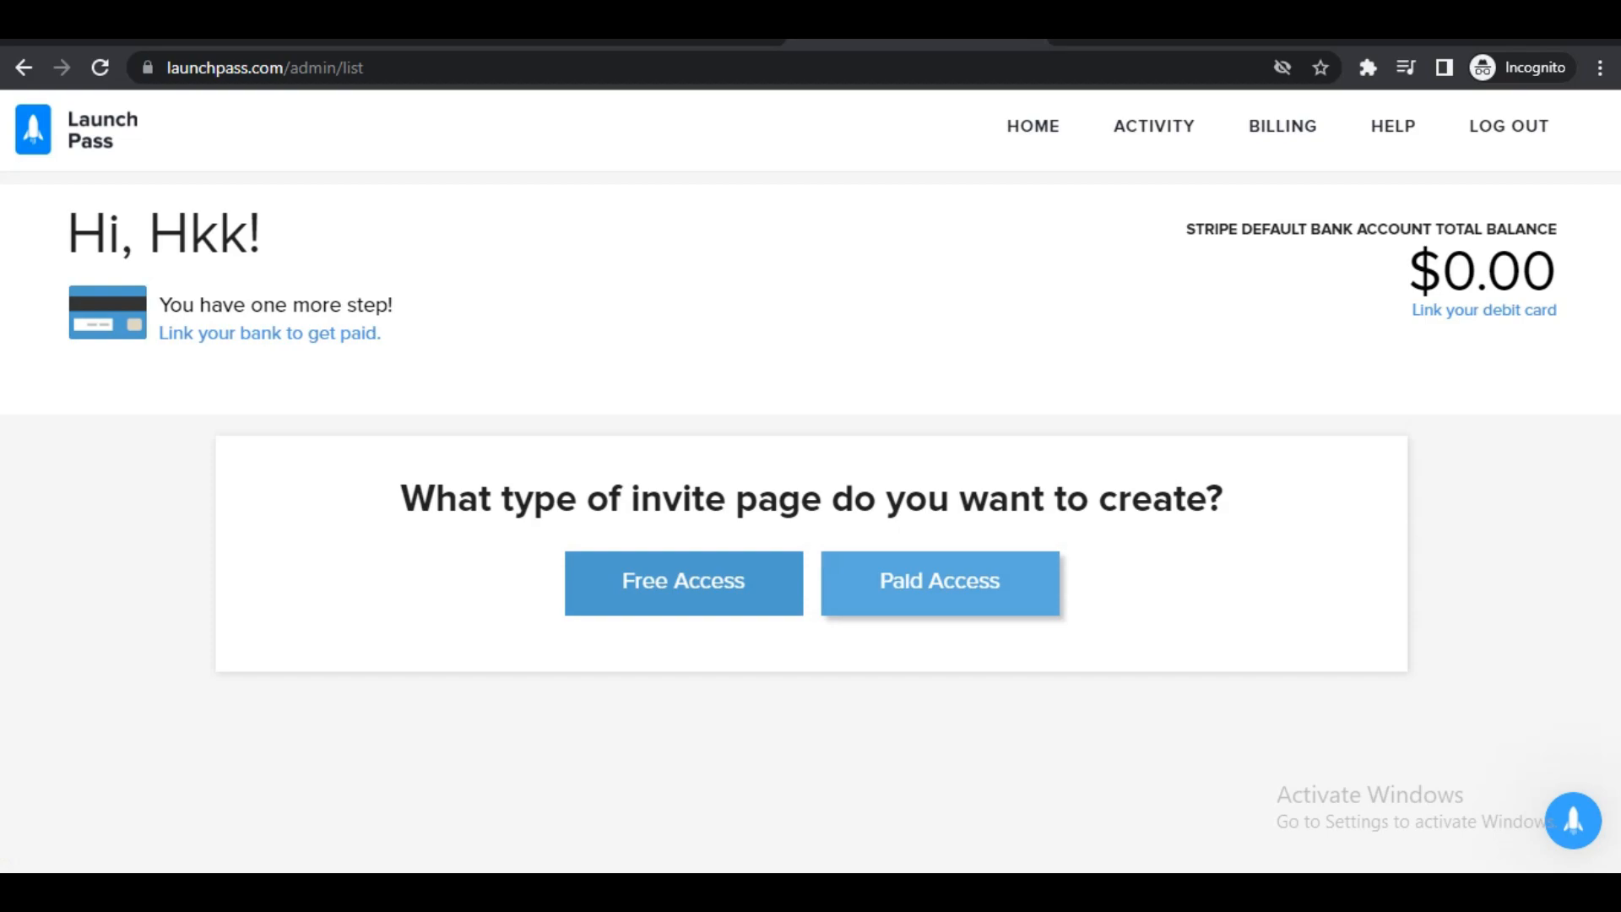
Start a paid access invite page with business name 'youtube tutorial'.
left_click(939, 581)
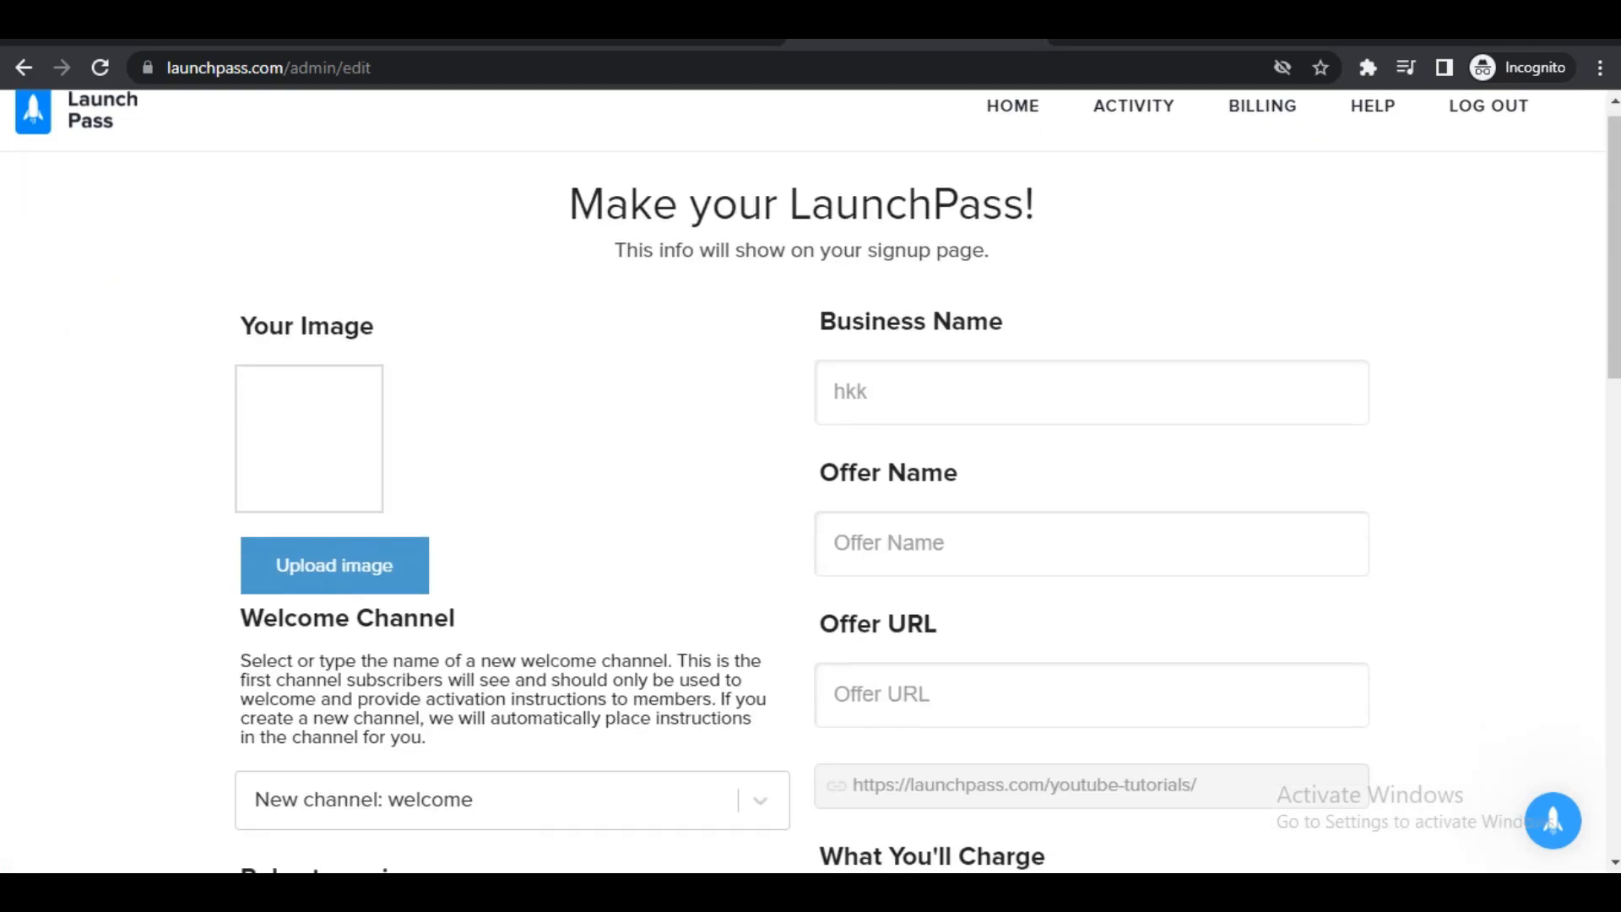
scroll("down", 3)
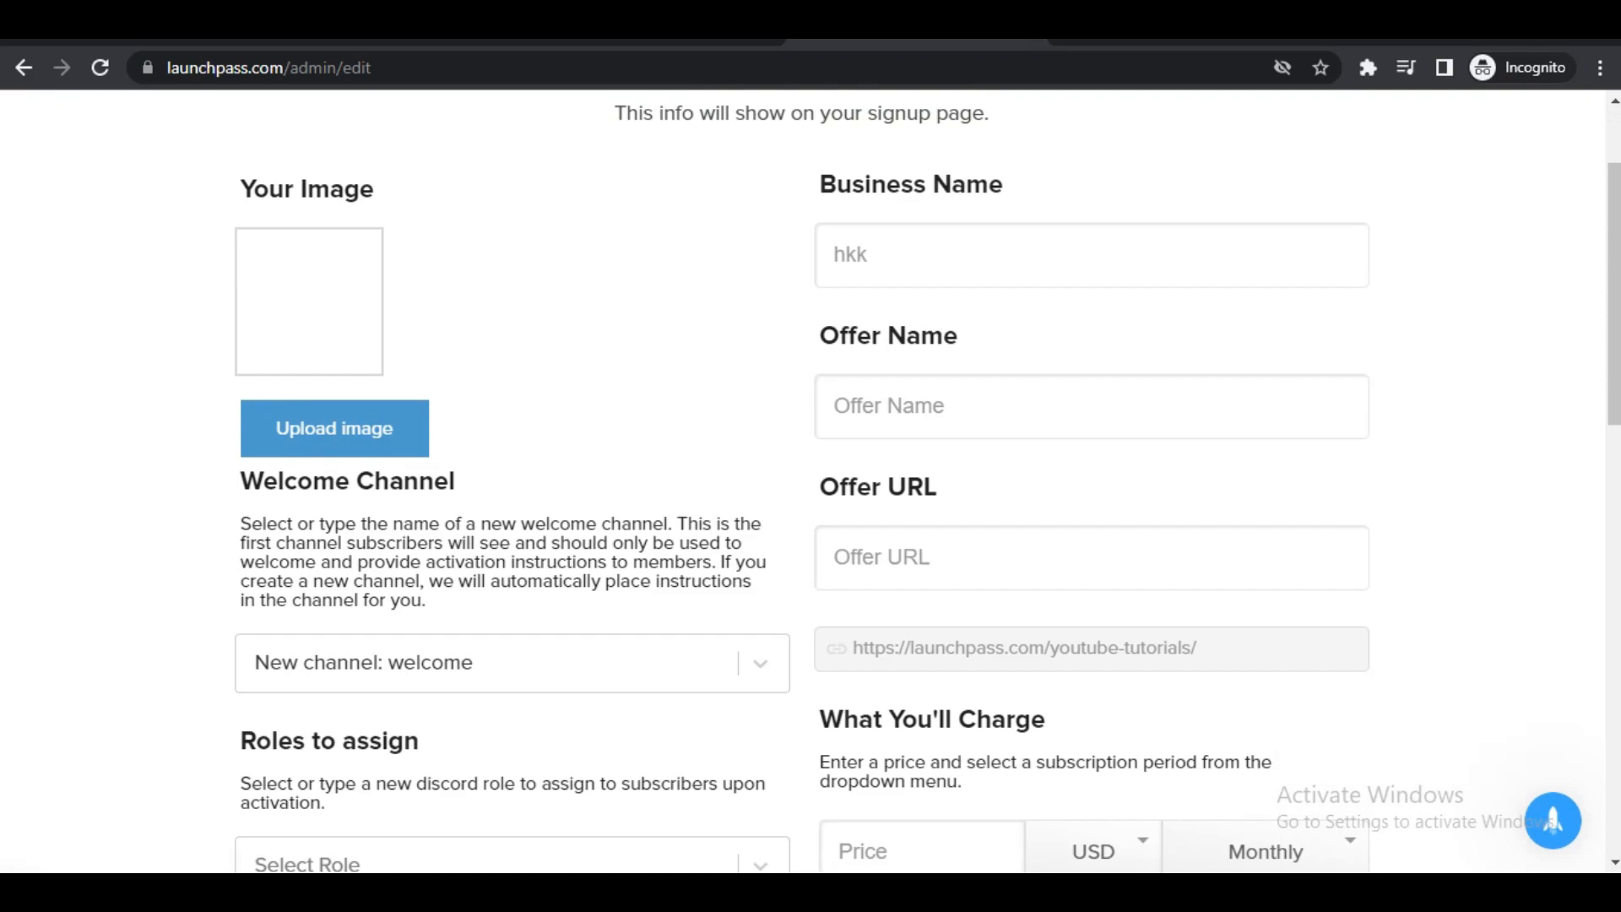
left_click(1091, 255)
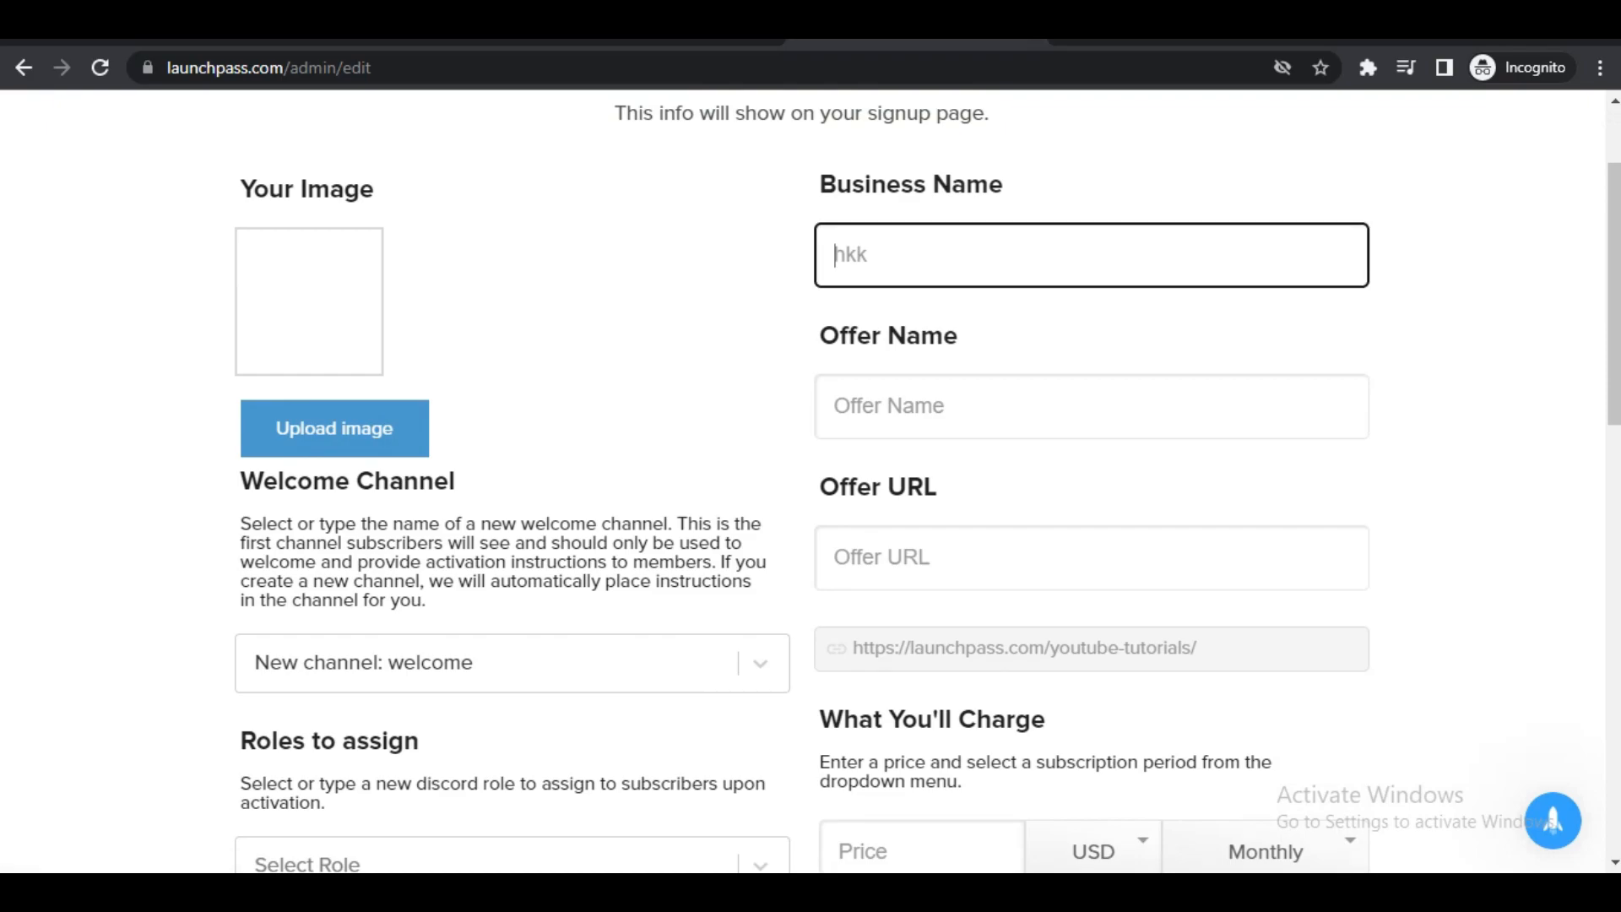
type("youtube tutorial")
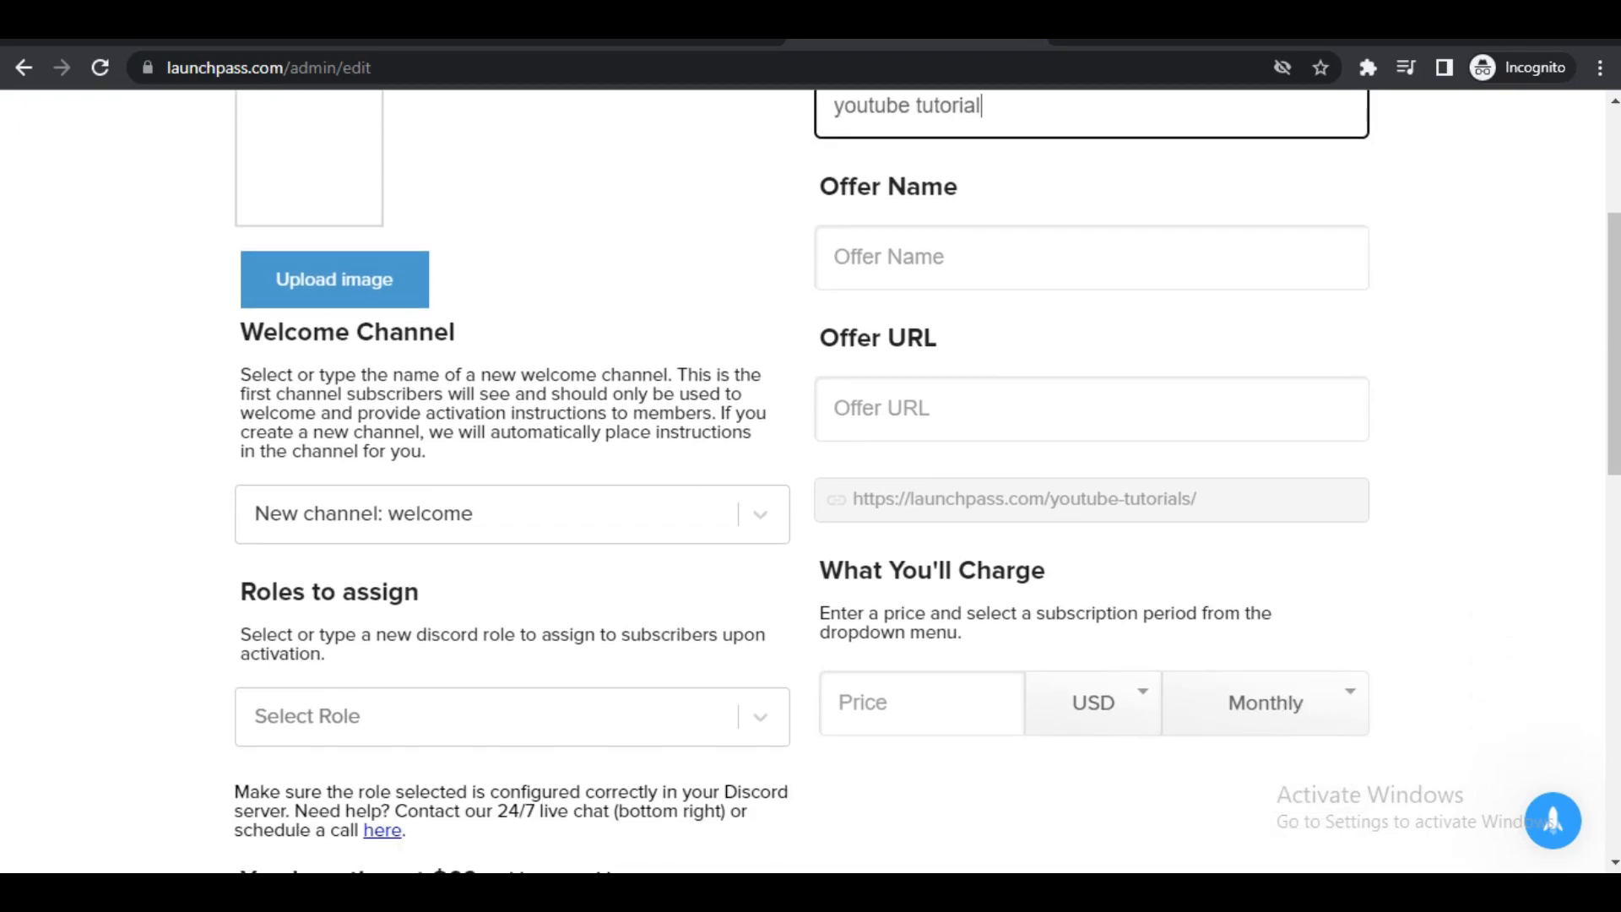
left_click(510, 513)
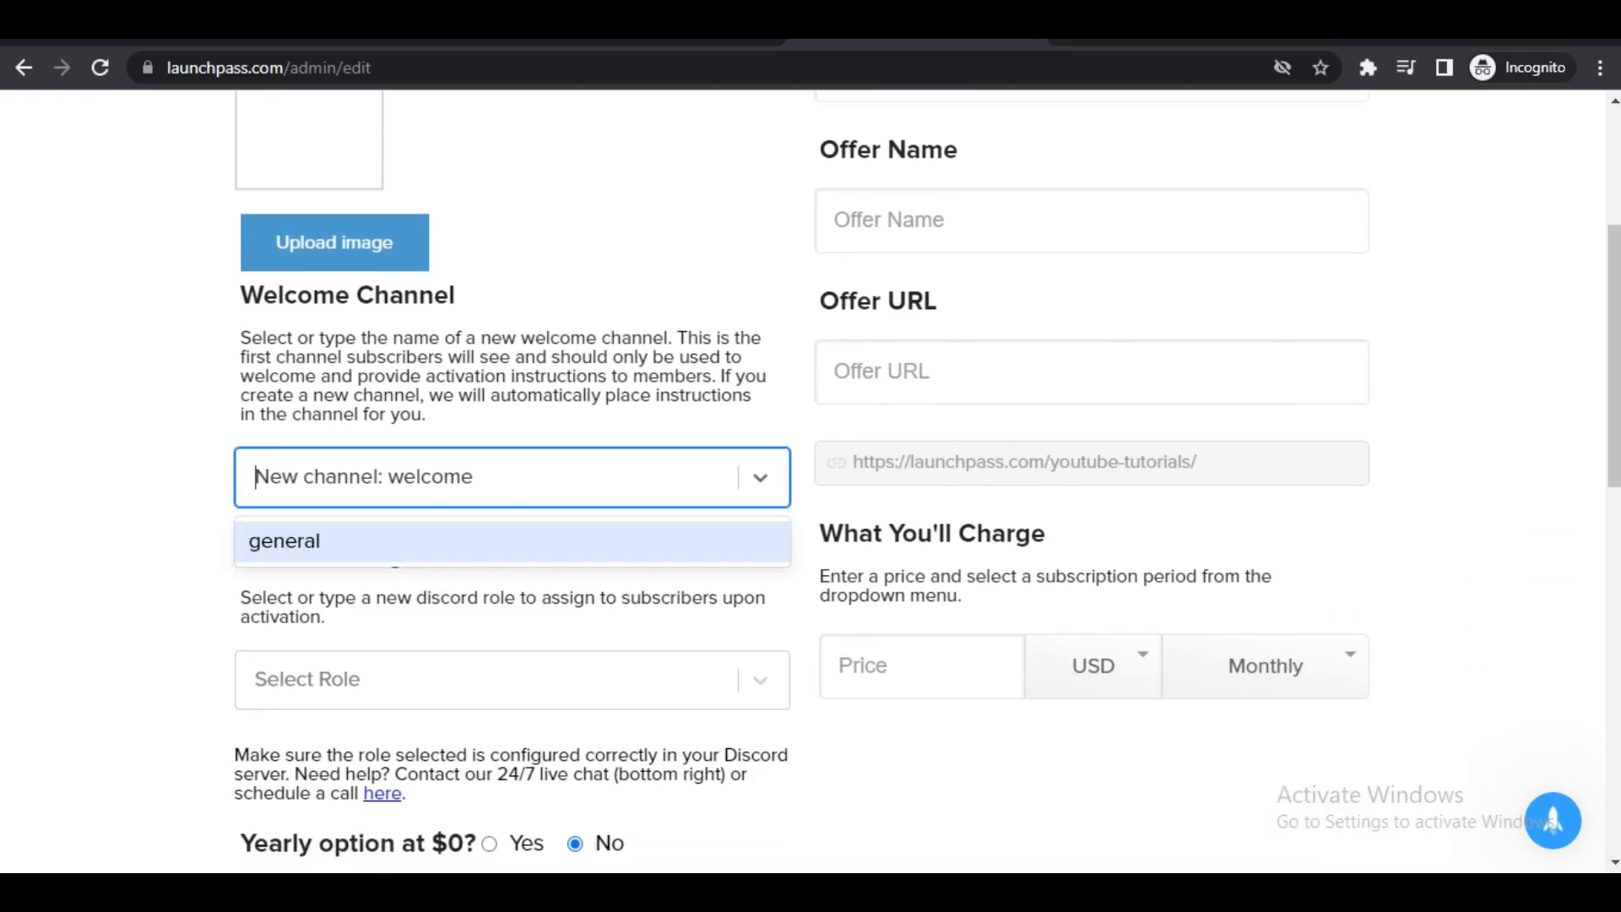
scroll("down", 3)
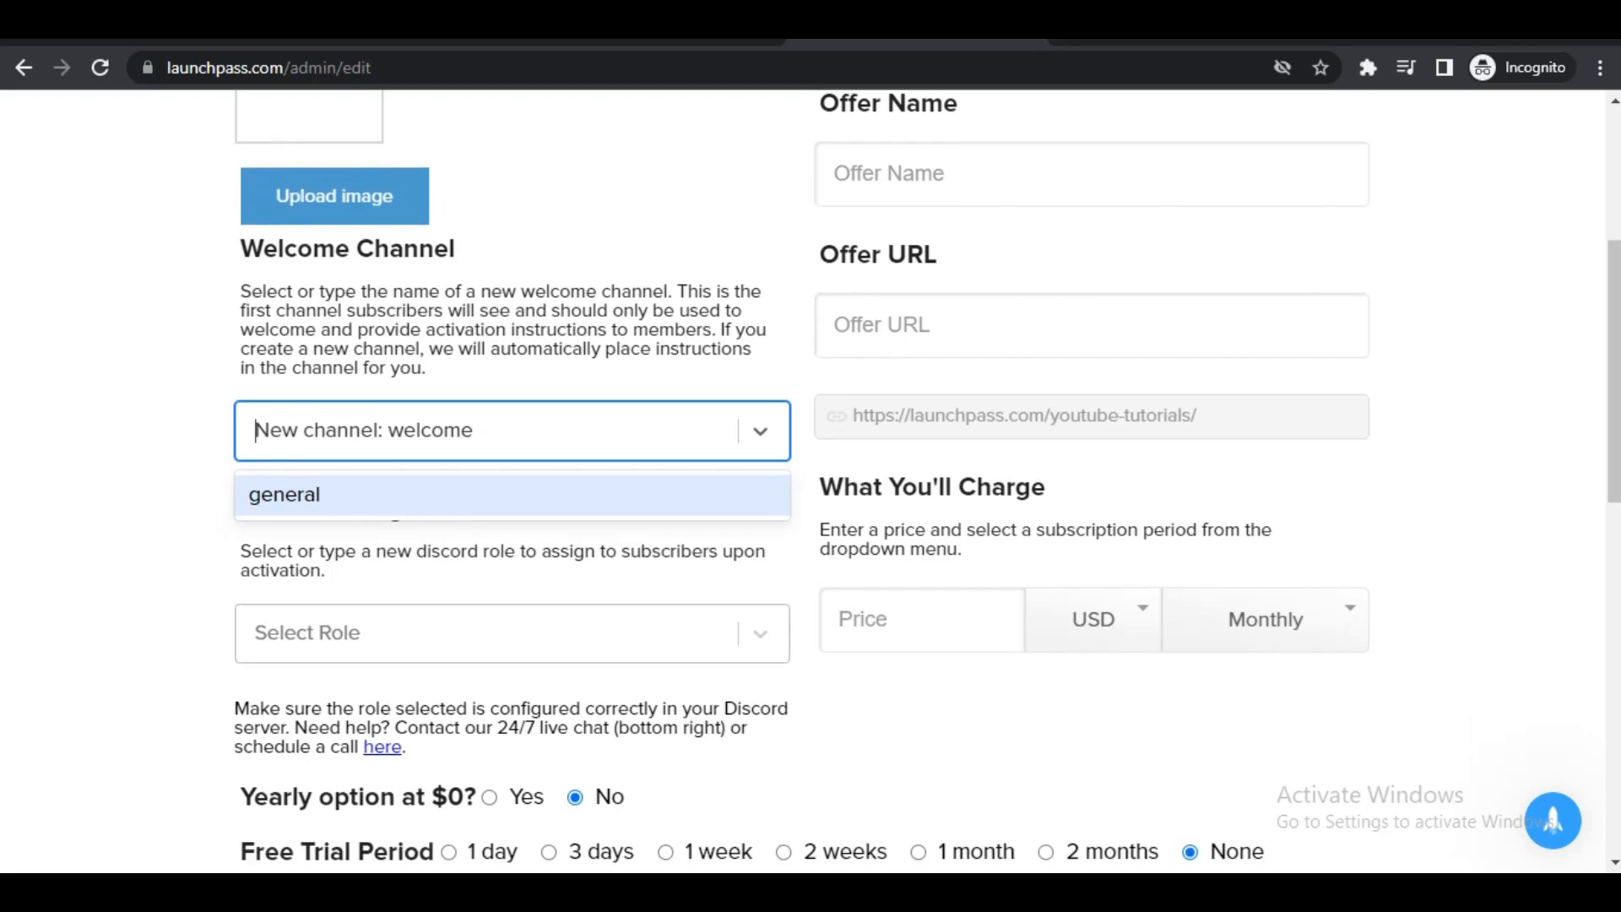
Create and assign the #NewMember role, using #NewMember as offer name and URL at 99.00 USD monthly.
left_click(496, 633)
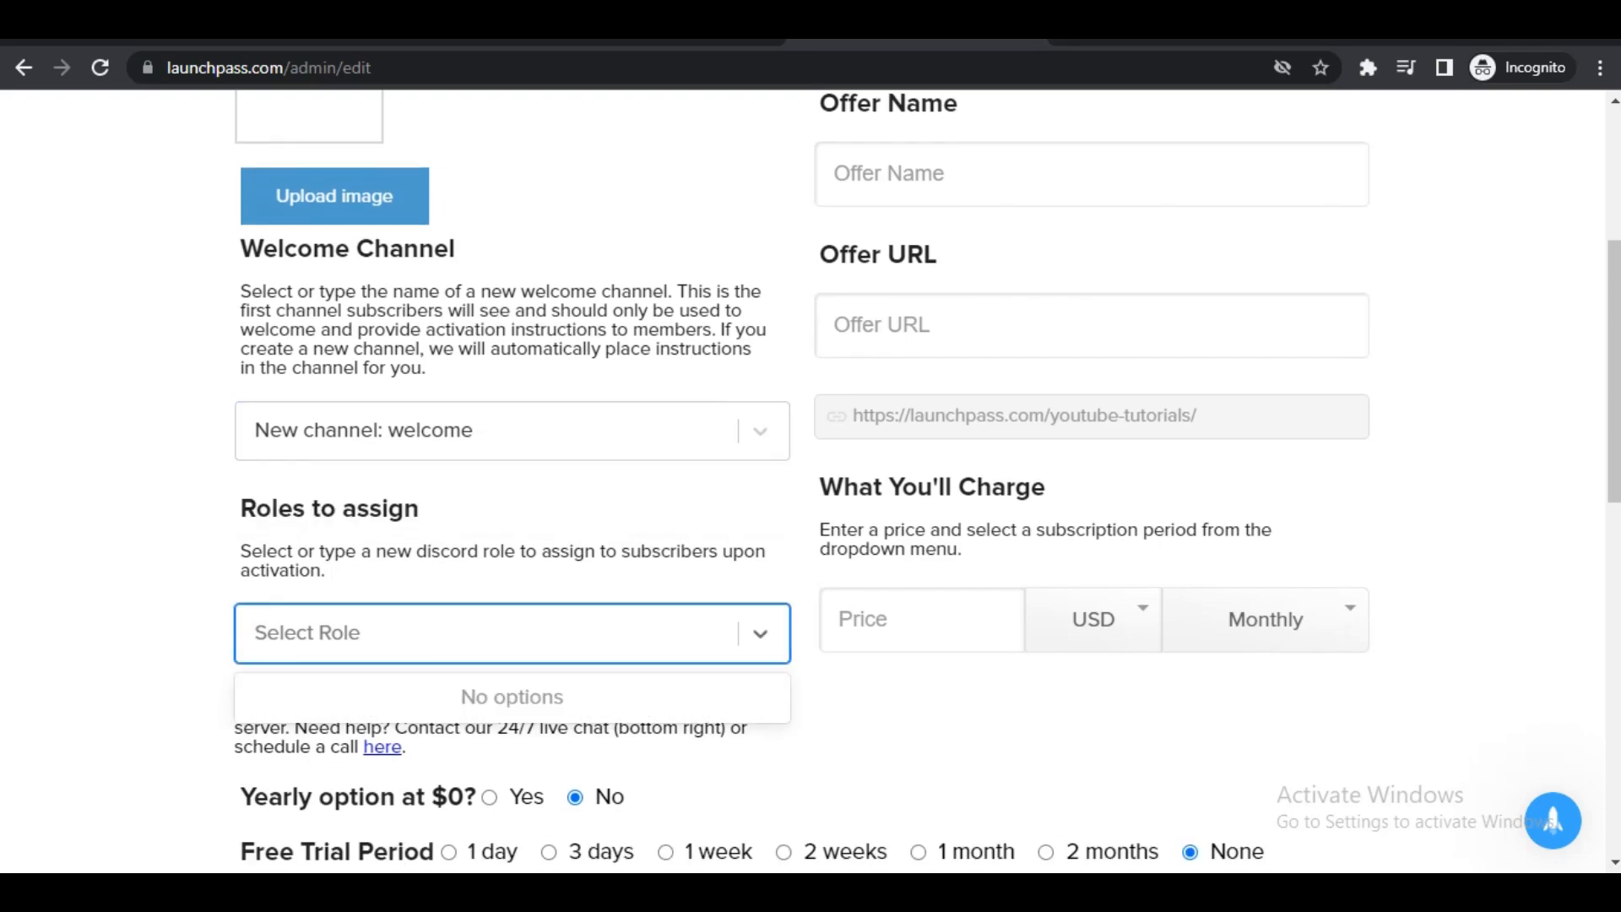
type("#newm")
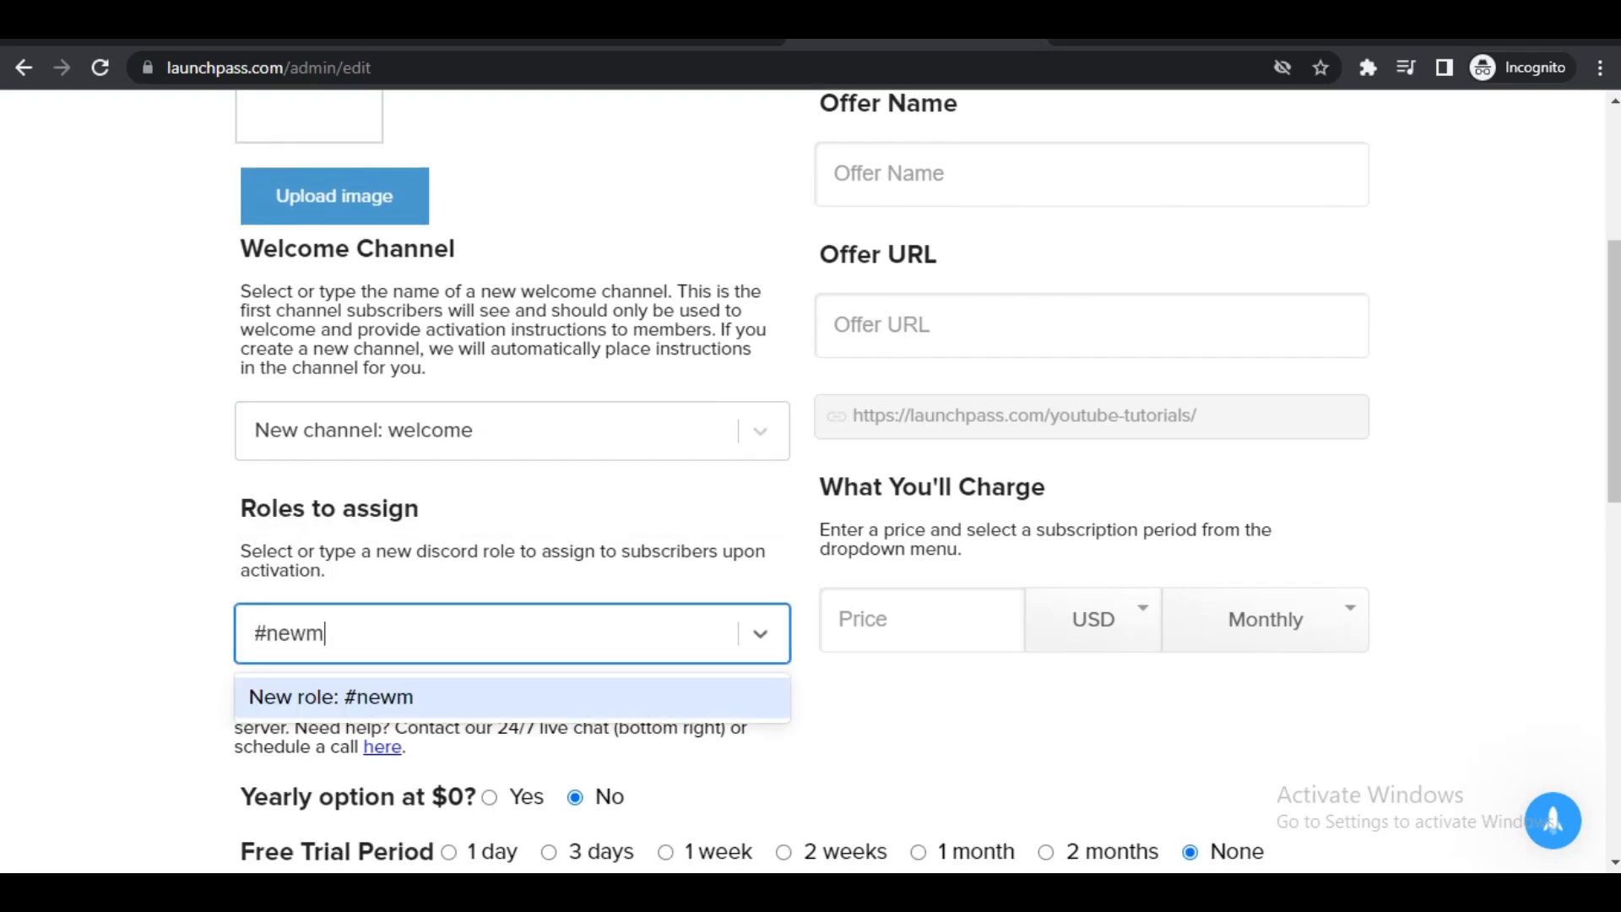
type("ember")
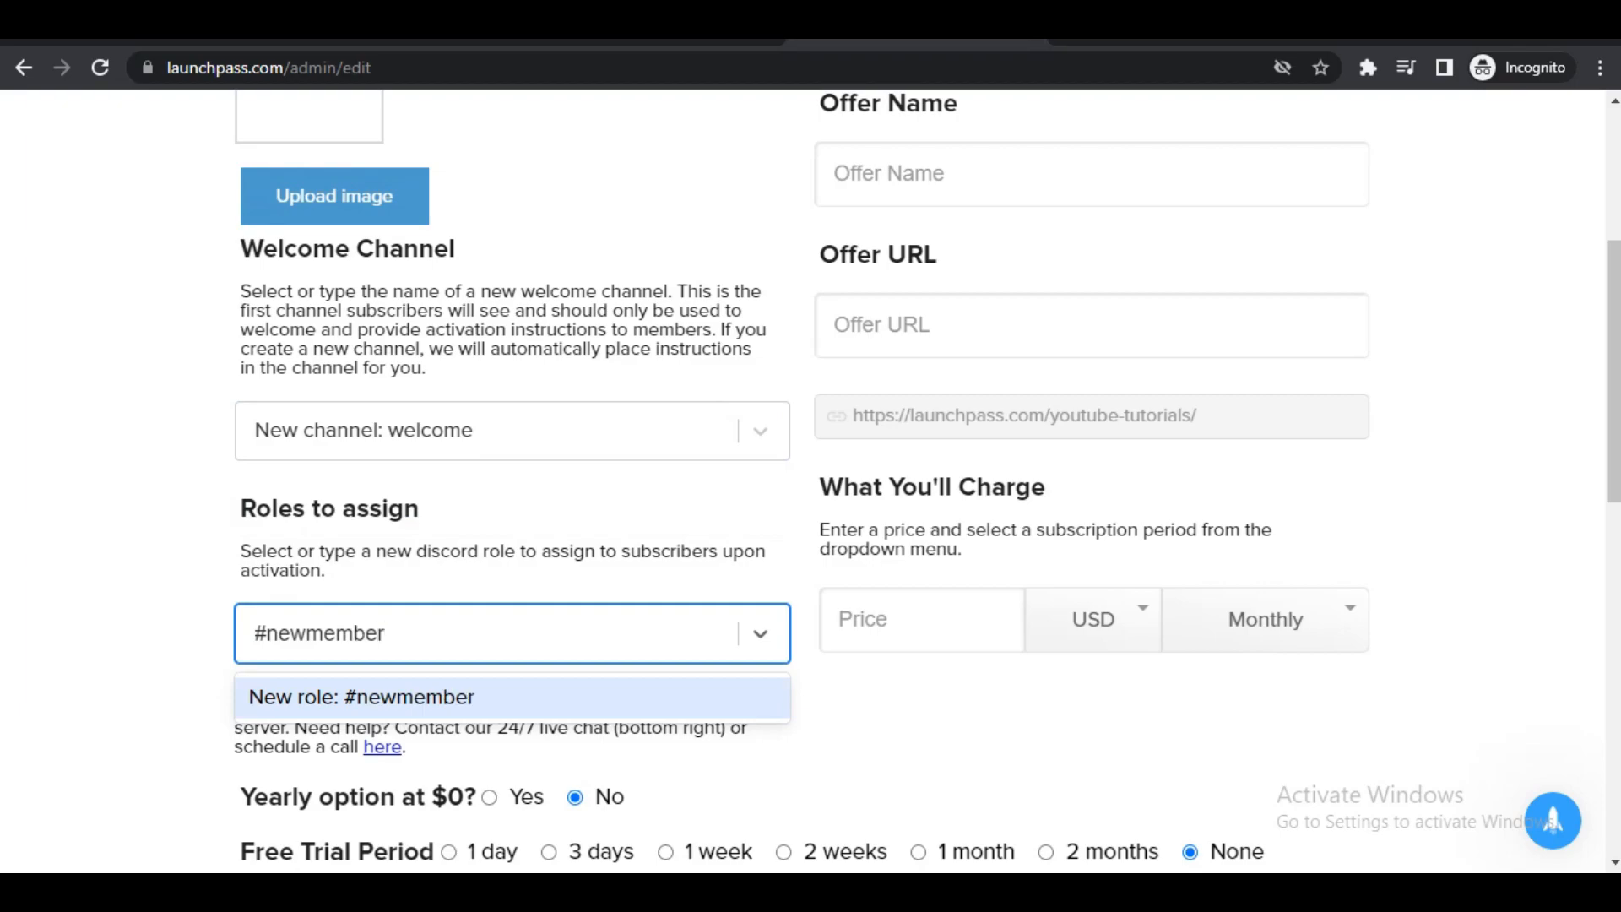
scroll("down", 3)
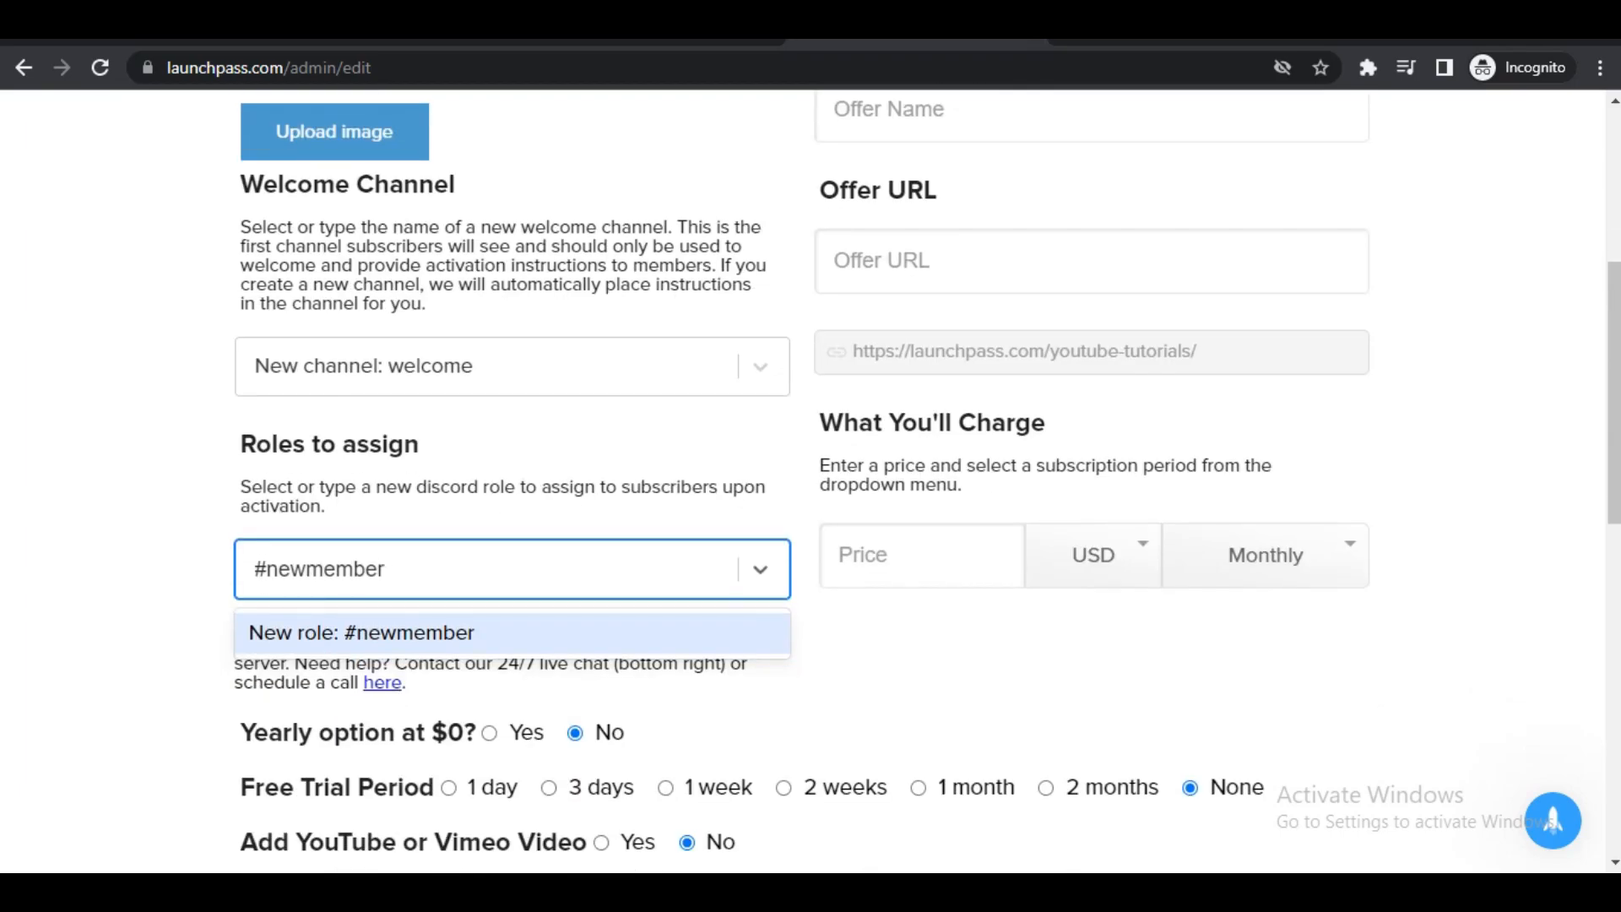
left_click(920, 554)
type("1")
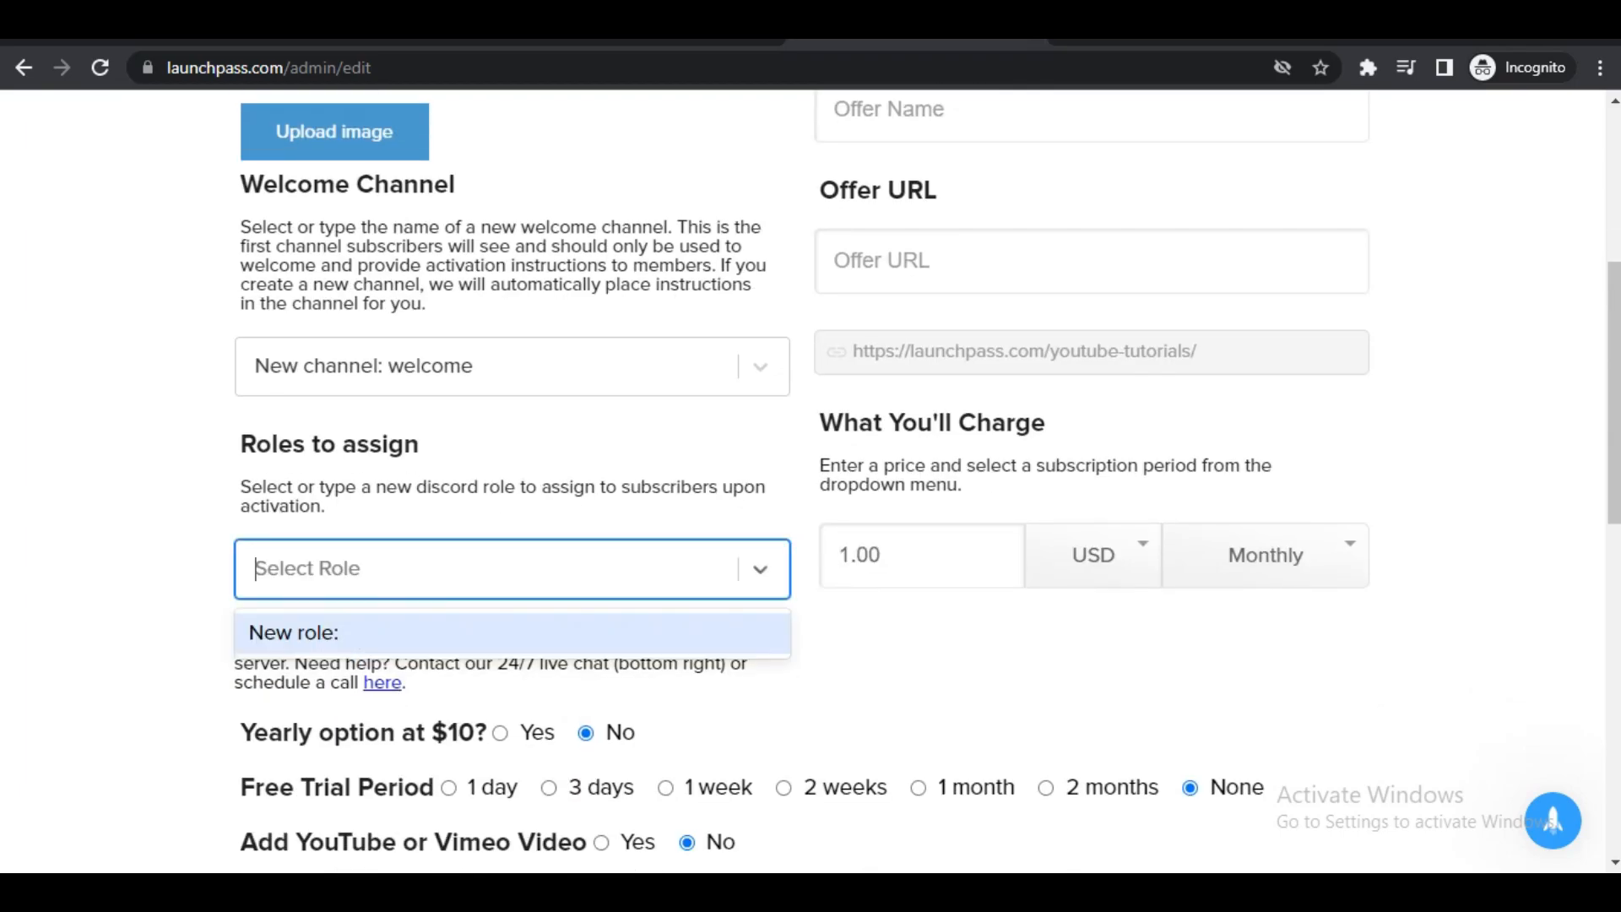
left_click(292, 631)
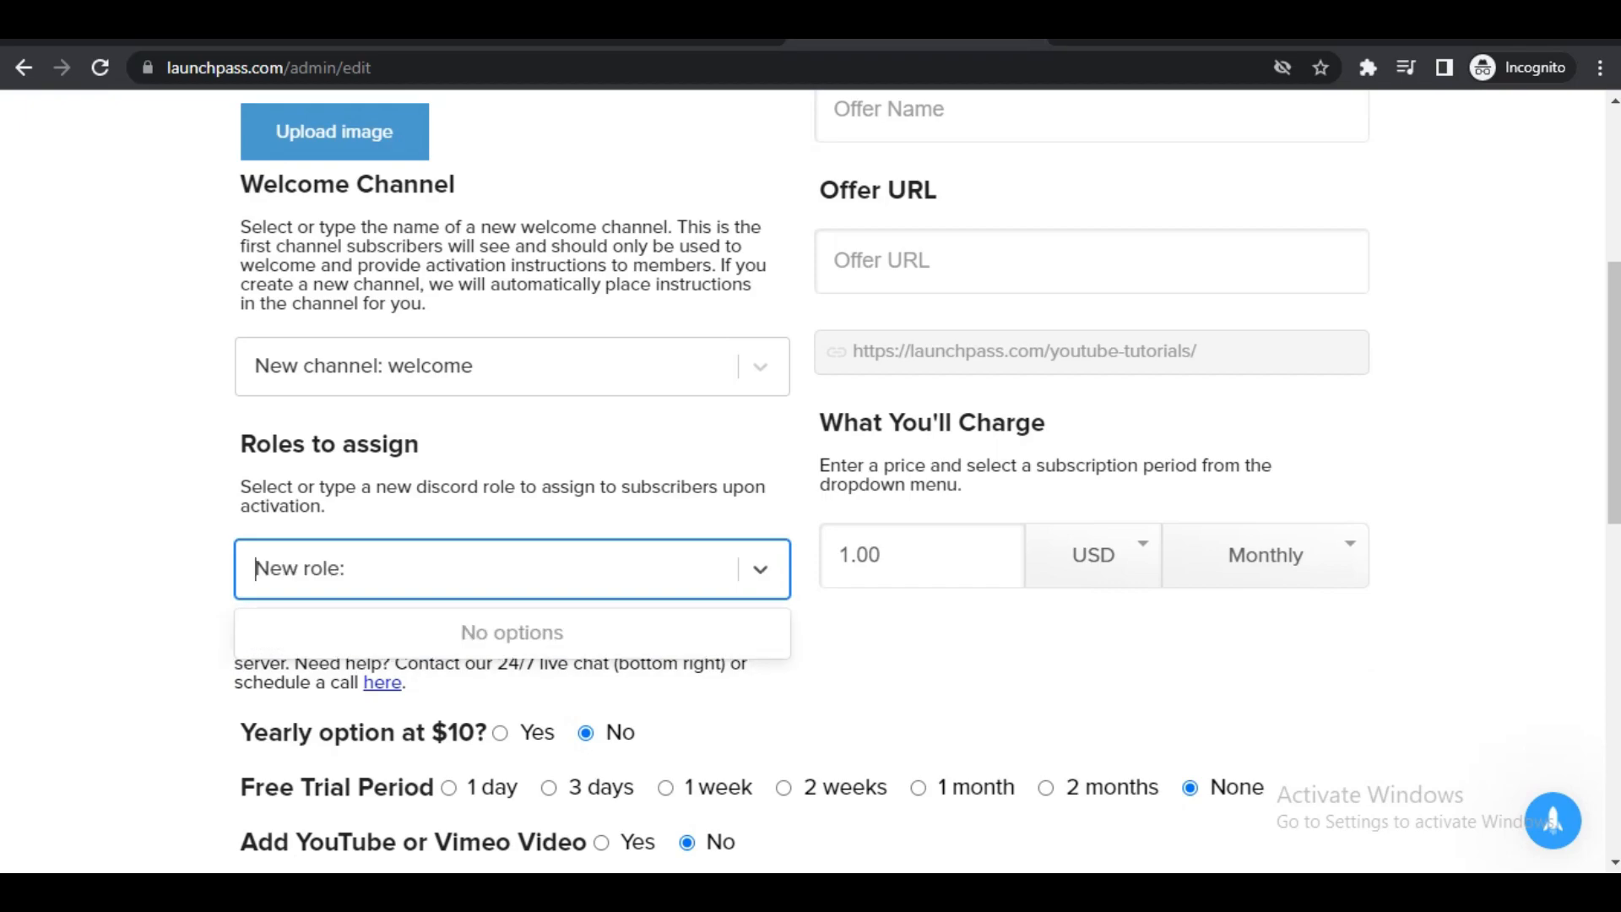
type("#new")
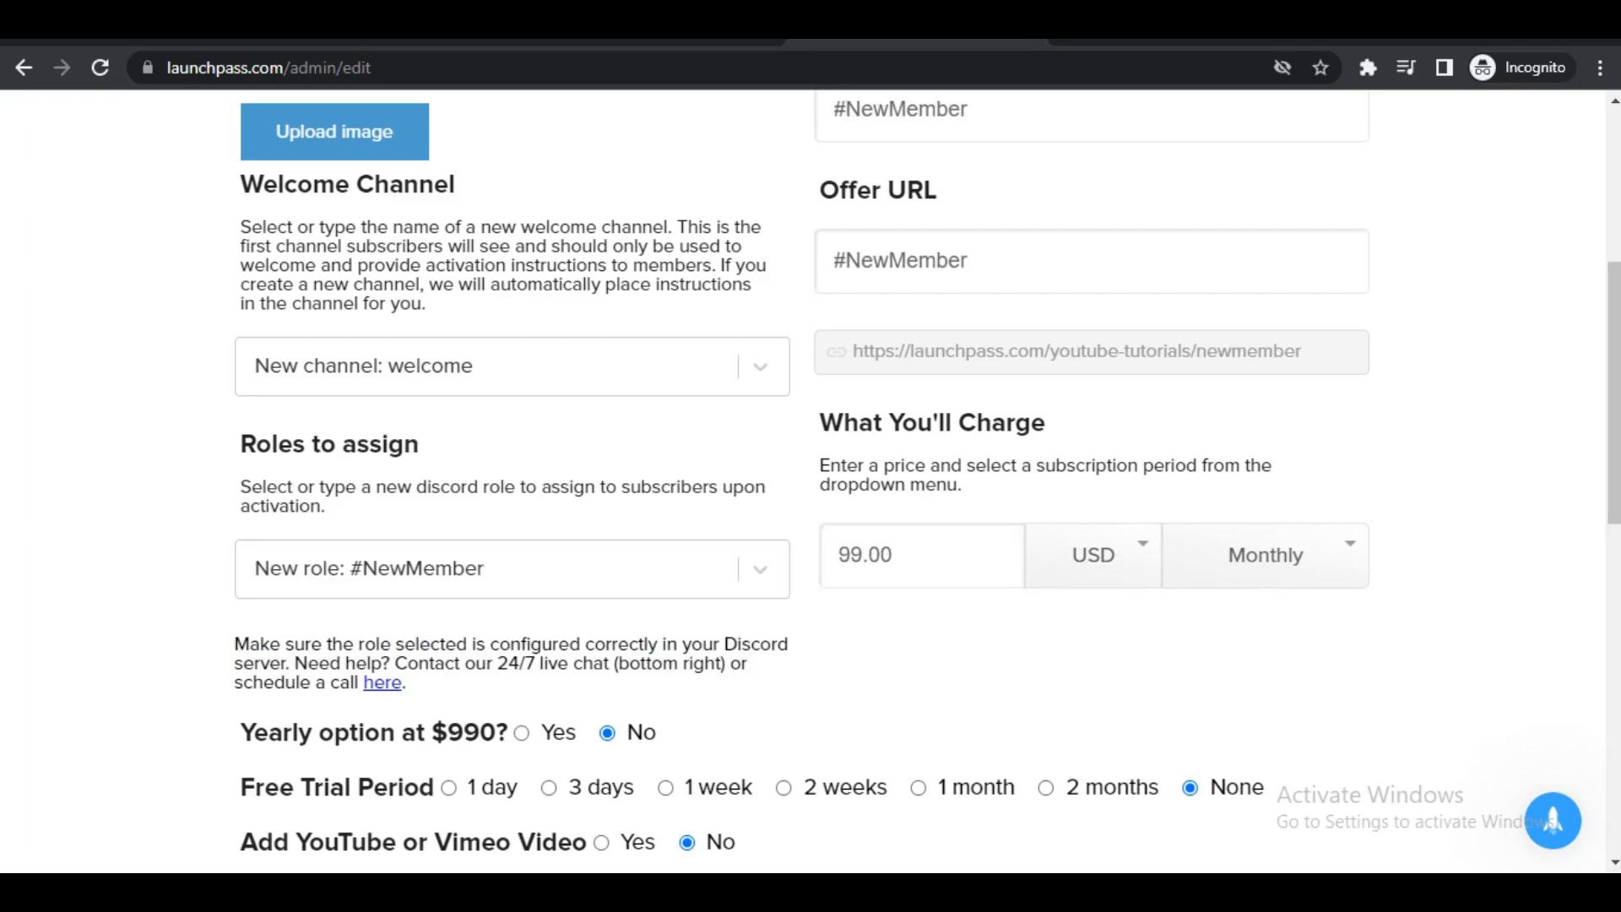
left_click(1263, 555)
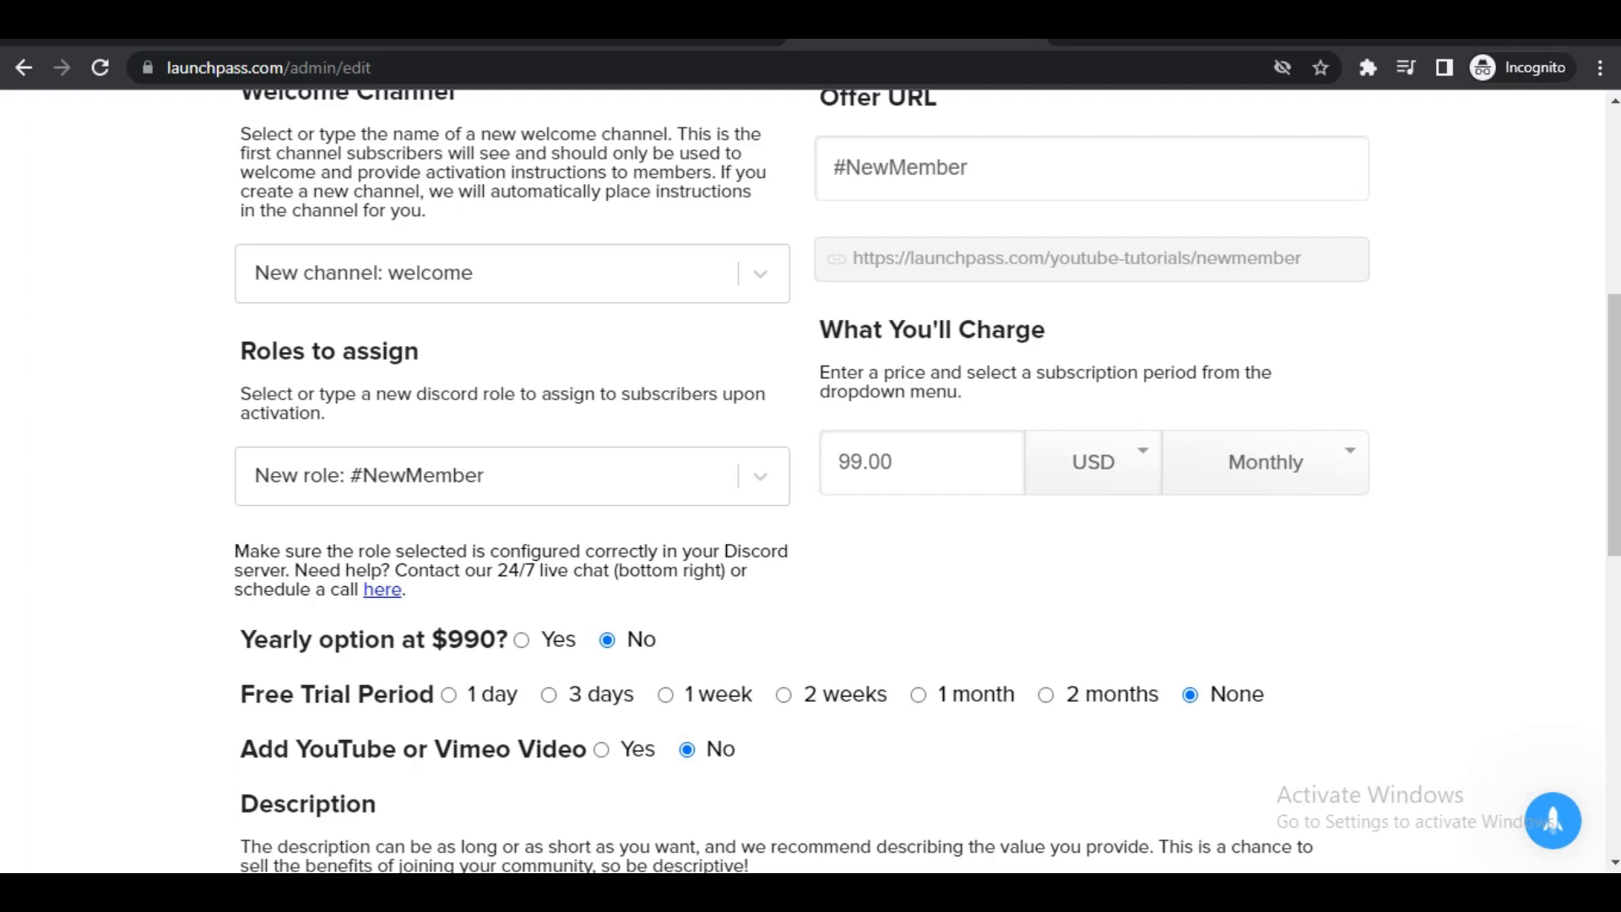
scroll("down", 3)
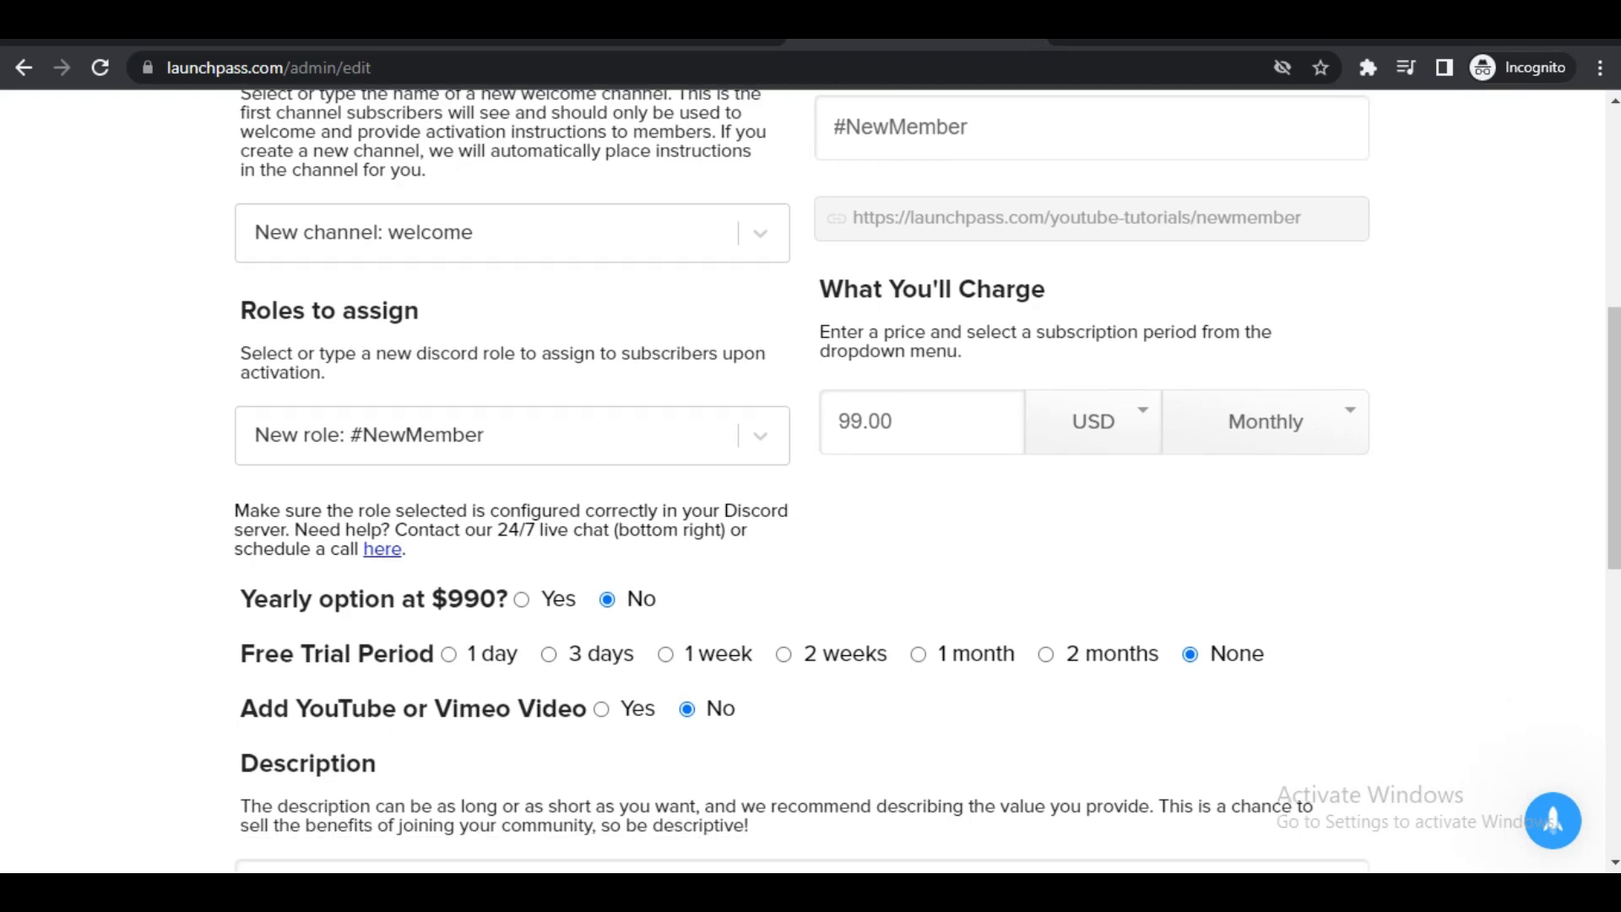
Enter the description 'Youtube community for my subscribers.' and continue to the signup page preview.
scroll("down", 3)
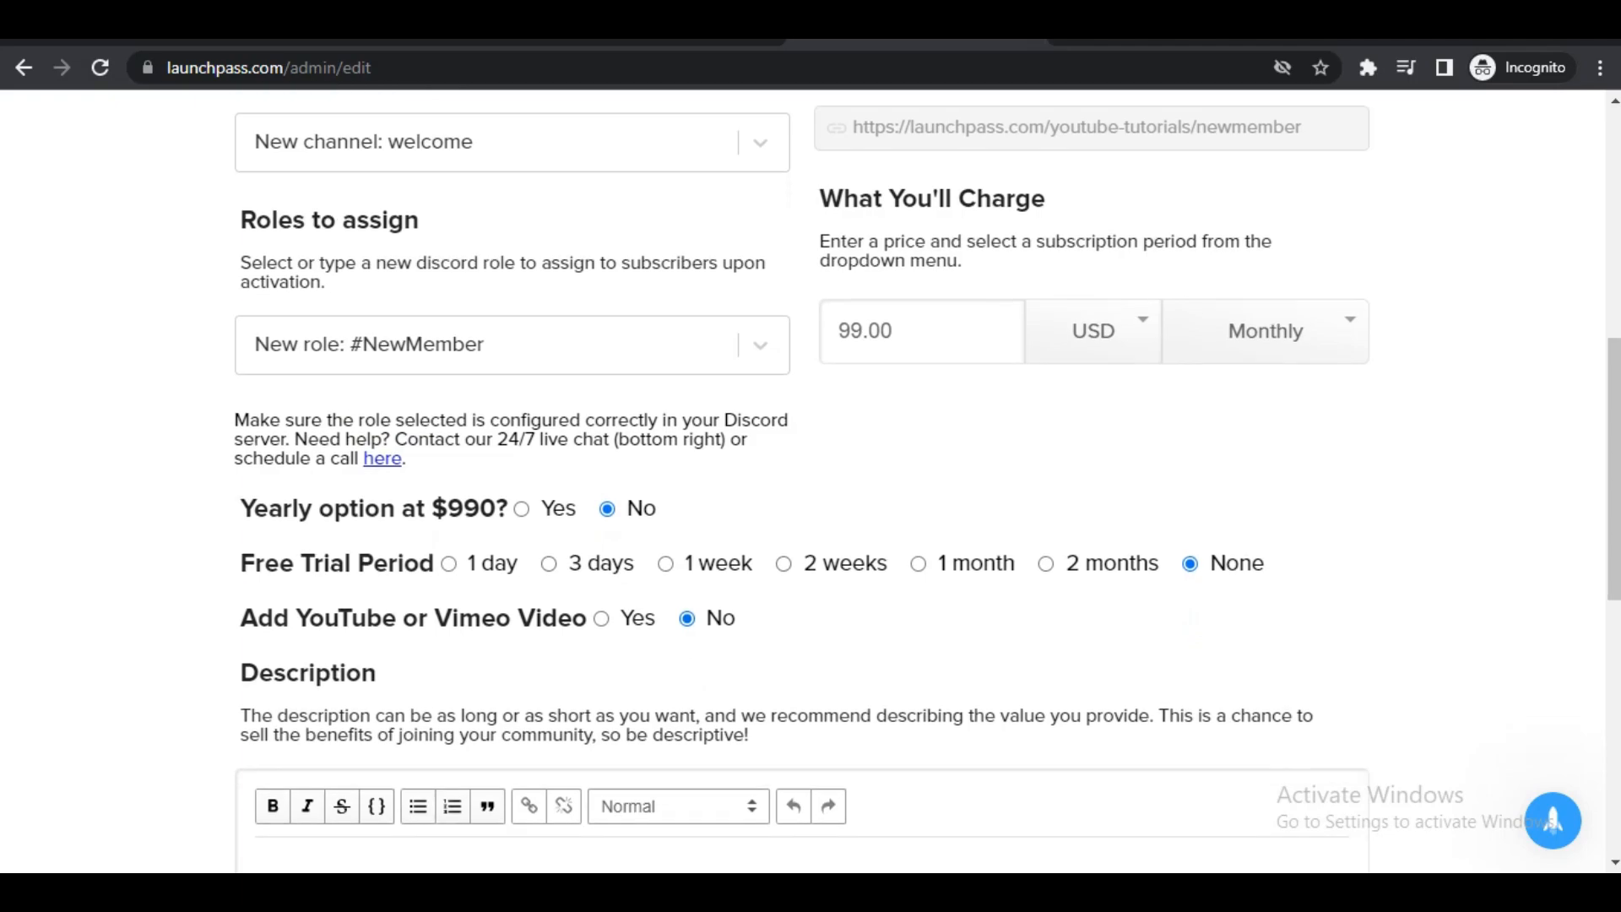
scroll("down", 3)
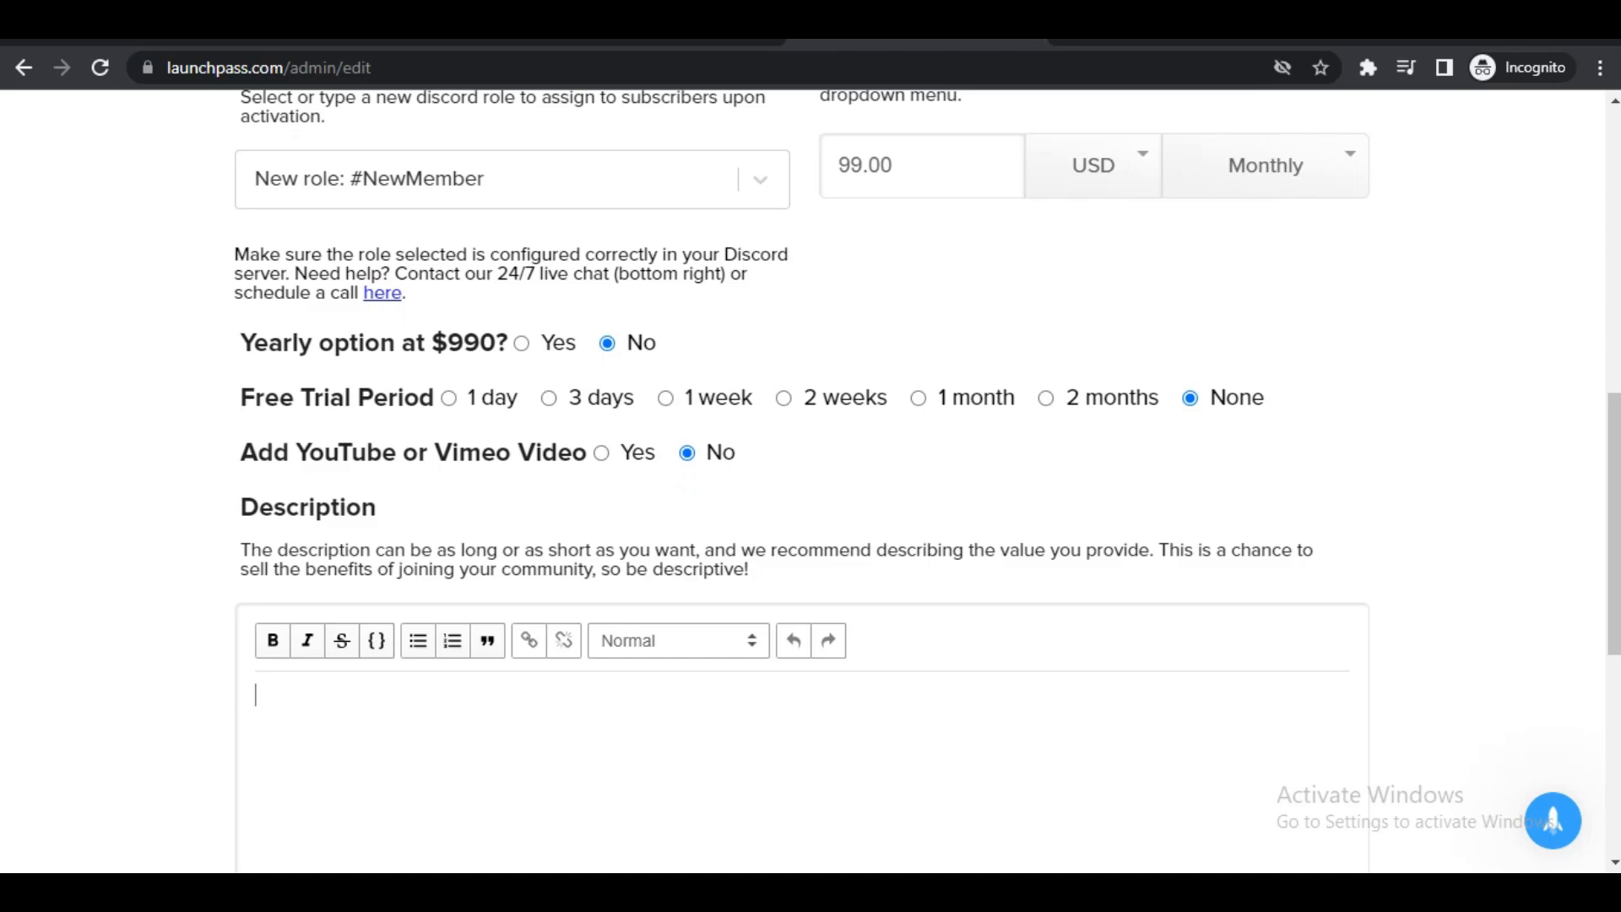
type("Youtube")
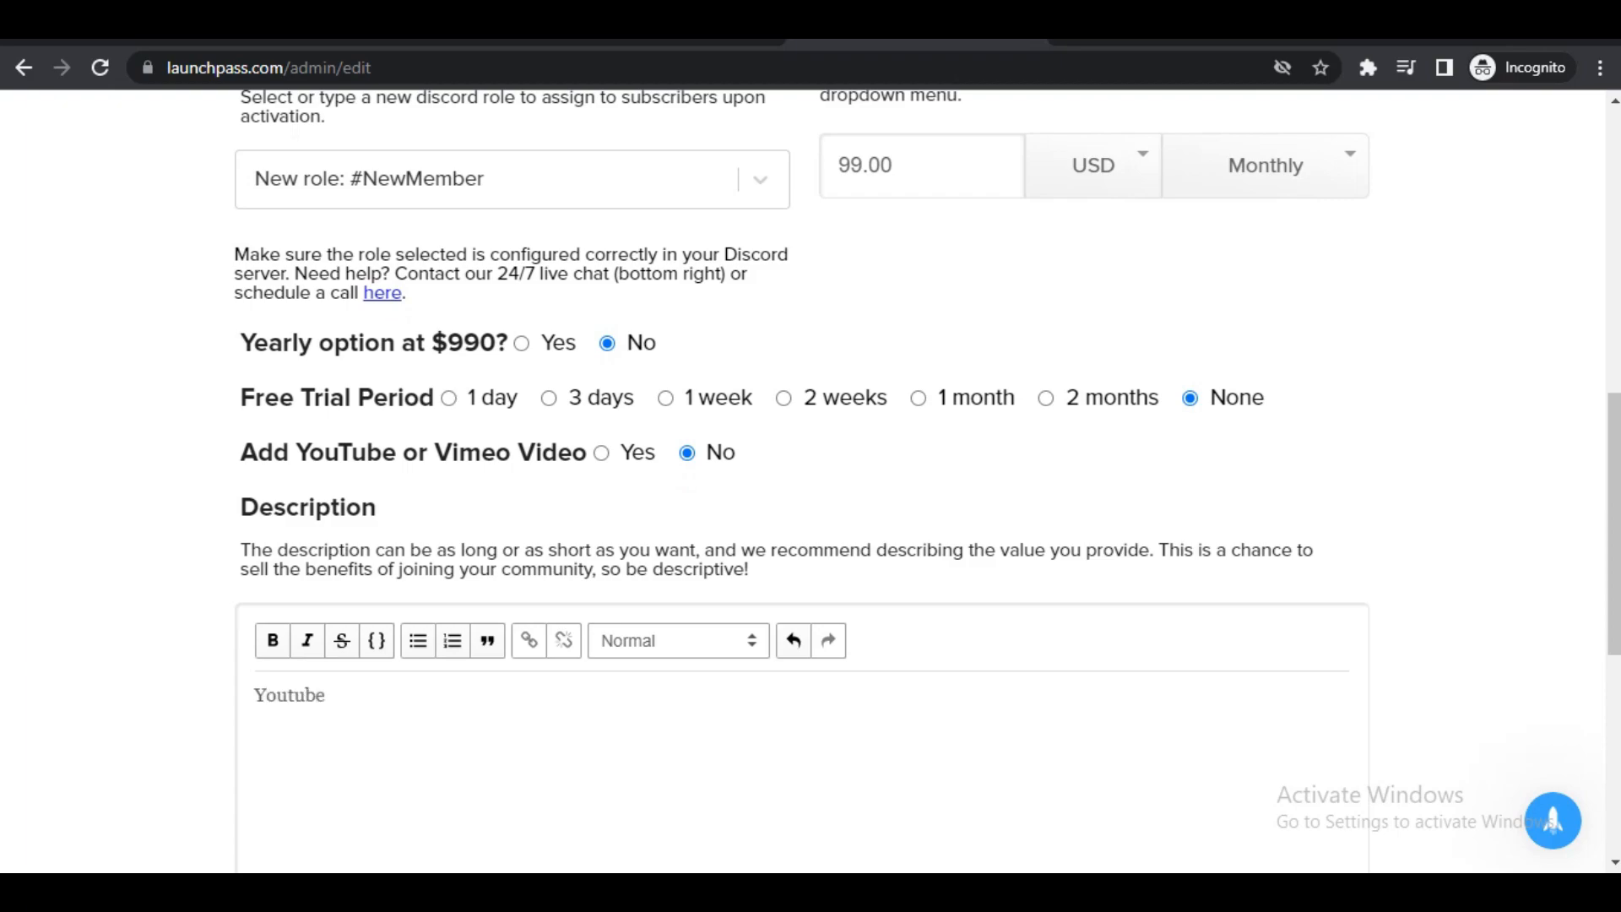
type("community for m")
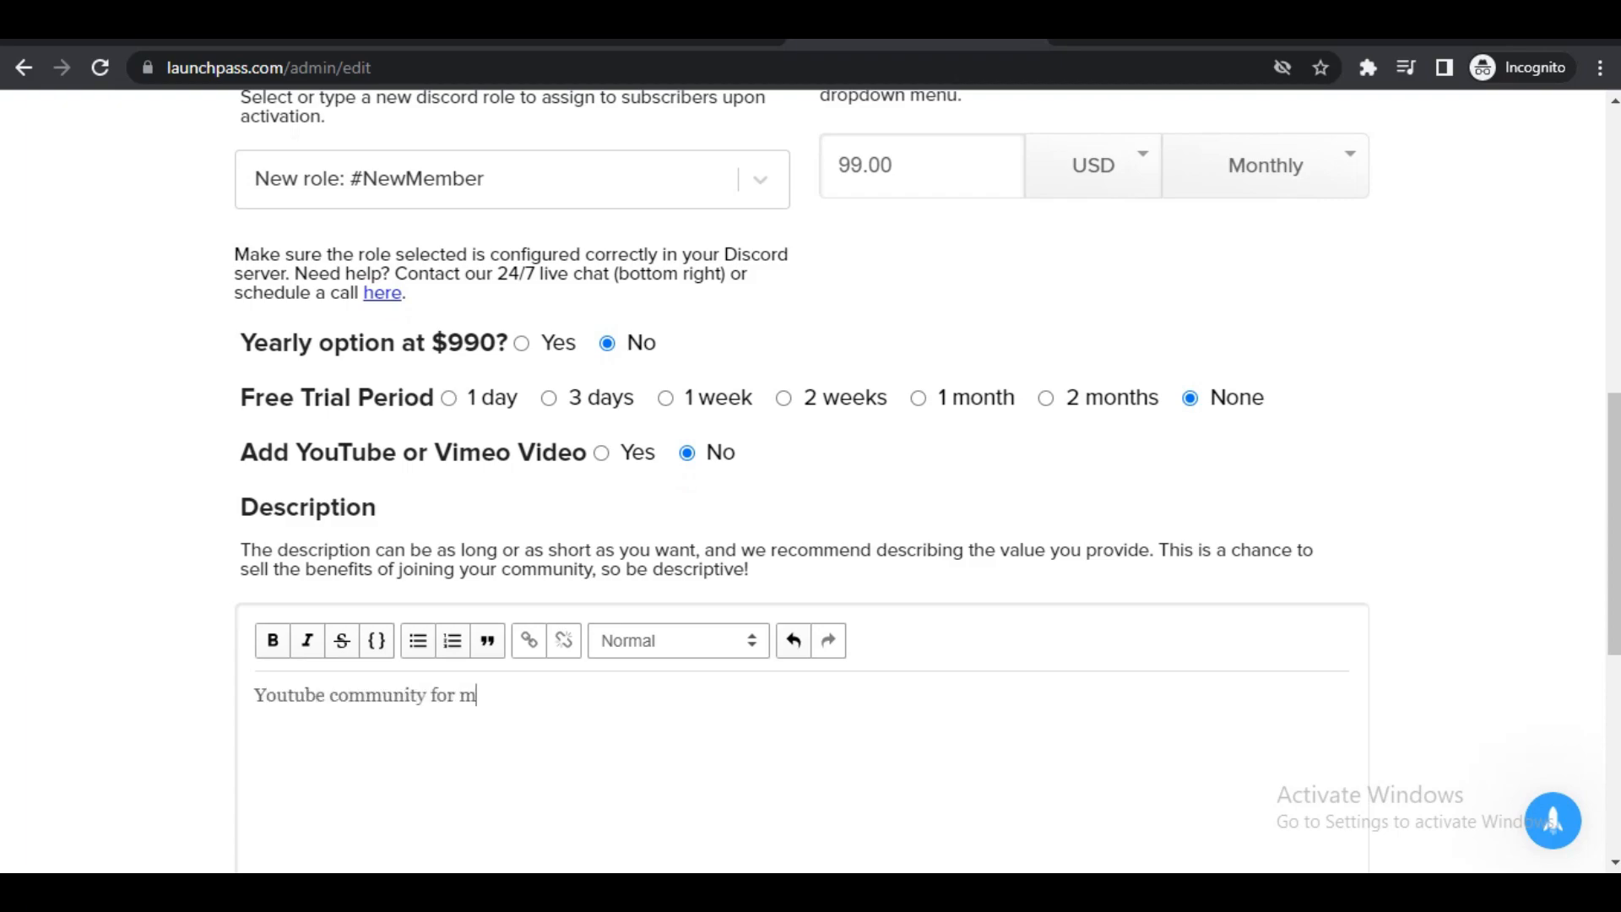
type("y subscribers.")
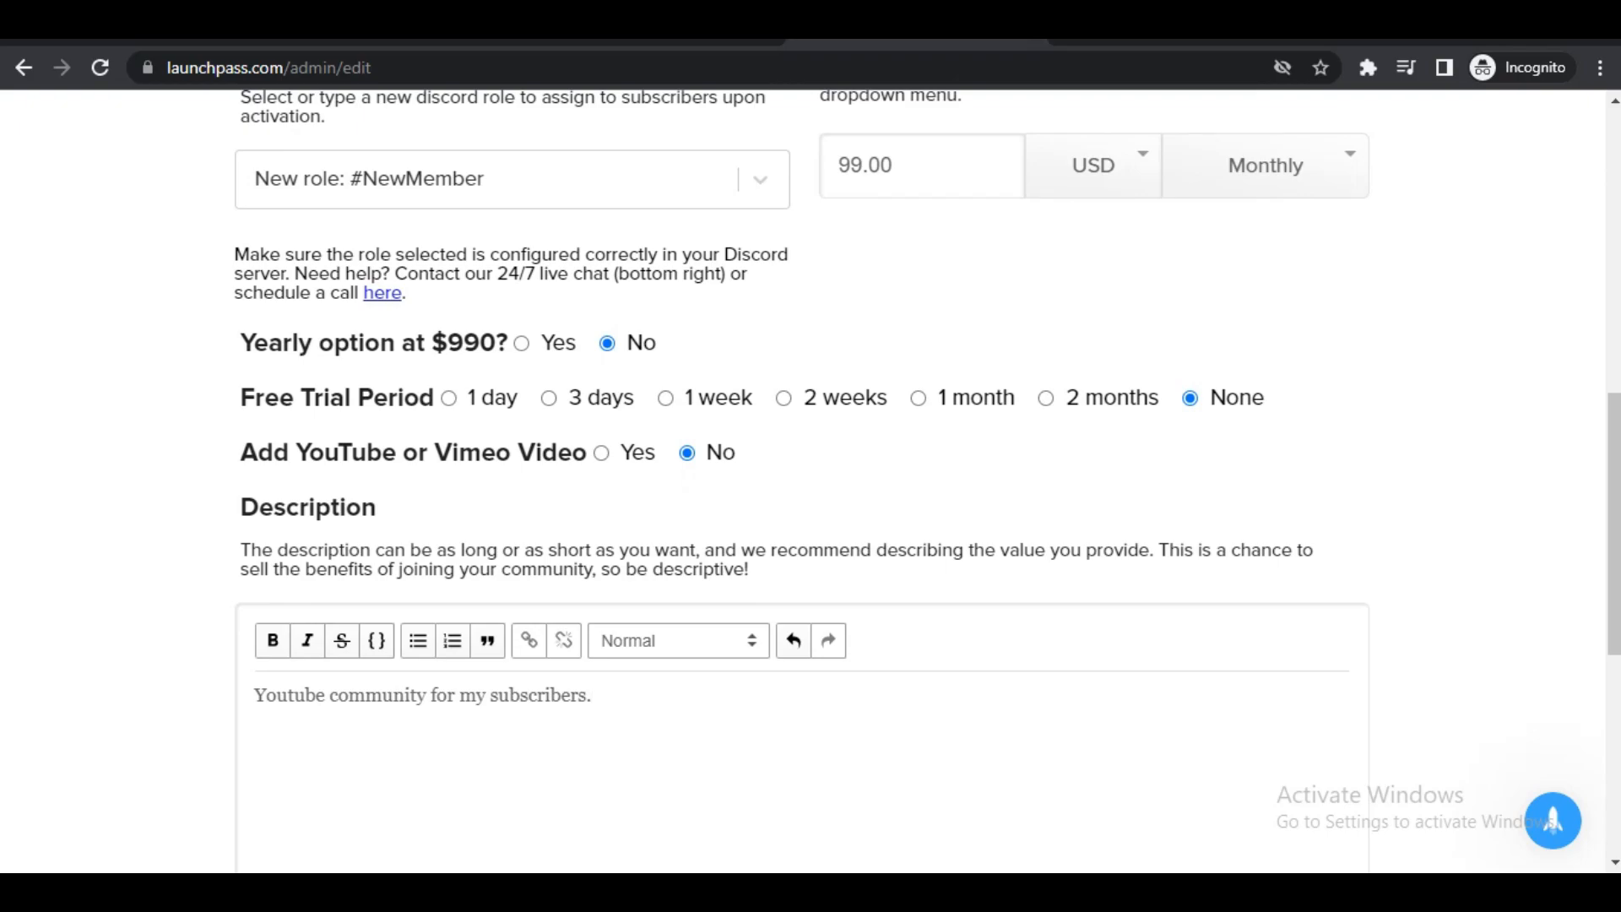
scroll("down", 3)
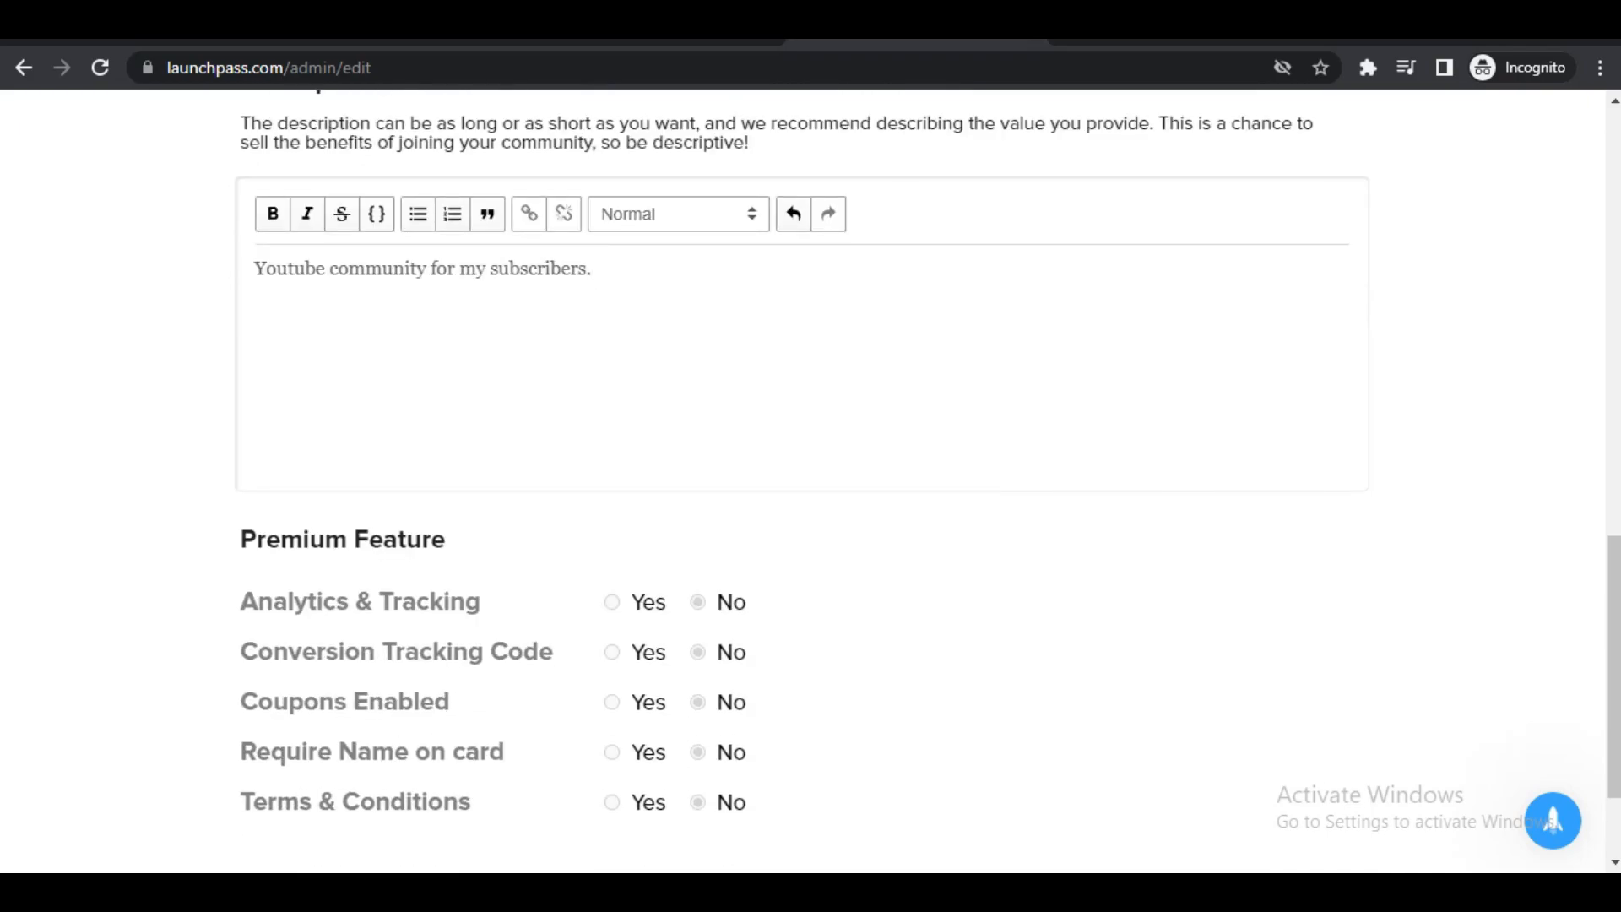
scroll("down", 3)
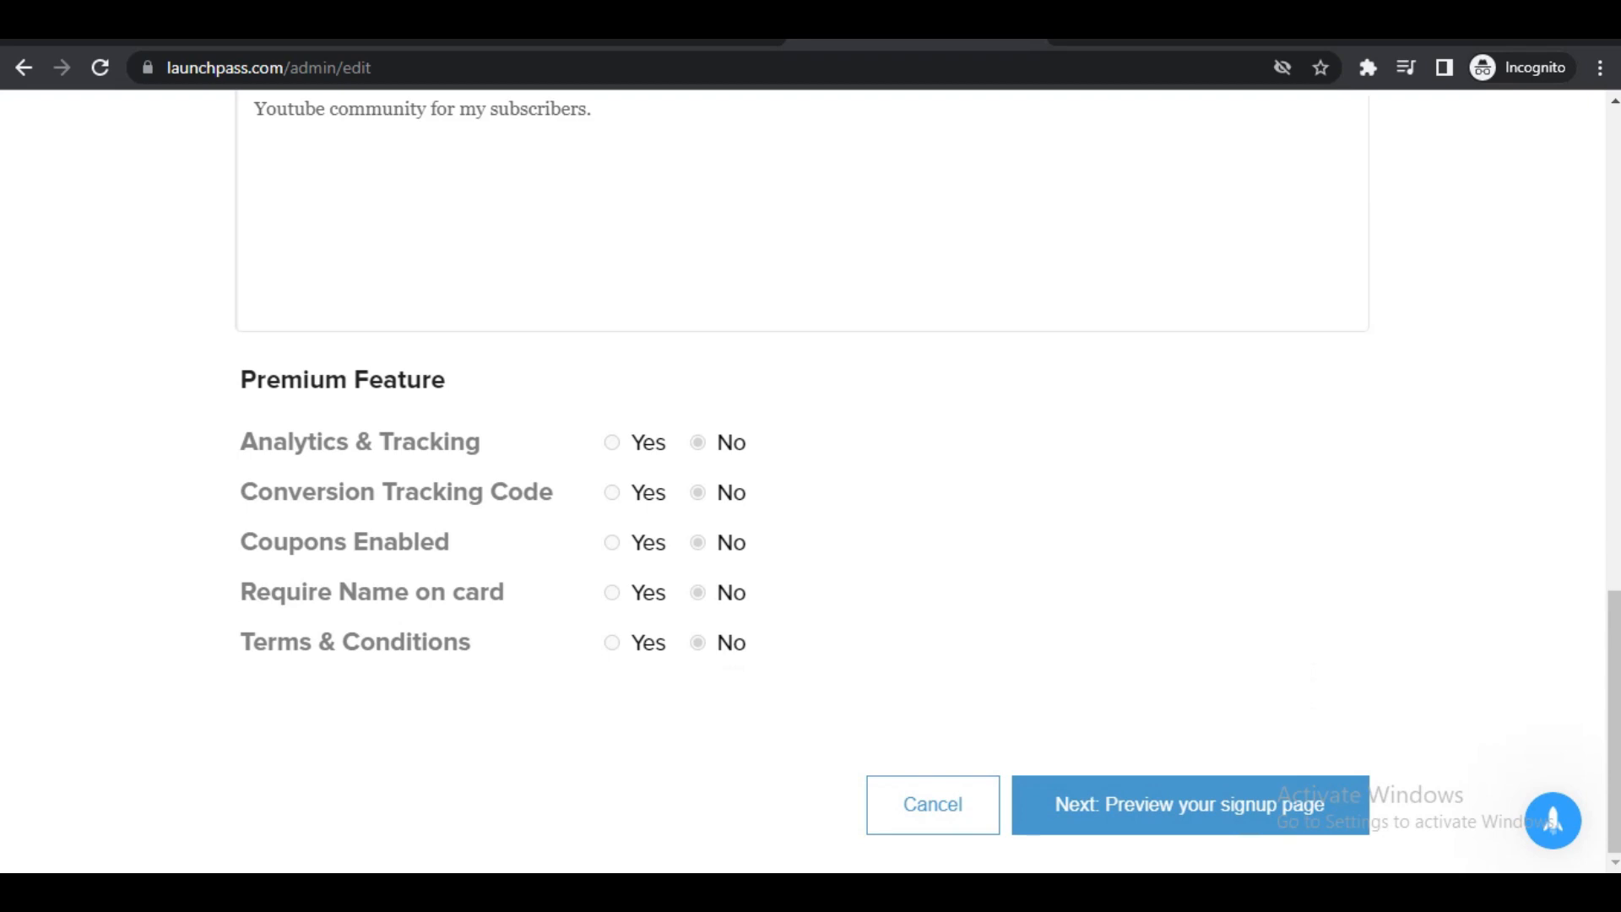
left_click(1187, 803)
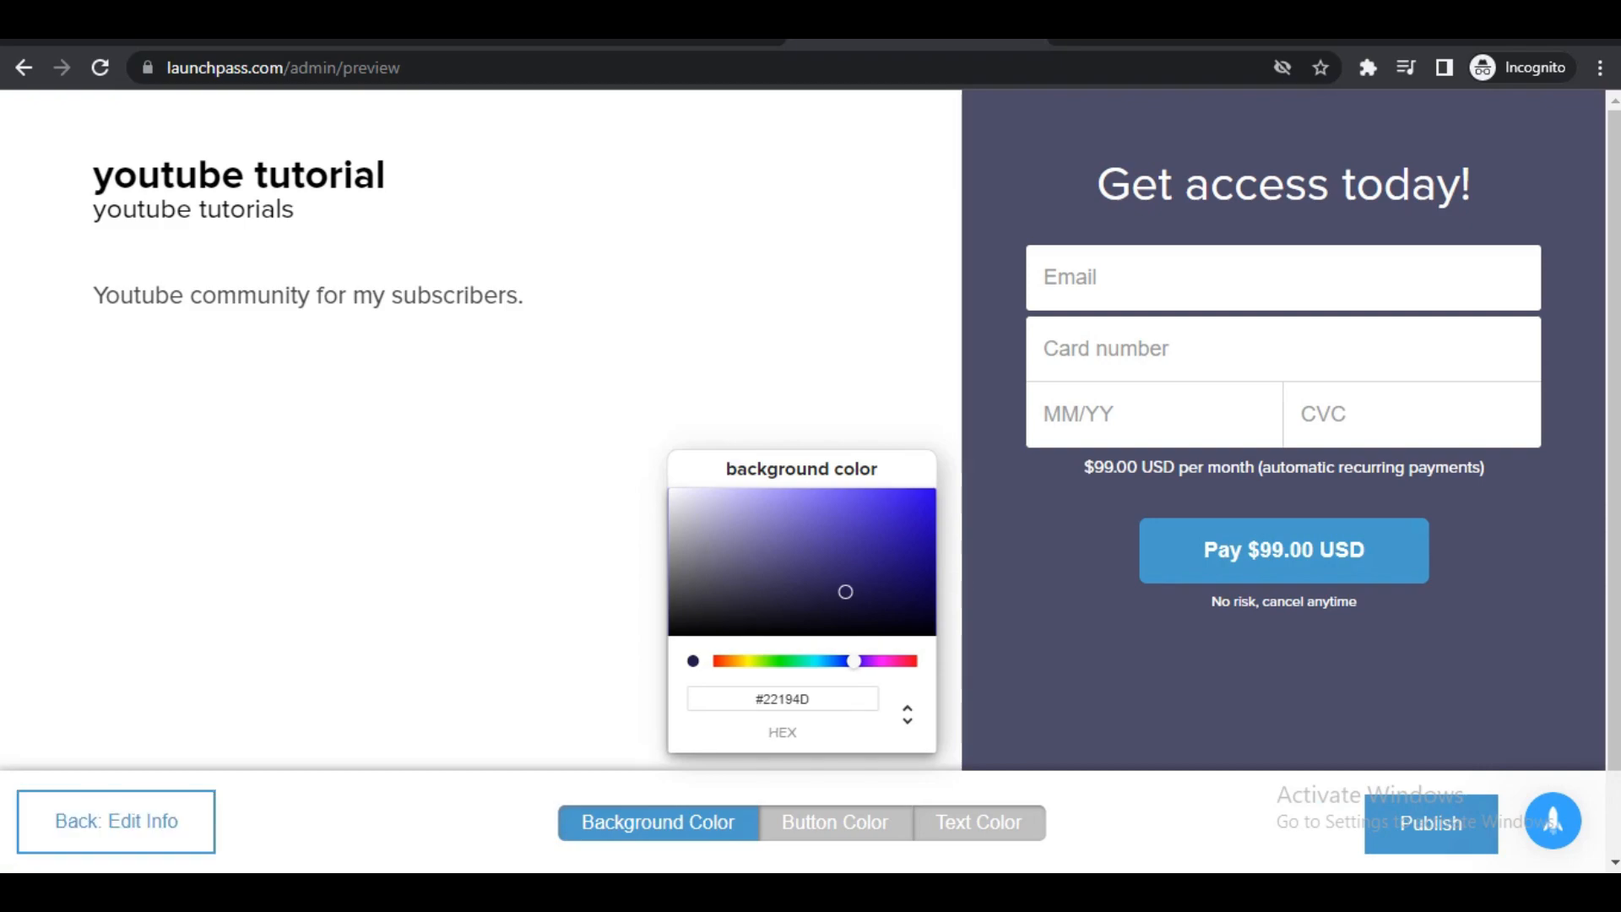
Return to Edit Info and change the business name so the page title reads New Member.
left_click(117, 820)
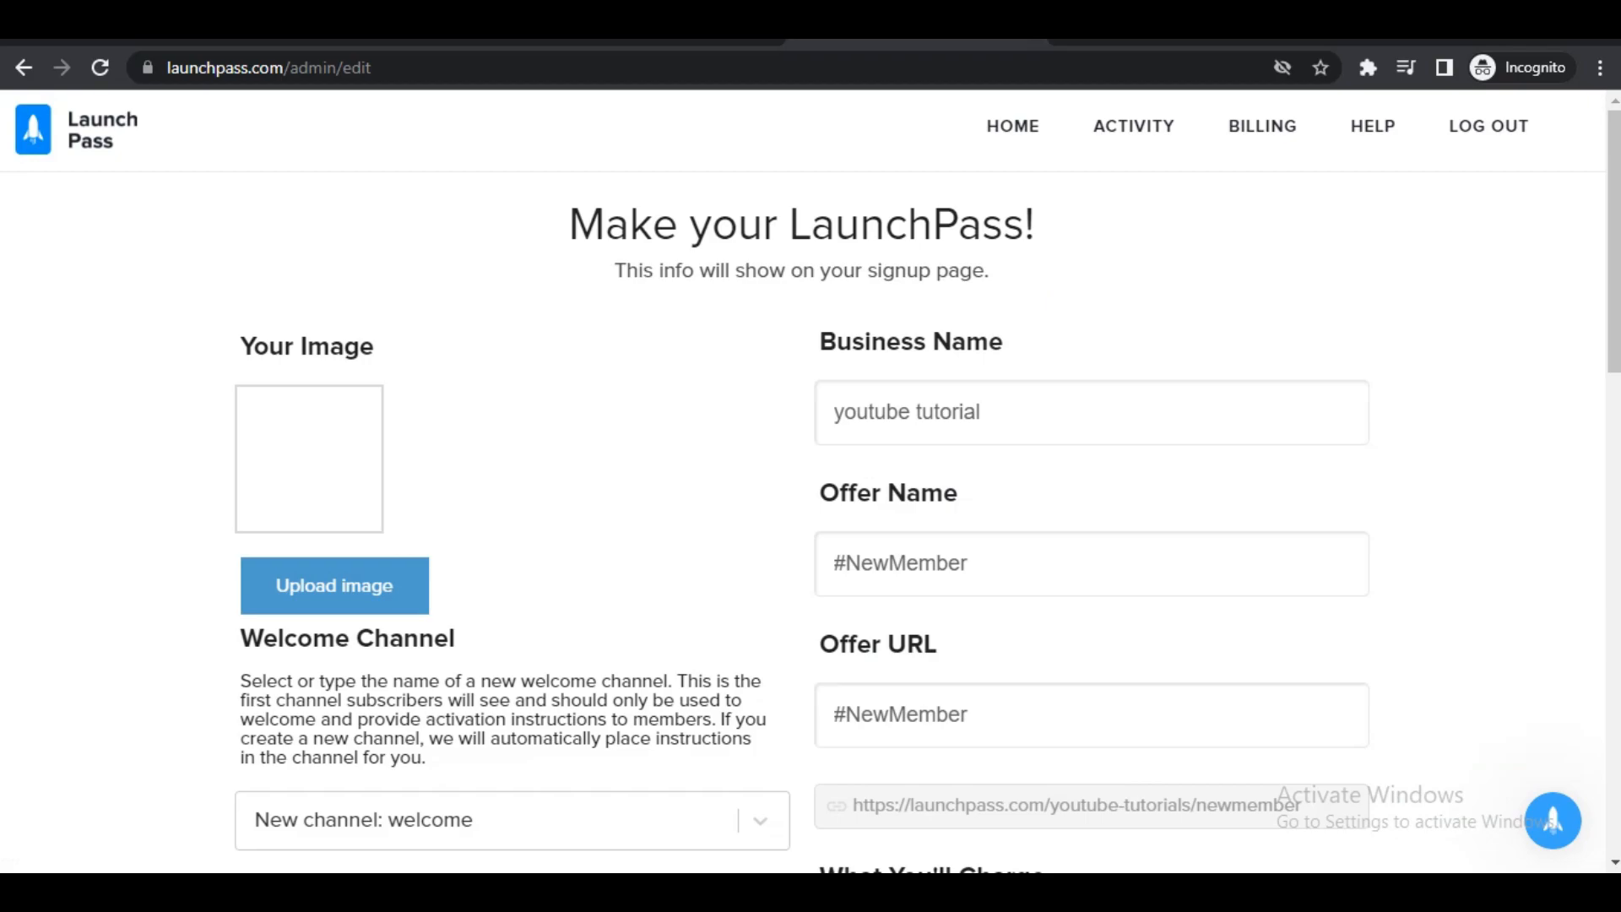
left_click(655, 822)
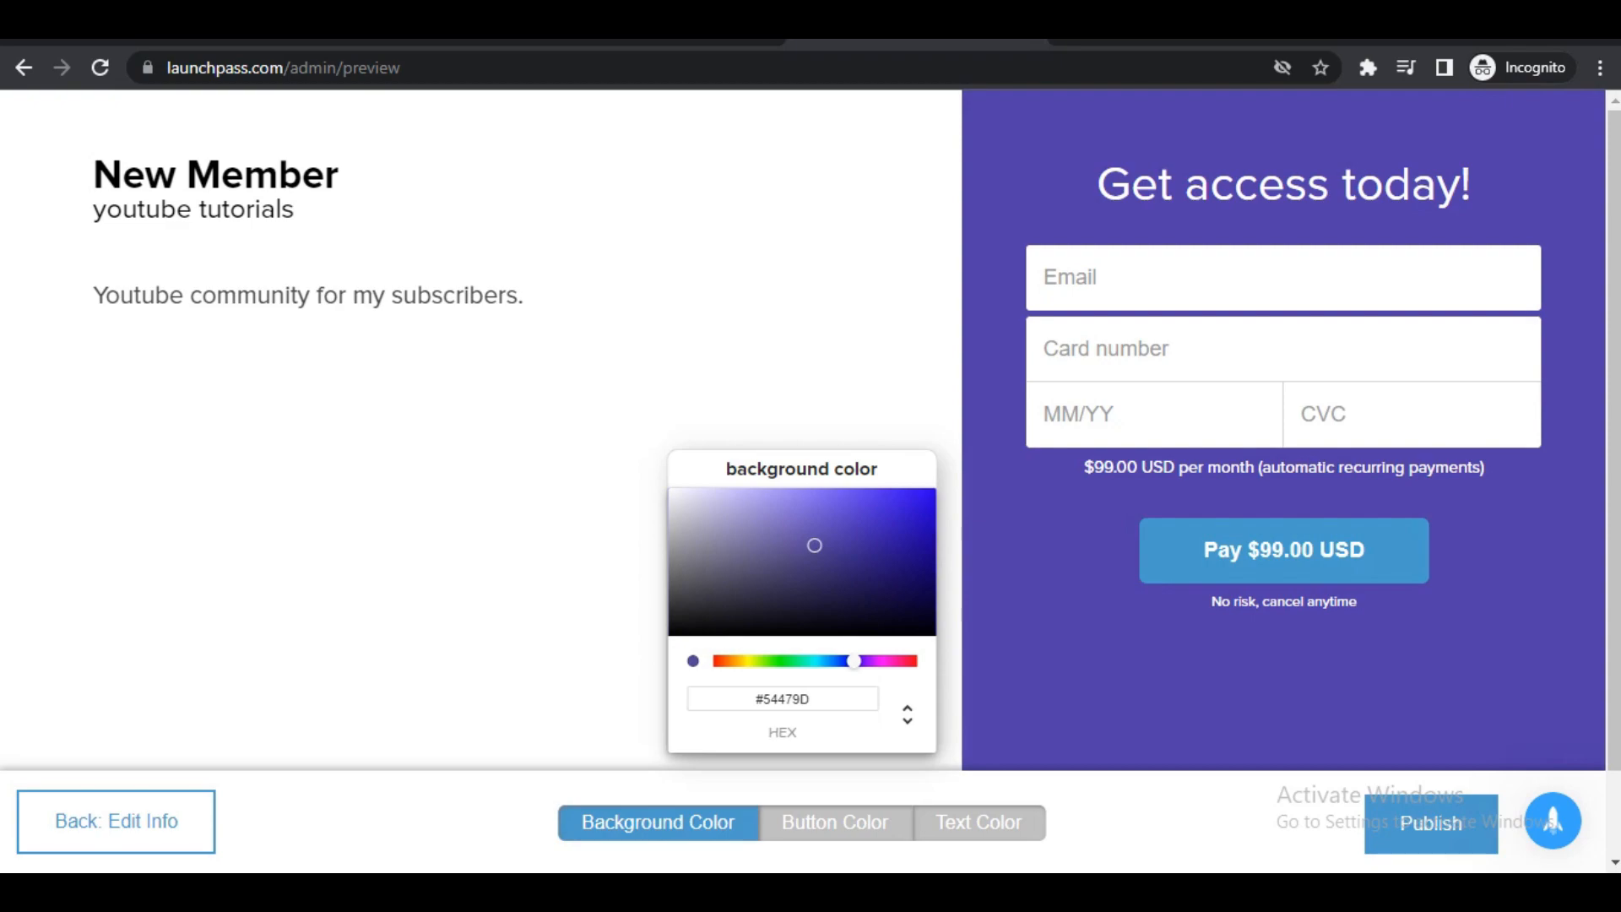
Set the signup page background to green (#13AF54).
left_click_drag(814, 545, 875, 584)
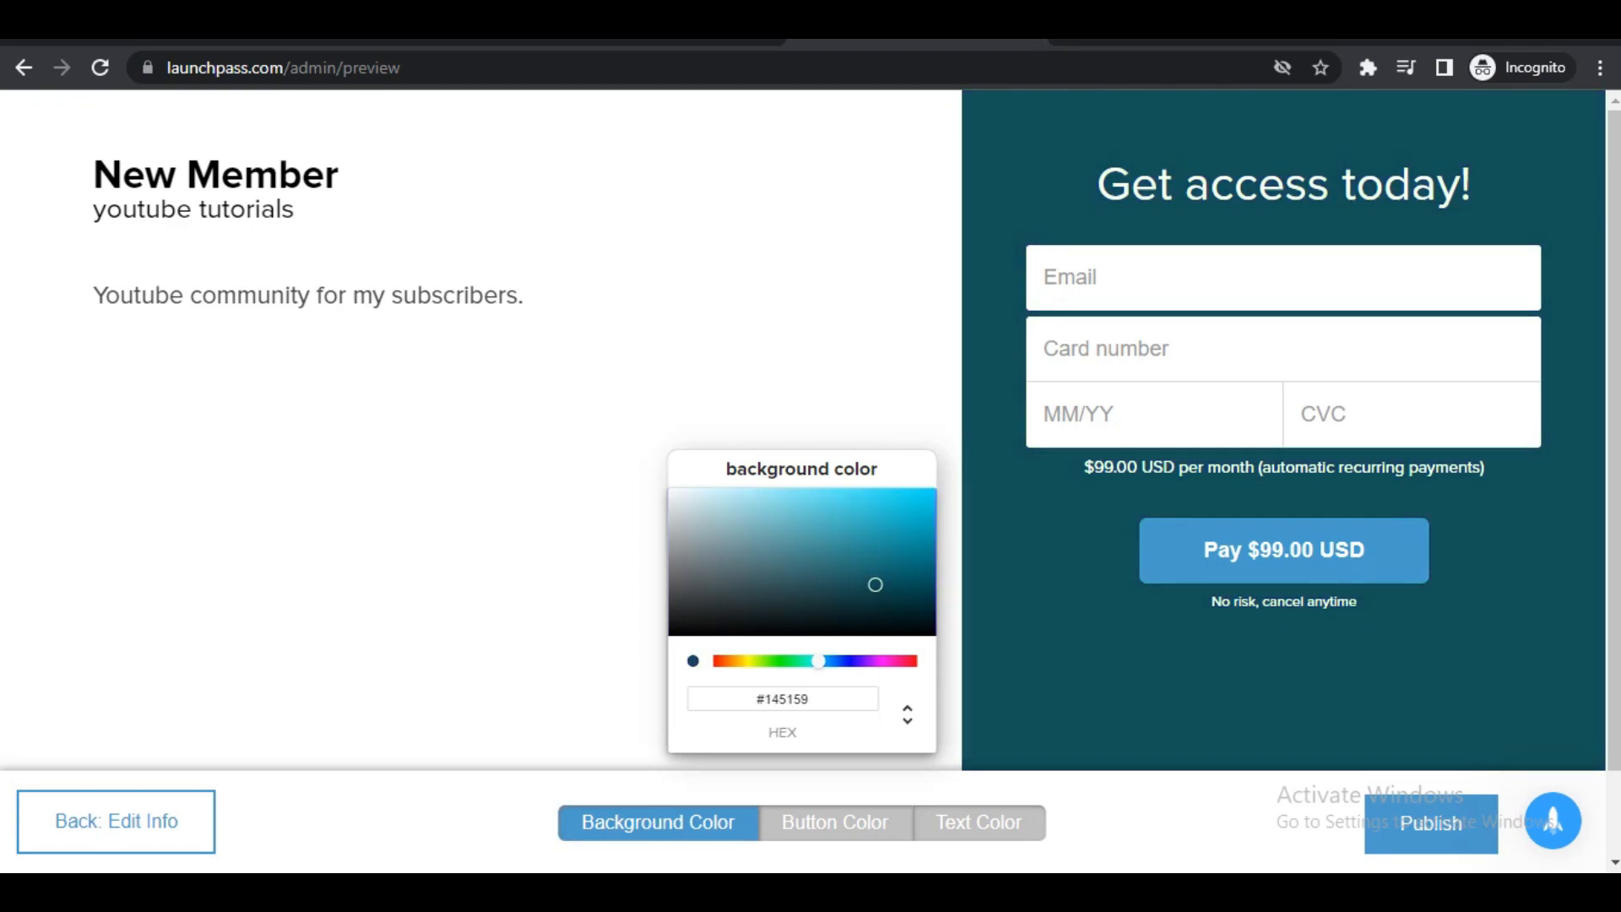
left_click_drag(817, 661, 785, 660)
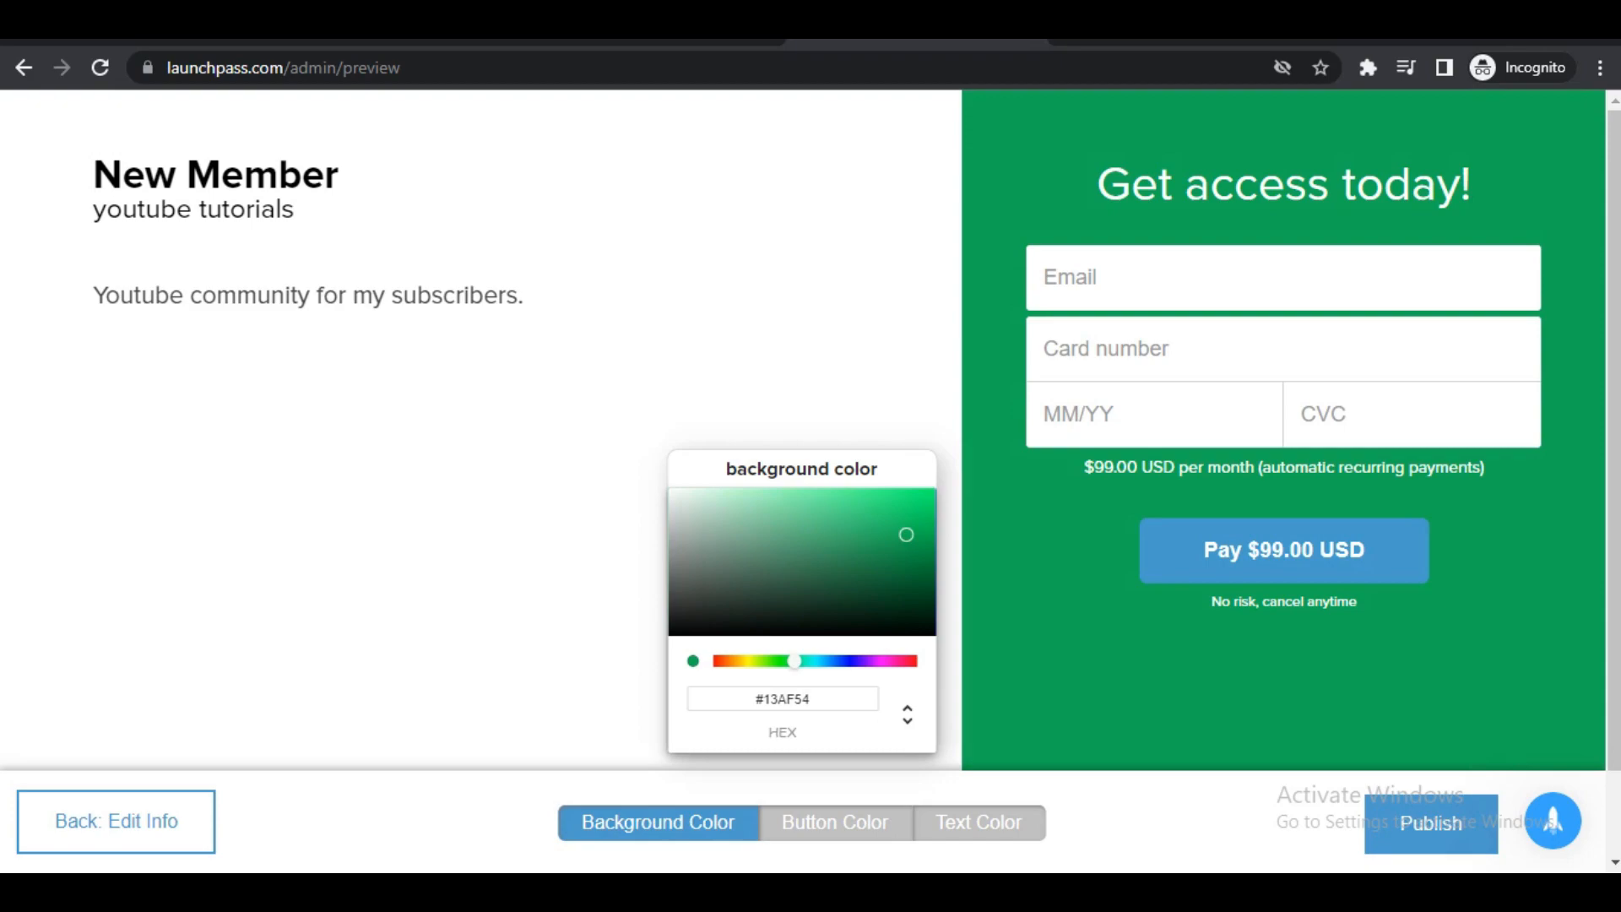
left_click(833, 822)
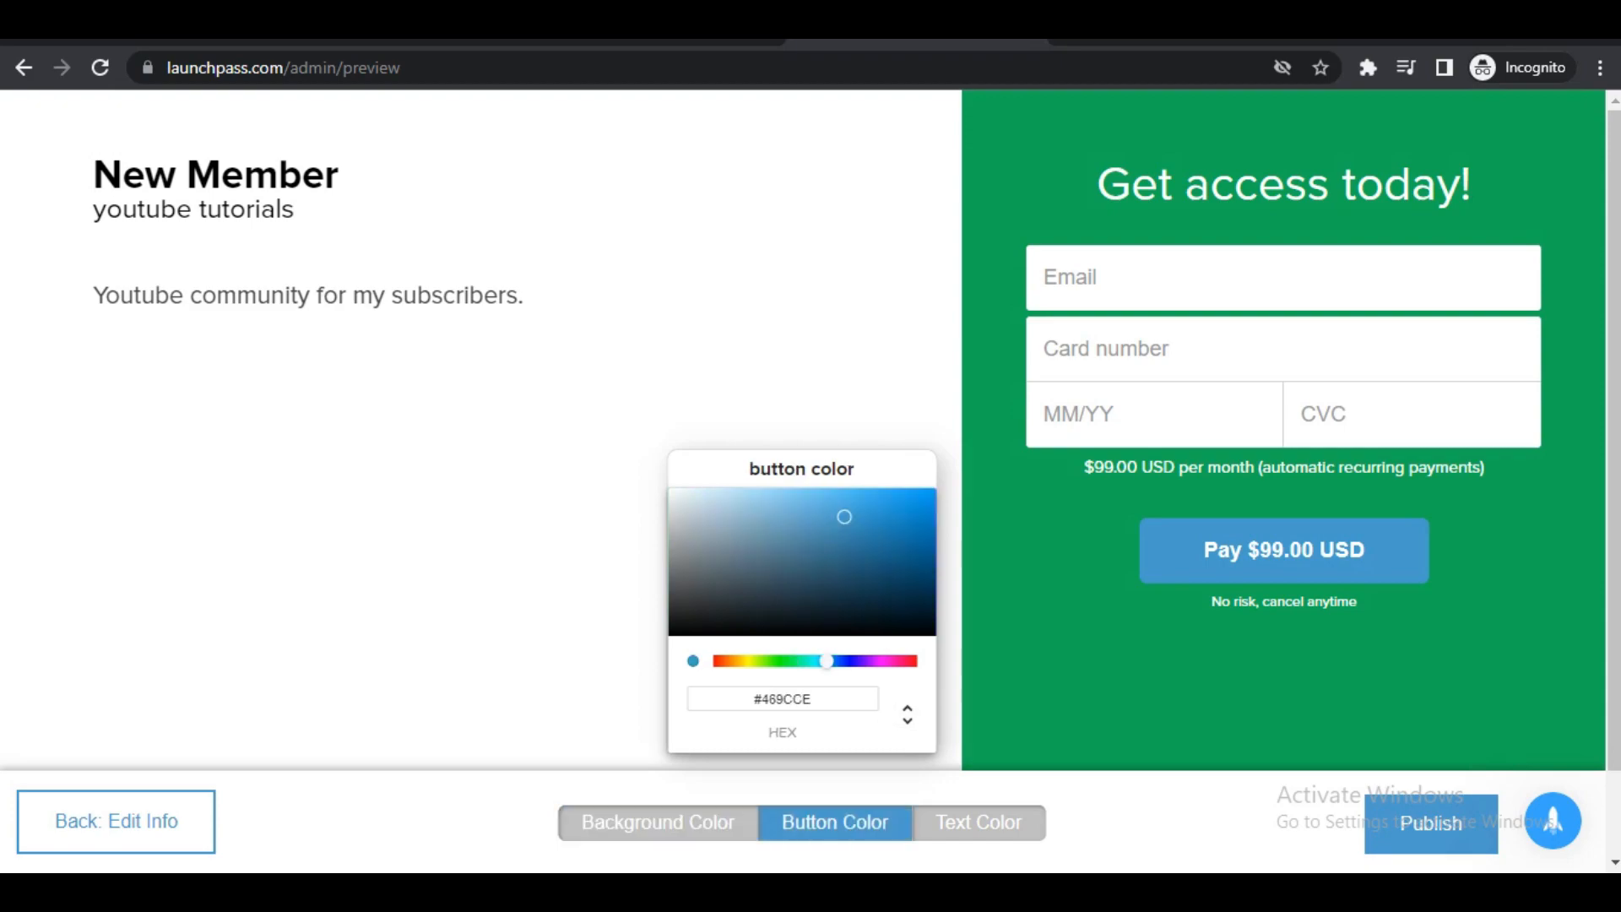
left_click(976, 822)
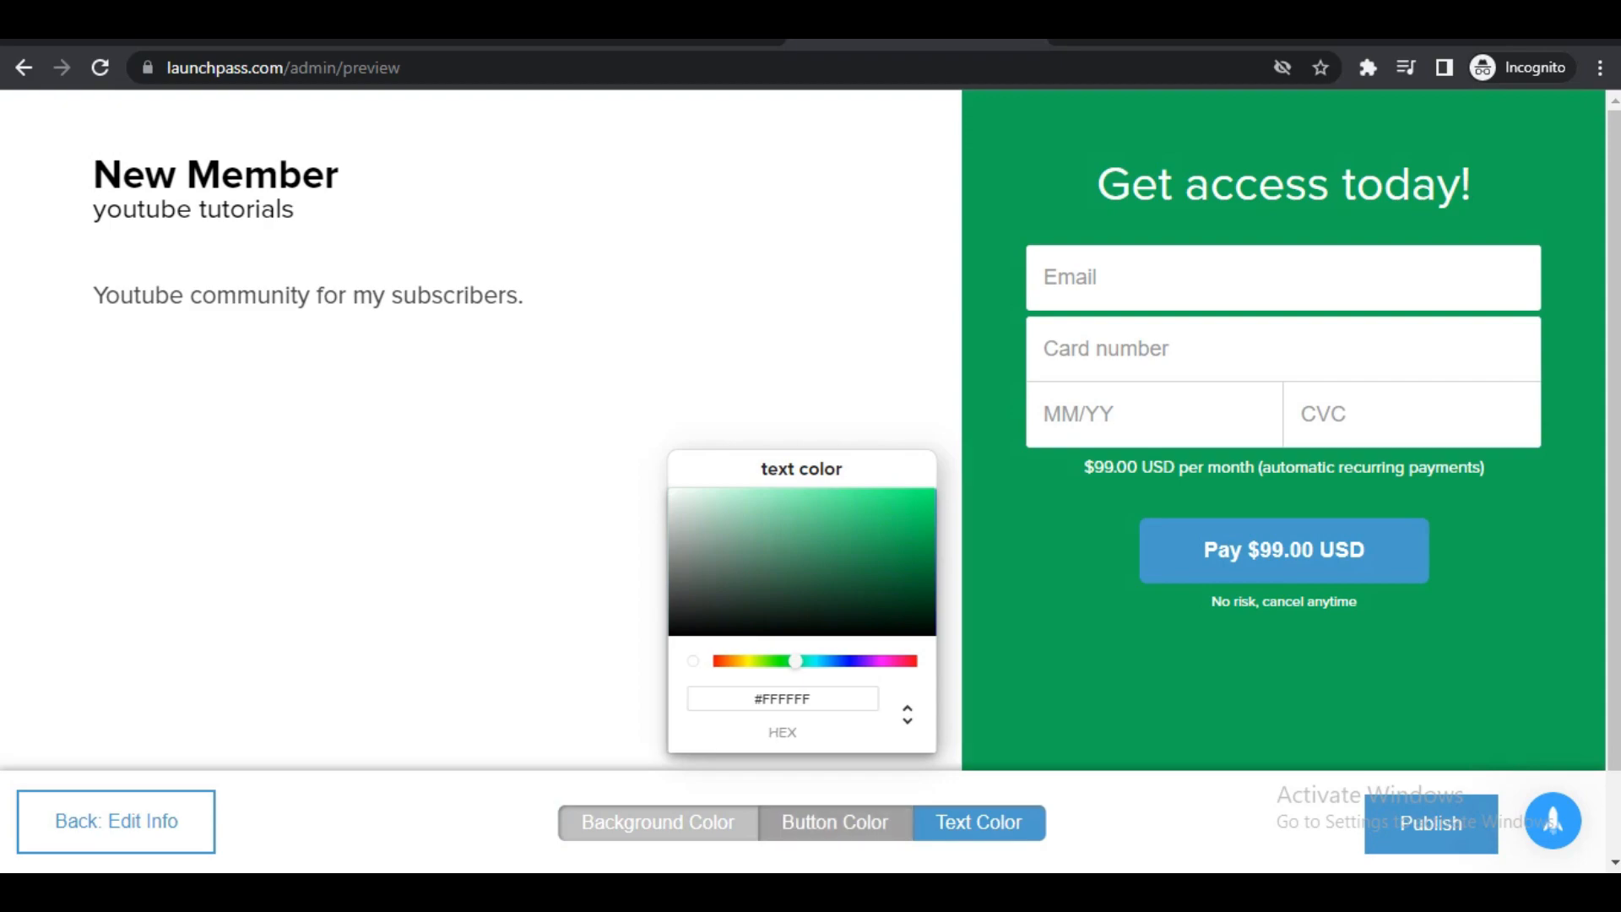
Tone the pay button to muted grey-blue (#5888A3), keep white text and publish the page.
left_click(832, 822)
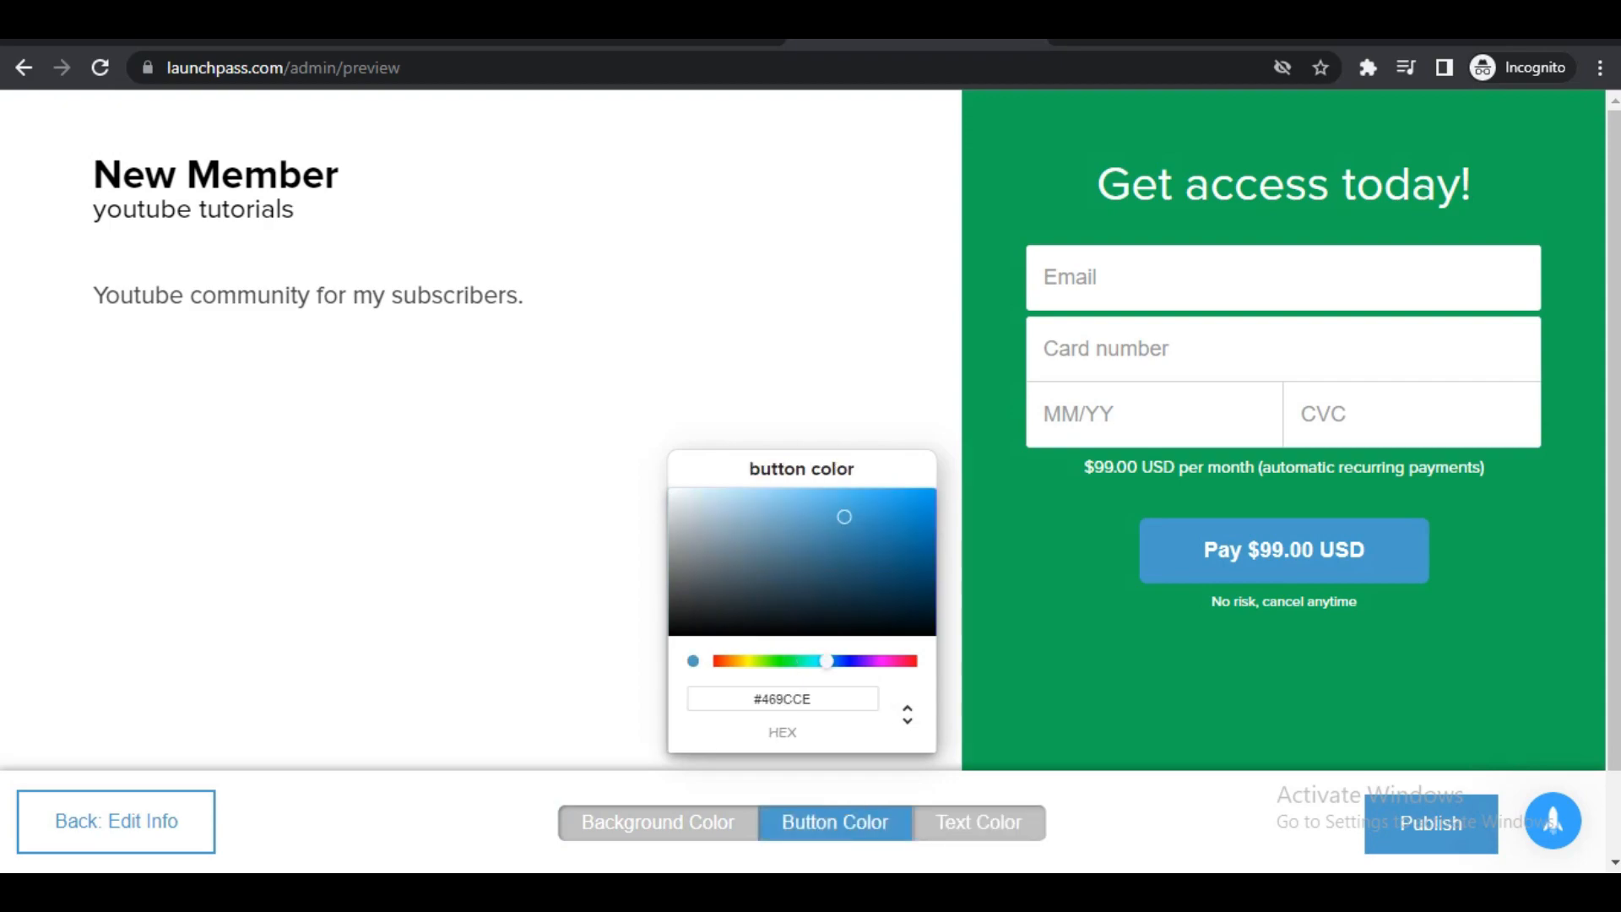
left_click_drag(844, 517, 839, 512)
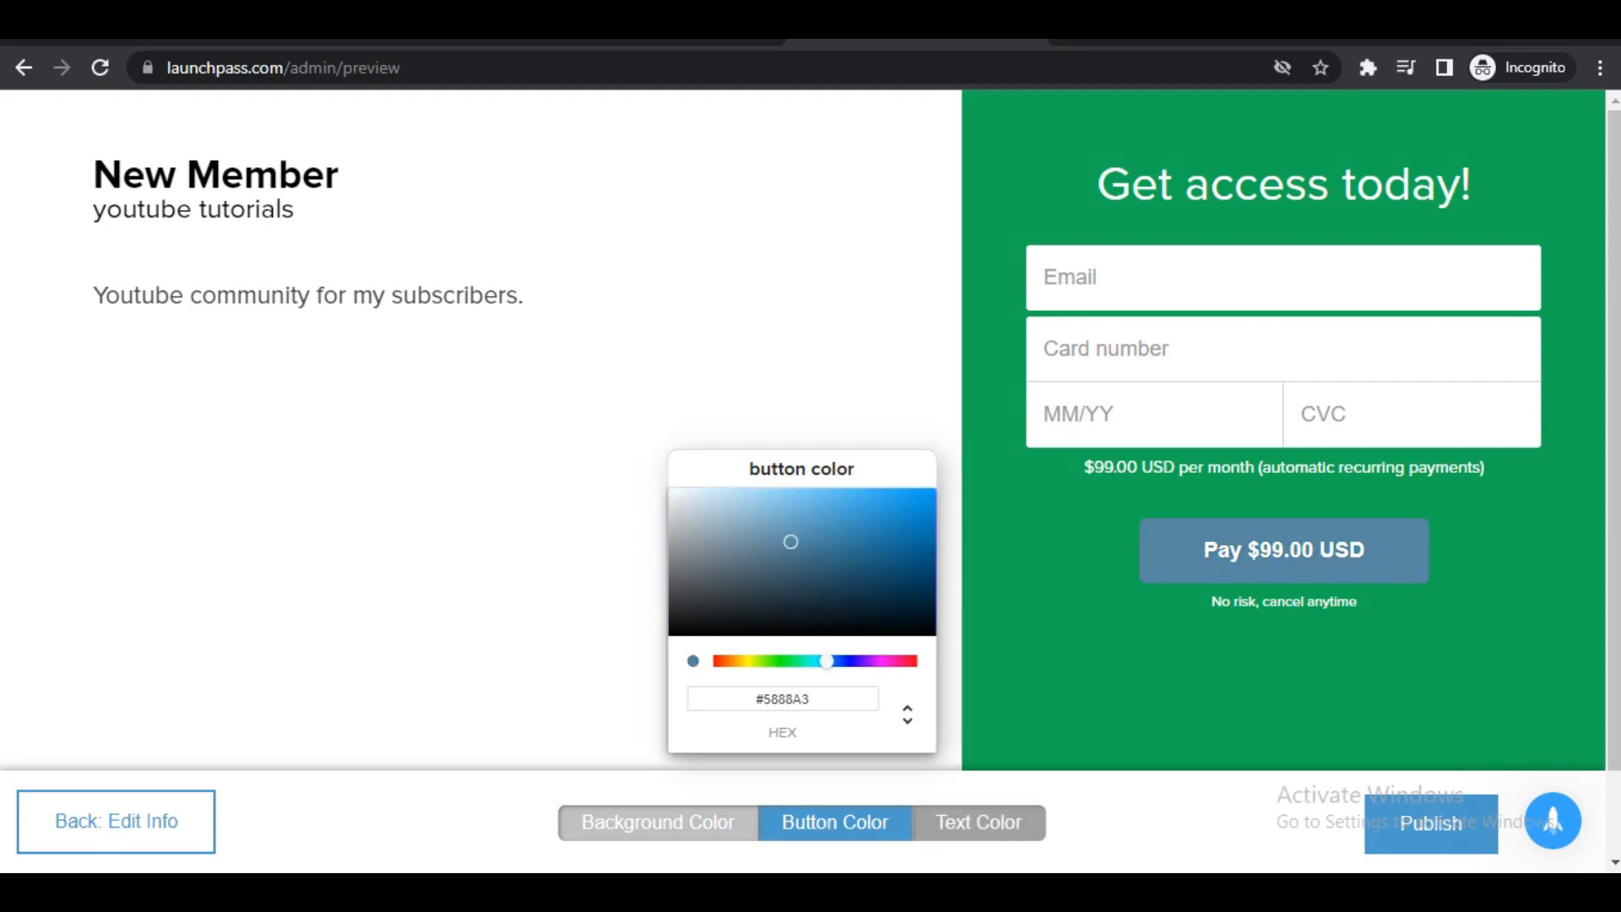
left_click(976, 823)
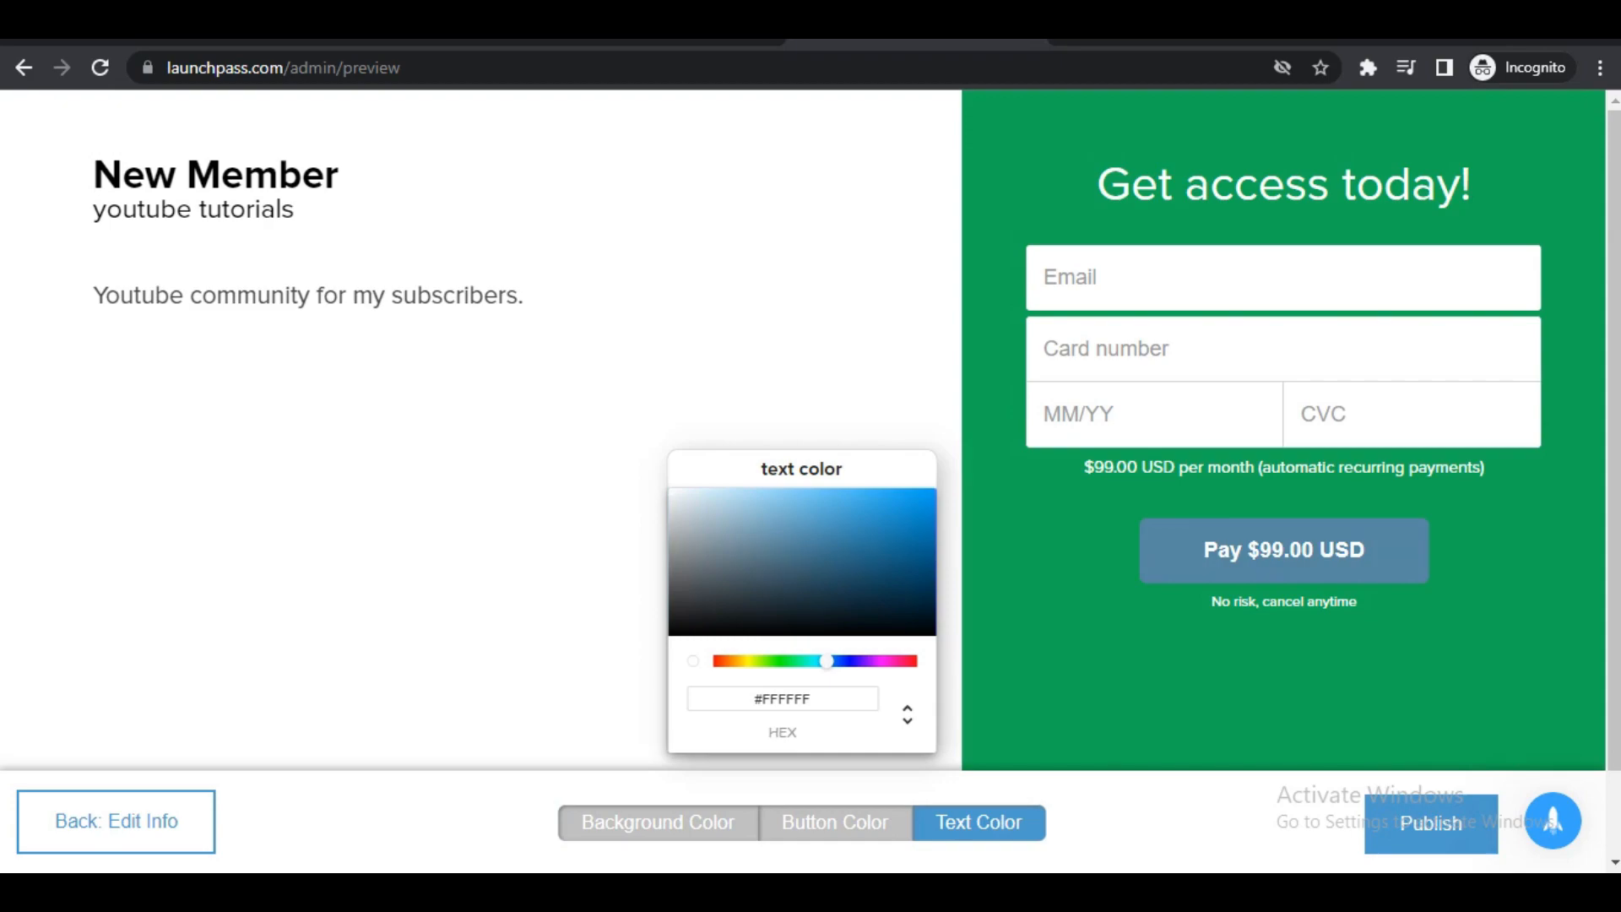
left_click(1430, 824)
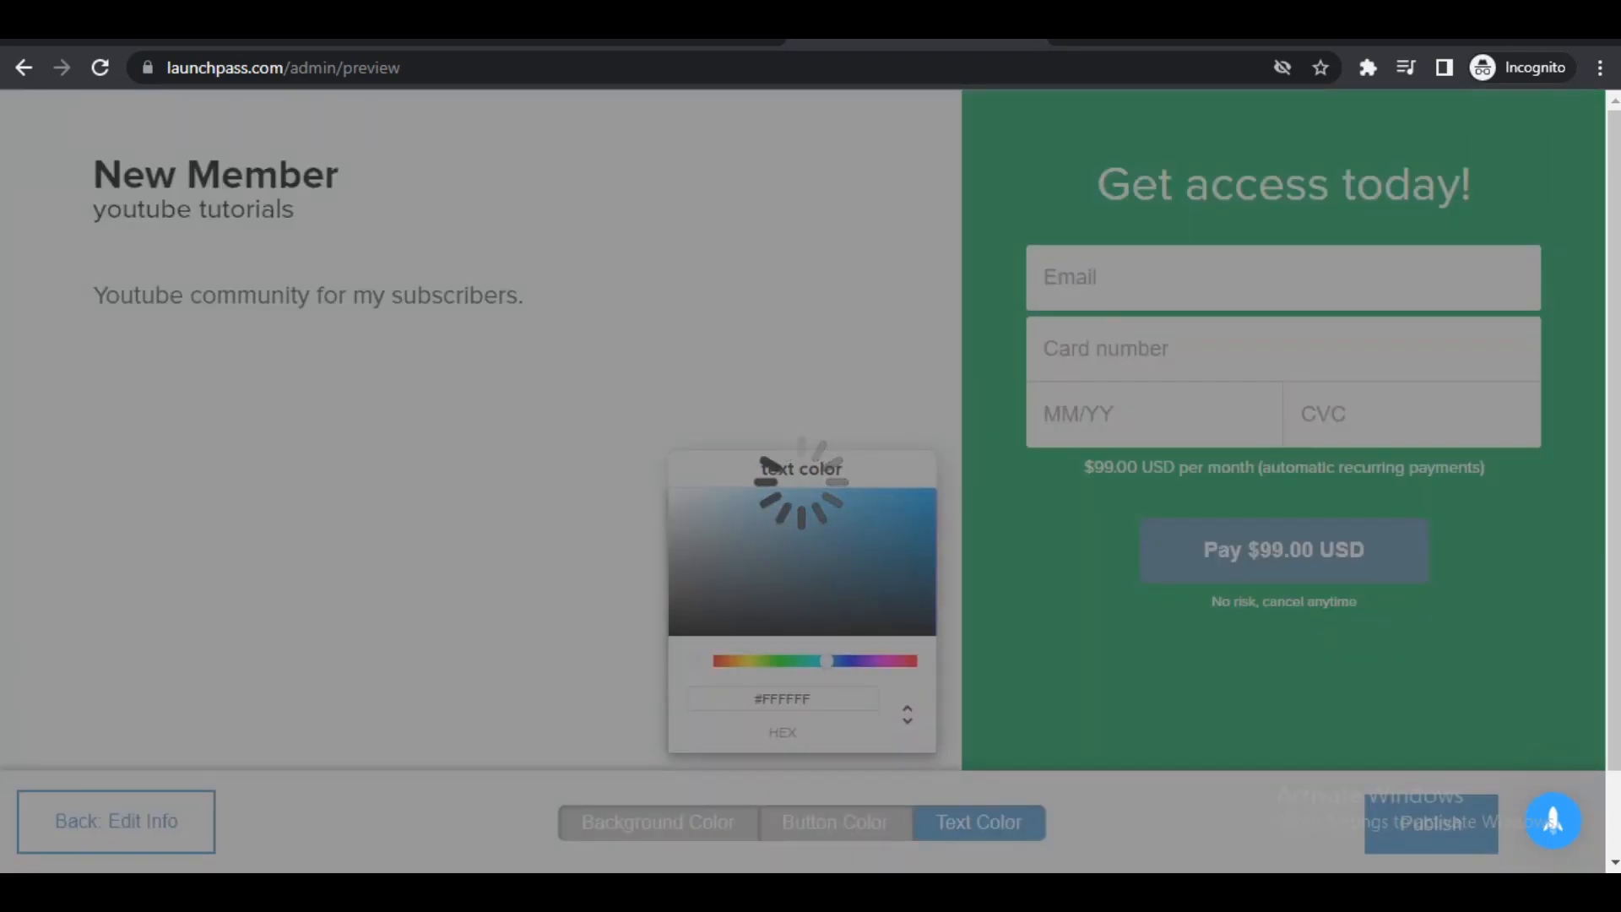
Confirm publishing and open the live invite page at launchpass.com/youtube-tutorials/newmember.
left_click(1430, 823)
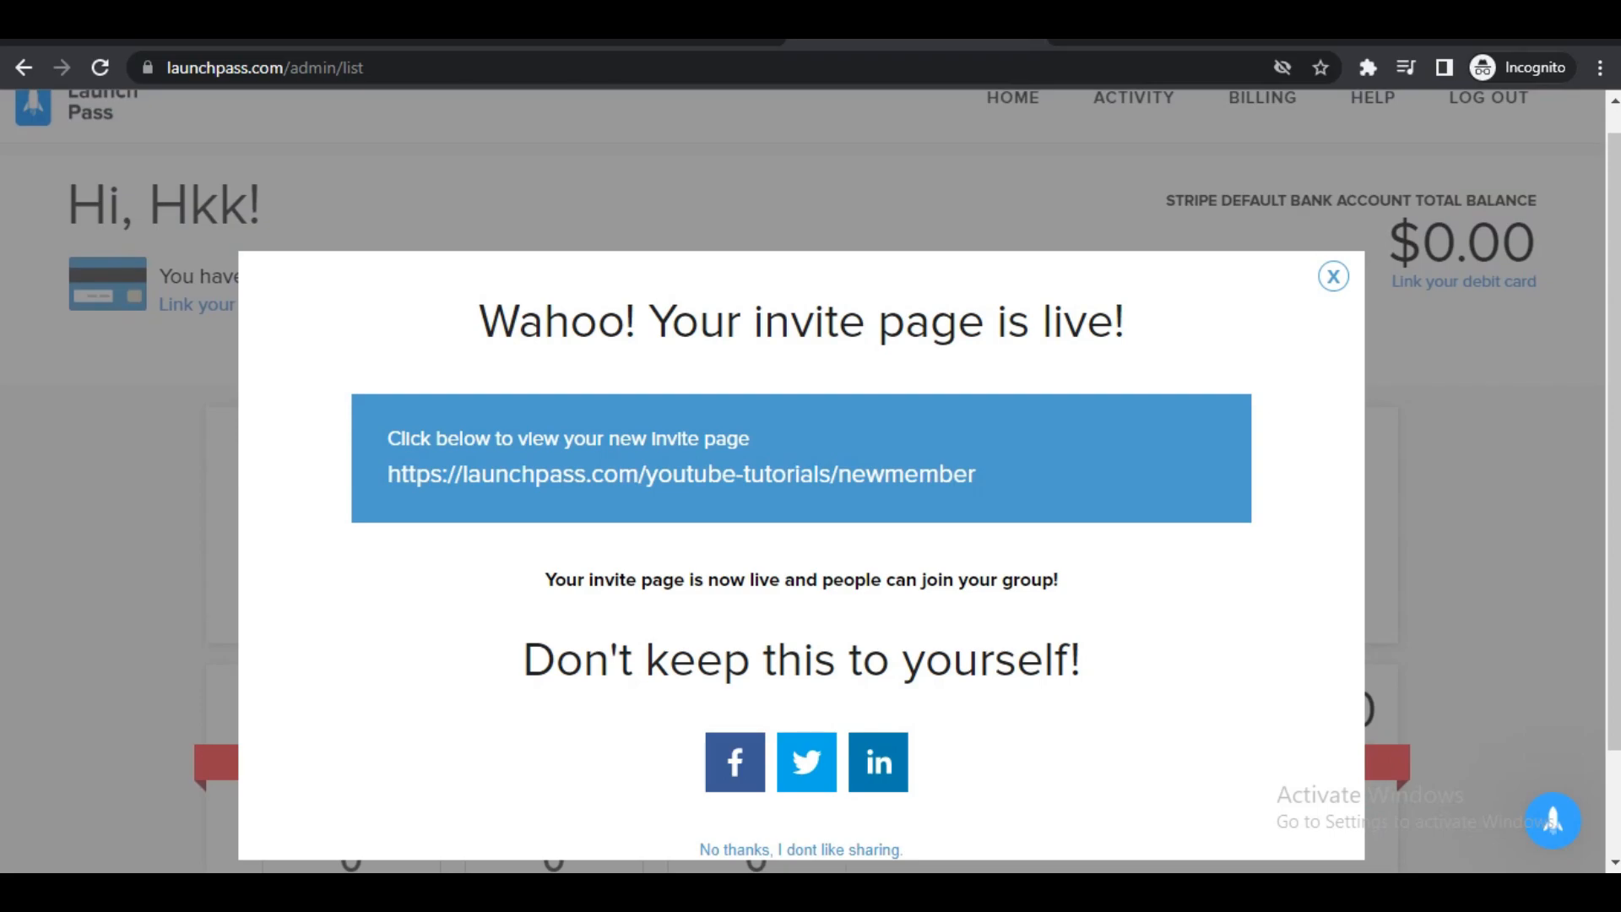
left_click(681, 472)
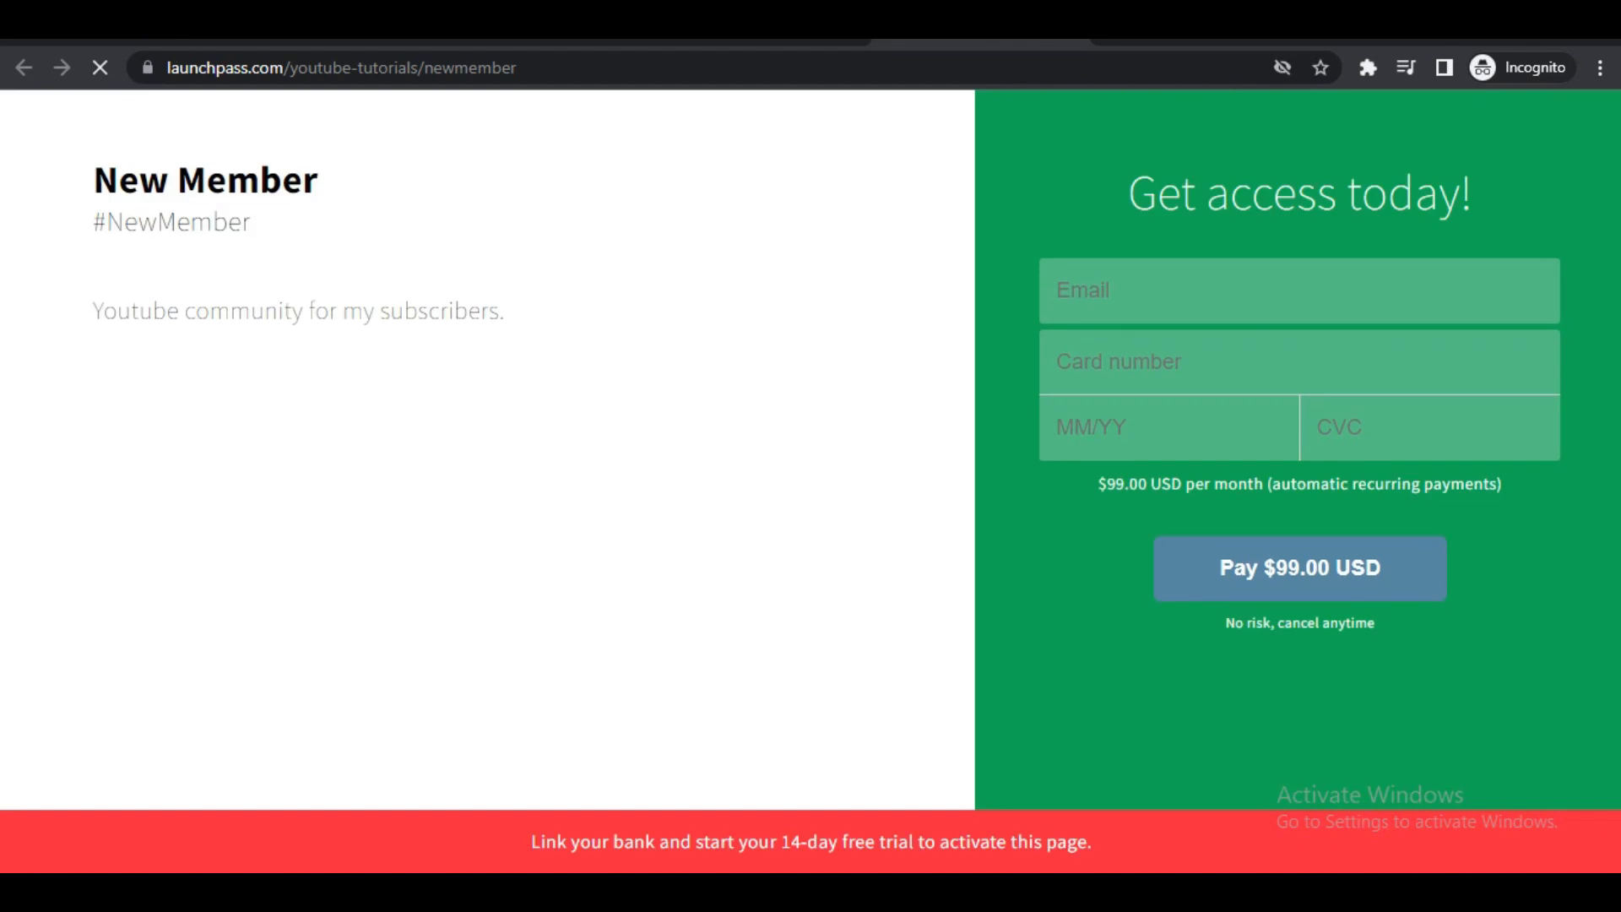